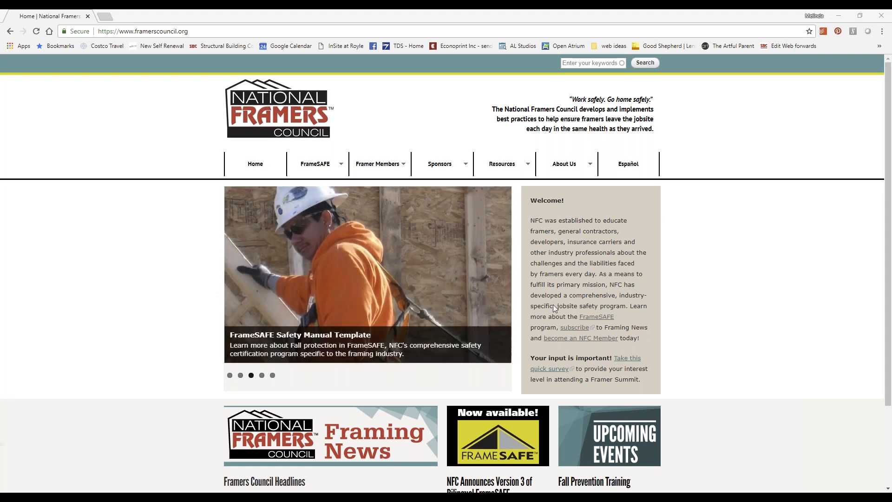
Step: Go to the FrameSAFE section and on to its Subscriber Dashboard link
click(315, 164)
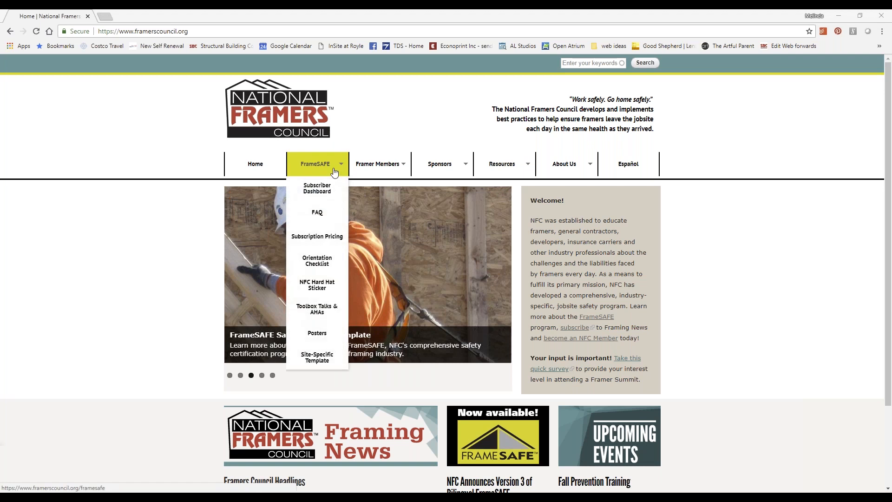
mouse_move(320, 167)
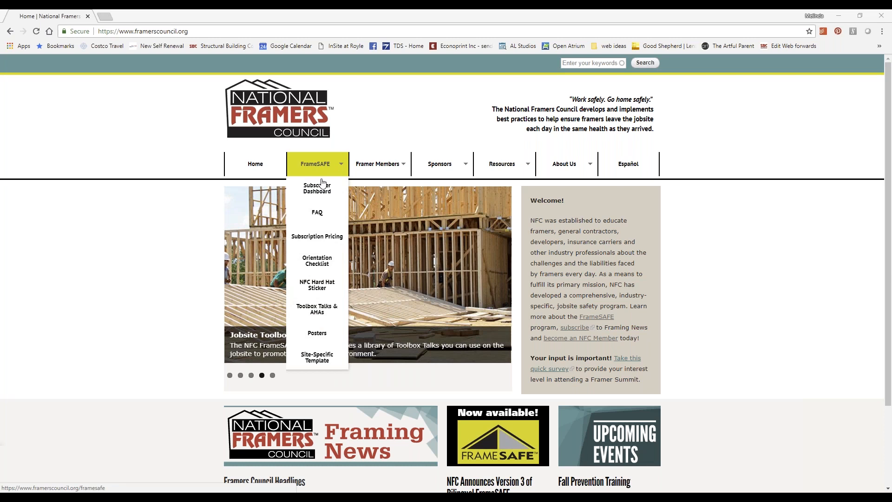
mouse_move(317, 189)
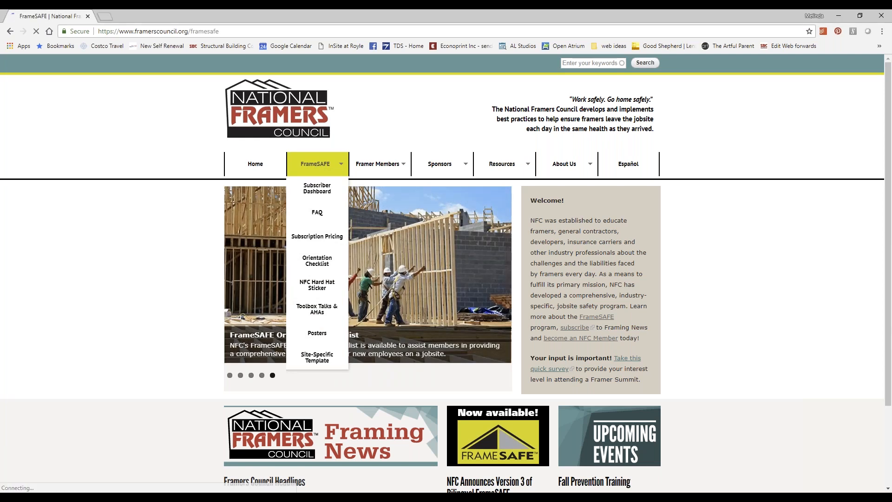
click(315, 163)
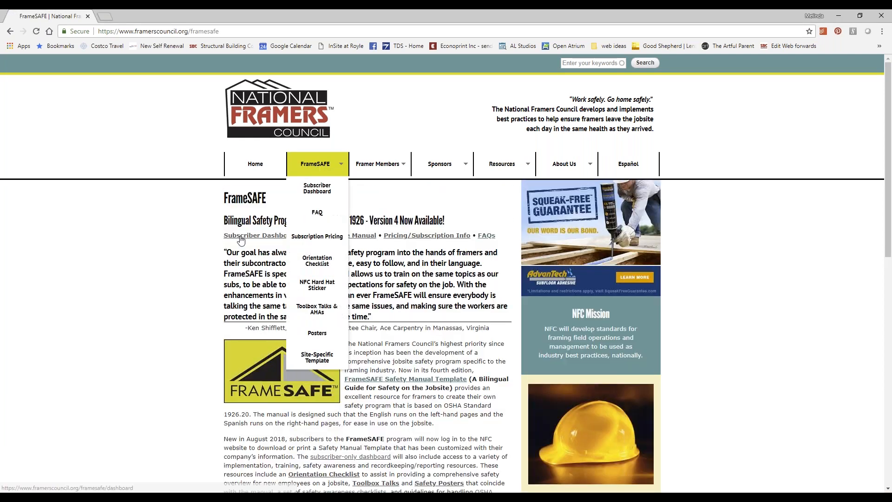
click(317, 187)
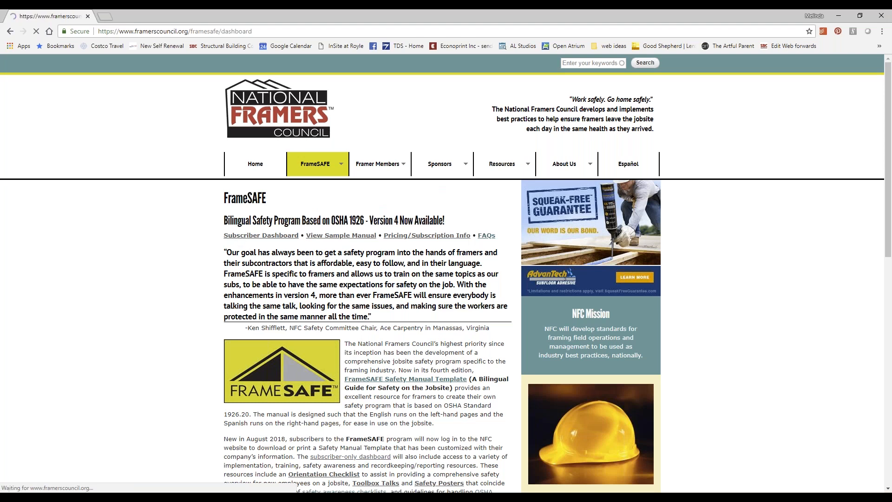
Step: Load the FrameSAFE Dashboard page and scroll to its Sign In button
click(262, 235)
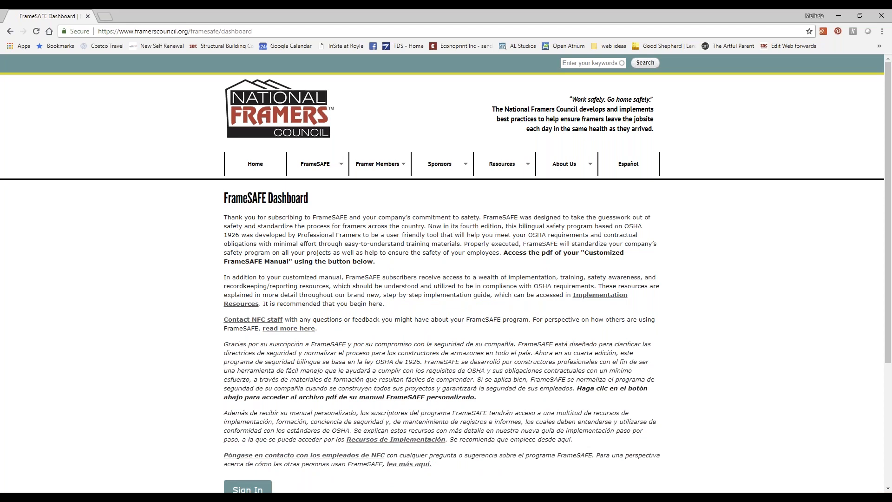
mouse_move(438, 253)
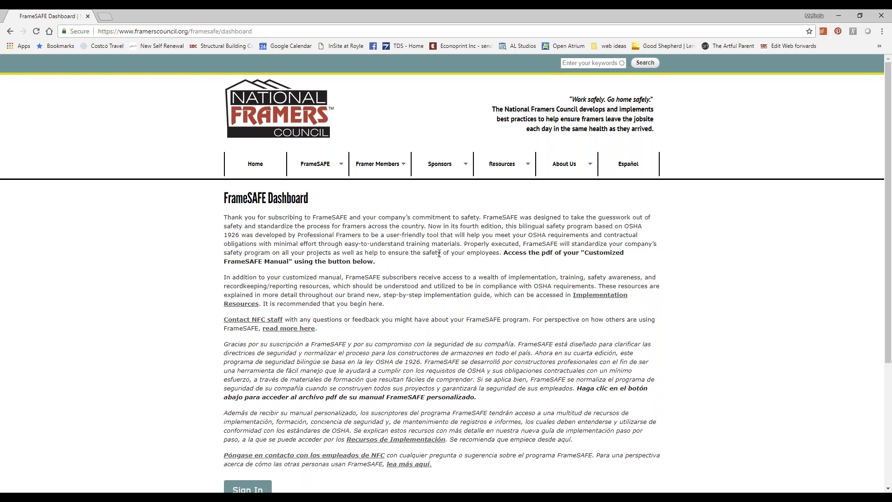
mouse_move(511, 318)
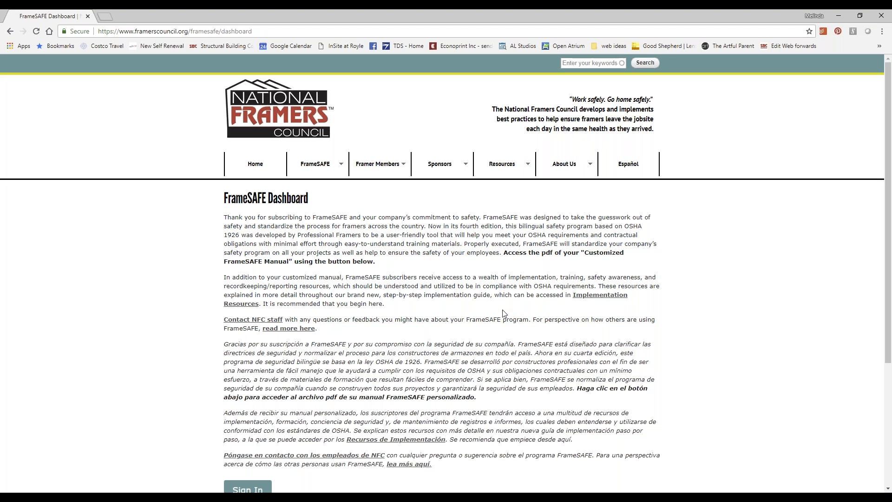
scroll(down, 3)
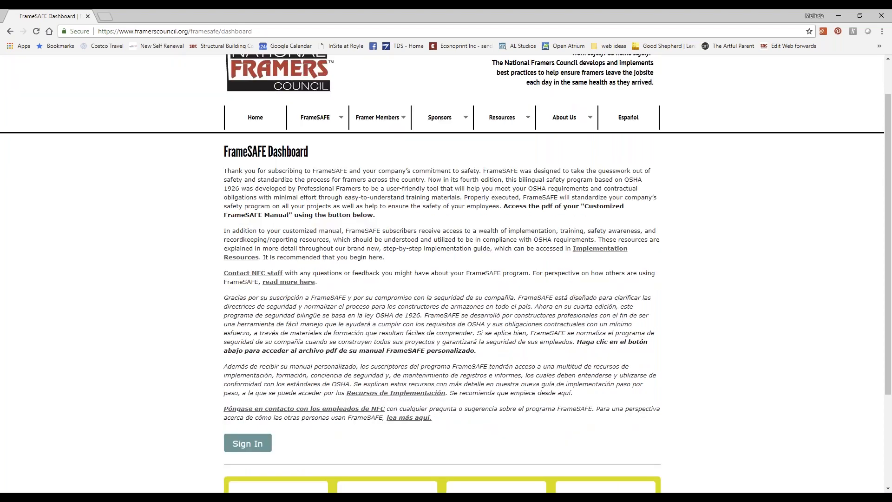
Step: Sign in with the subscriber email and password on the SBCA login page
click(247, 443)
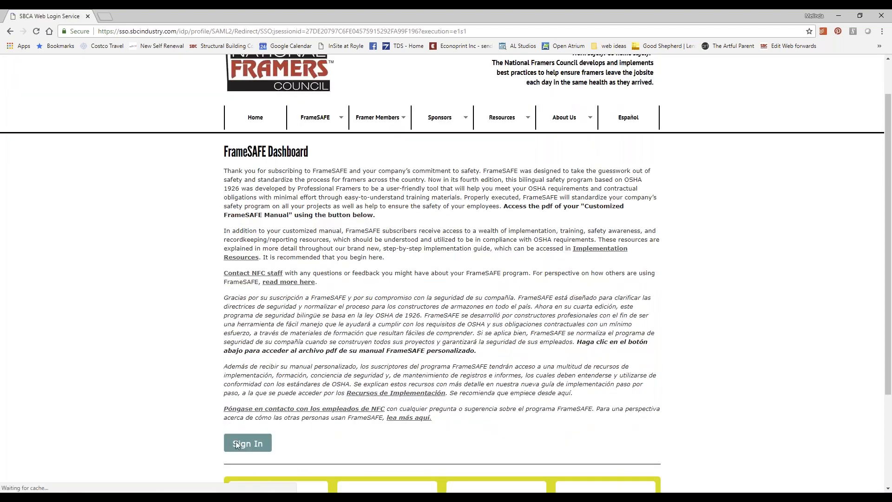
click(247, 443)
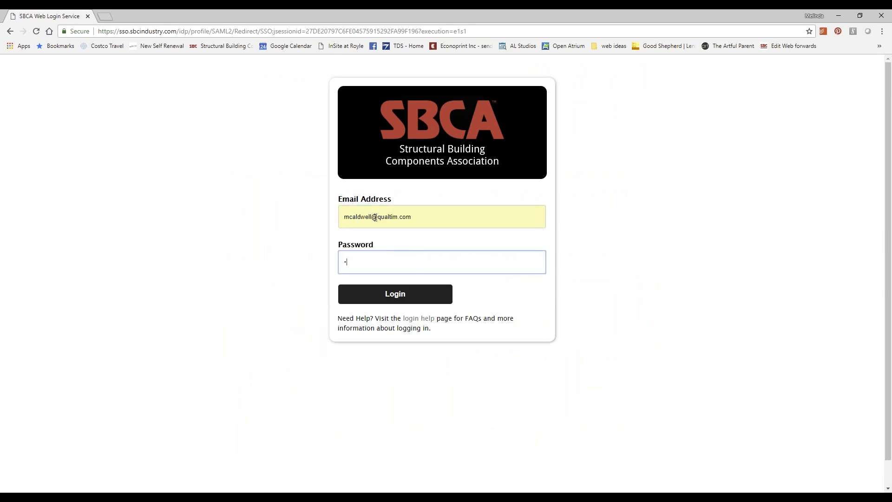
text(password)
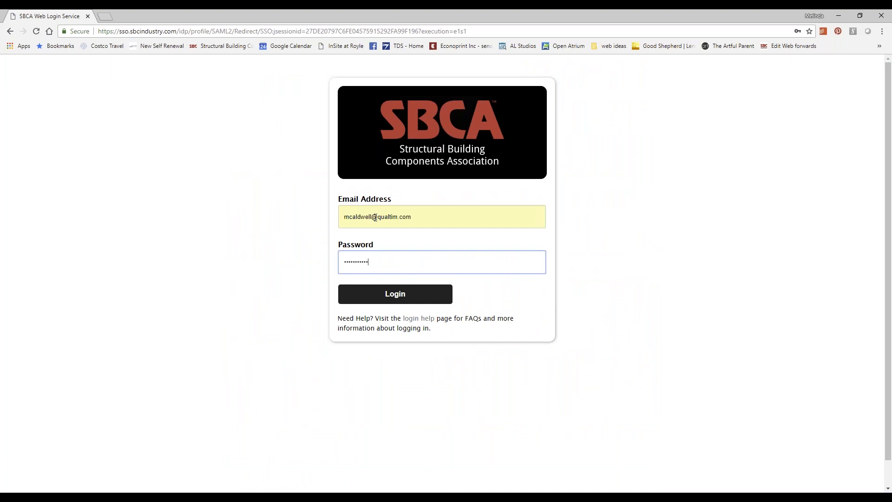
click(395, 294)
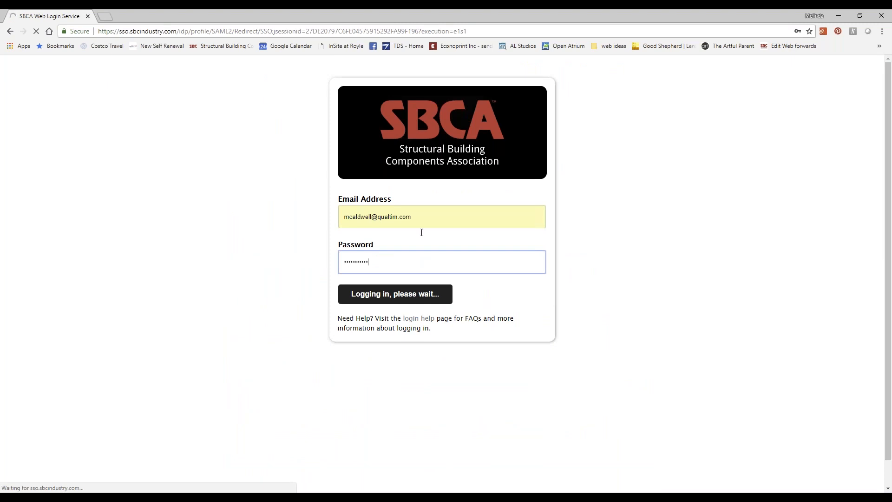
mouse_move(584, 242)
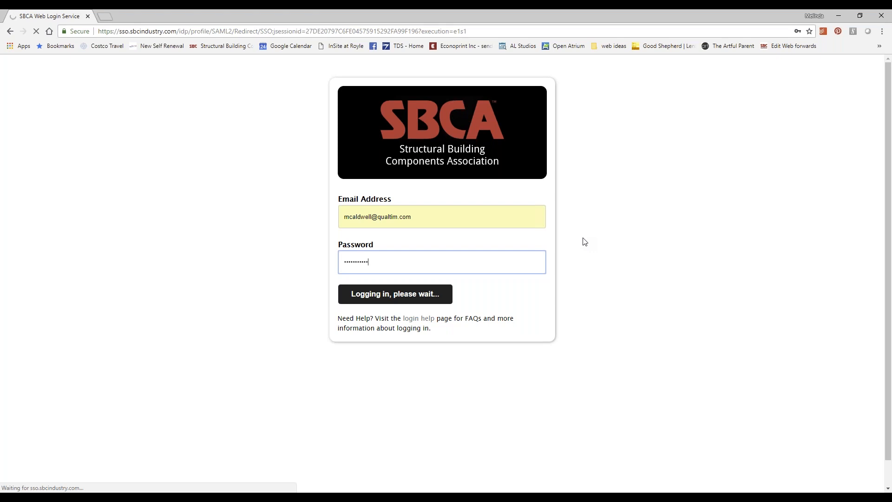
mouse_move(401, 370)
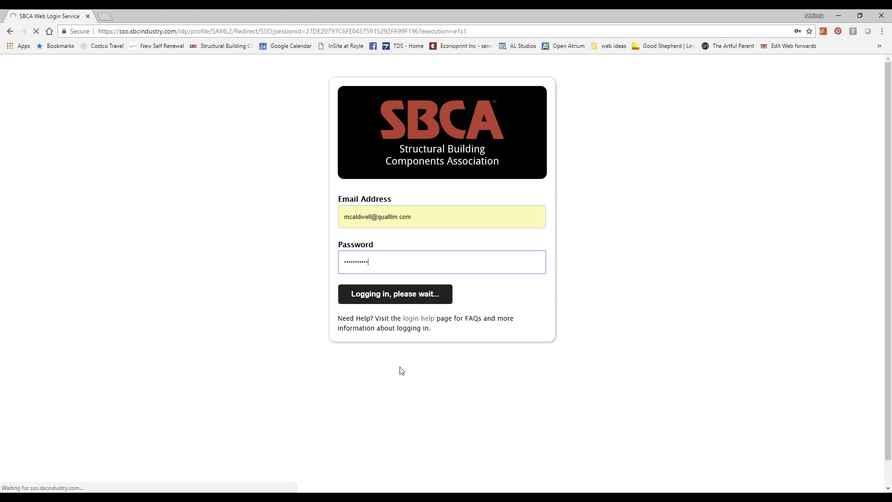
mouse_move(569, 310)
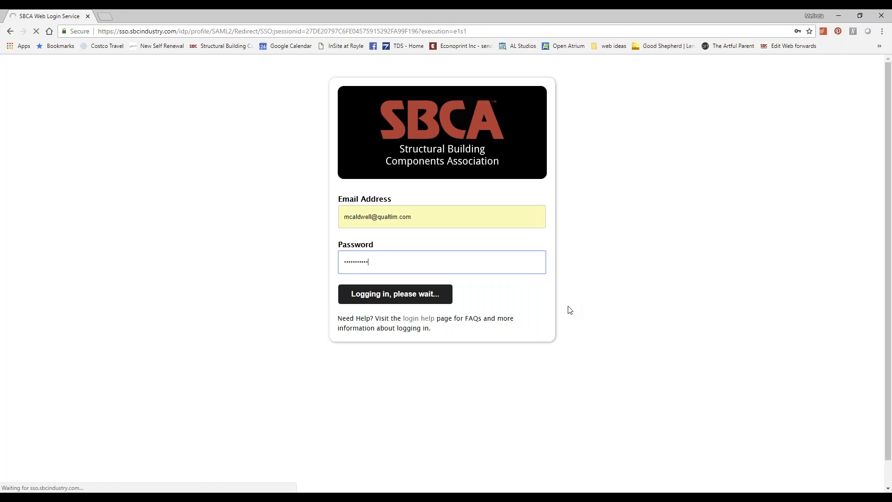
click(394, 294)
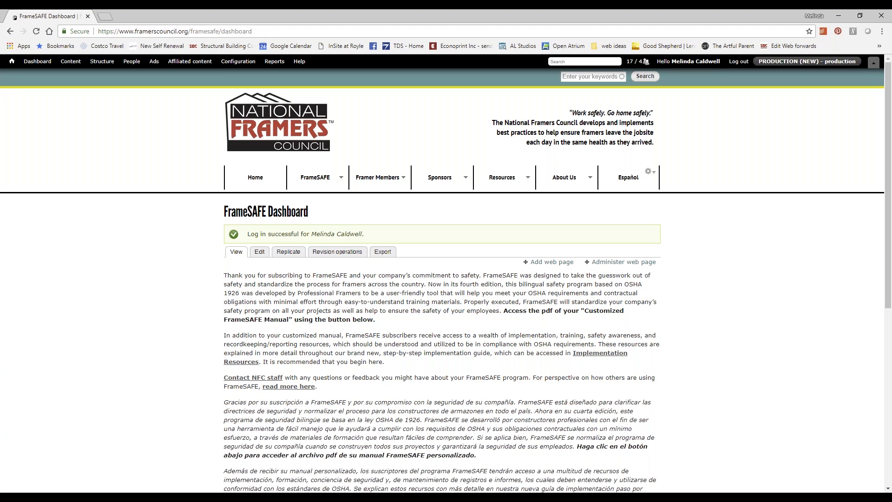
mouse_move(492, 379)
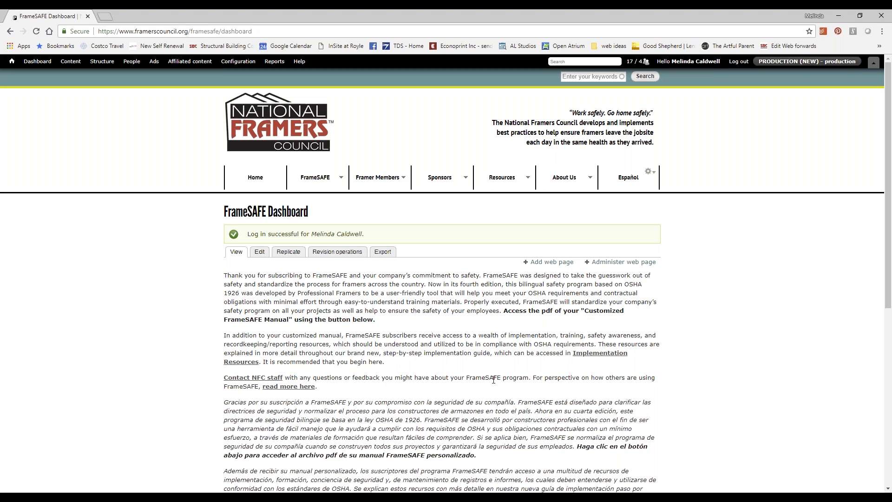
mouse_move(447, 372)
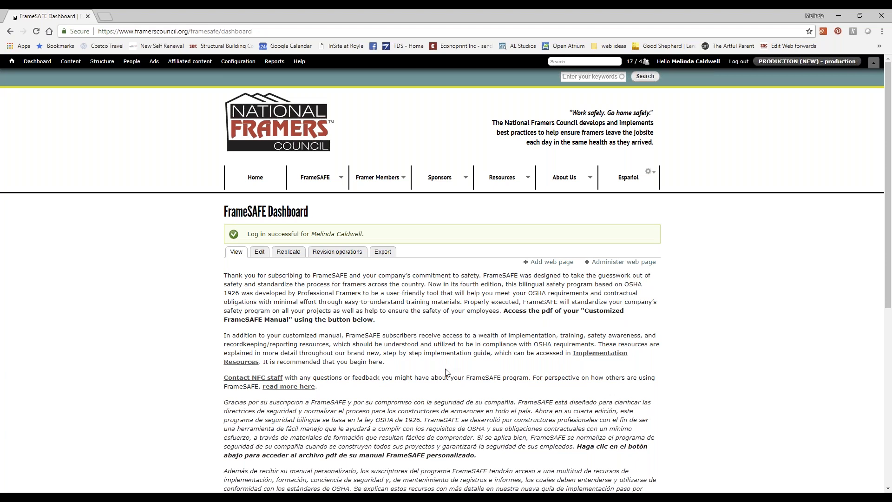
Step: Scroll down the dashboard and launch the Customized FrameSAFE Manual PDF
scroll(down, 3)
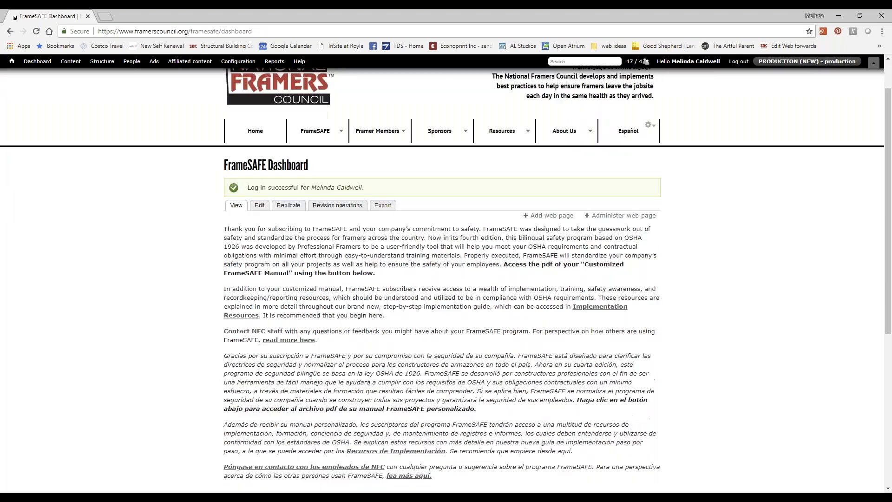
scroll(down, 3)
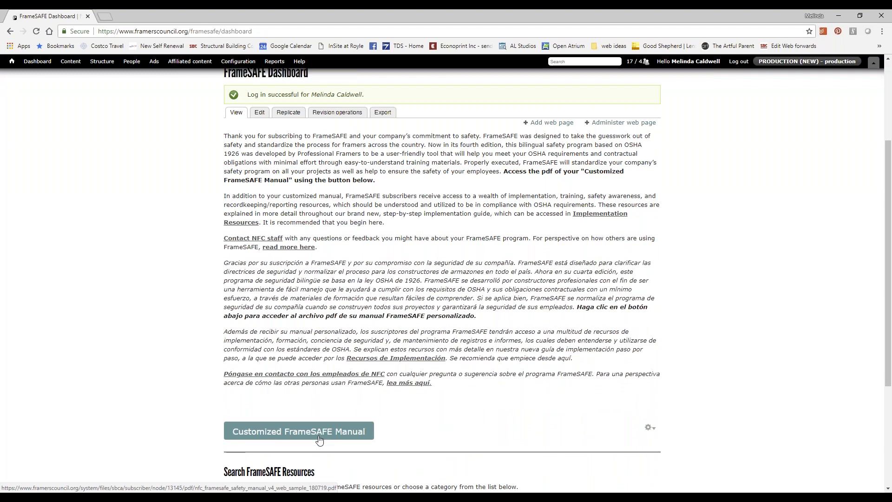
click(298, 430)
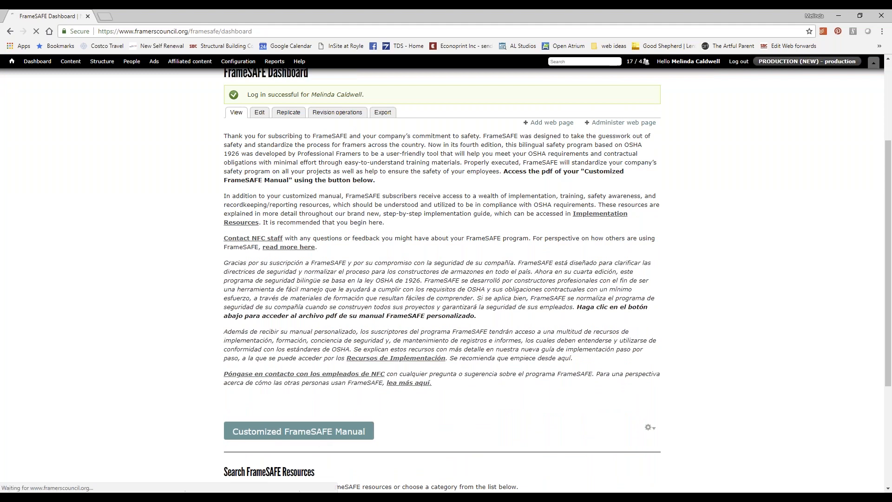
Step: View the 250-page FrameSAFE Safety Manual PDF cover in Chrome's viewer
click(298, 431)
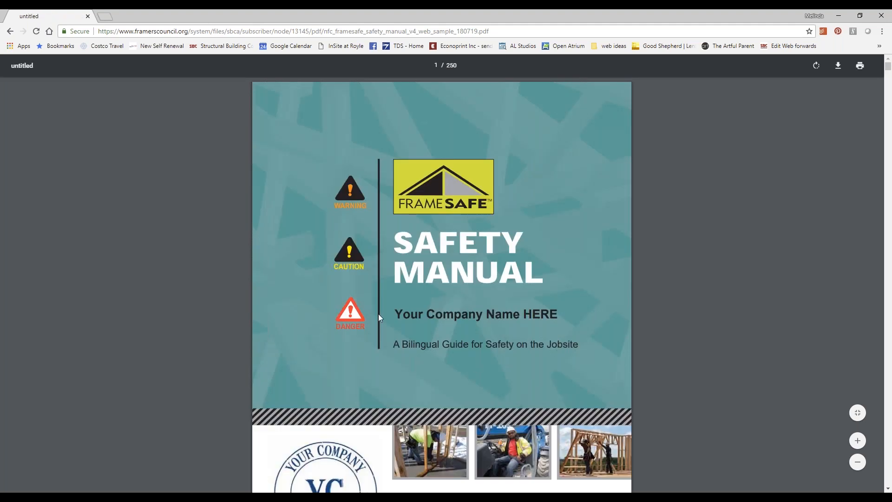
scroll(down, 3)
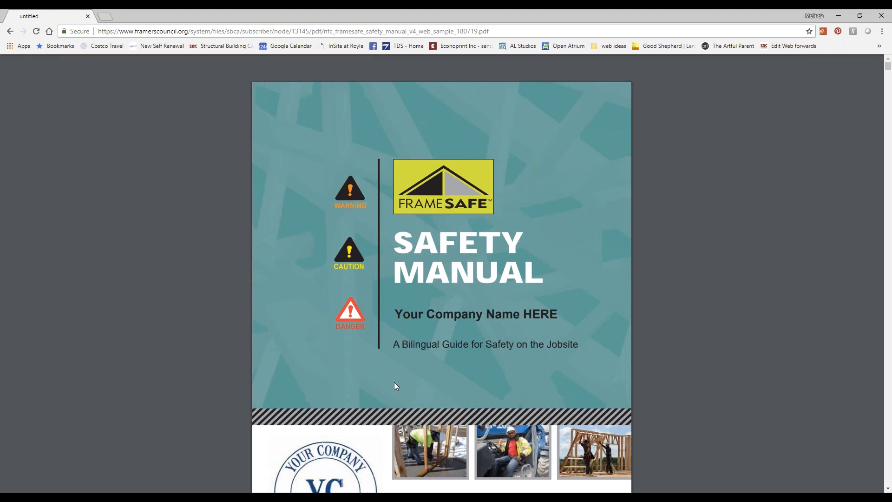
mouse_move(199, 156)
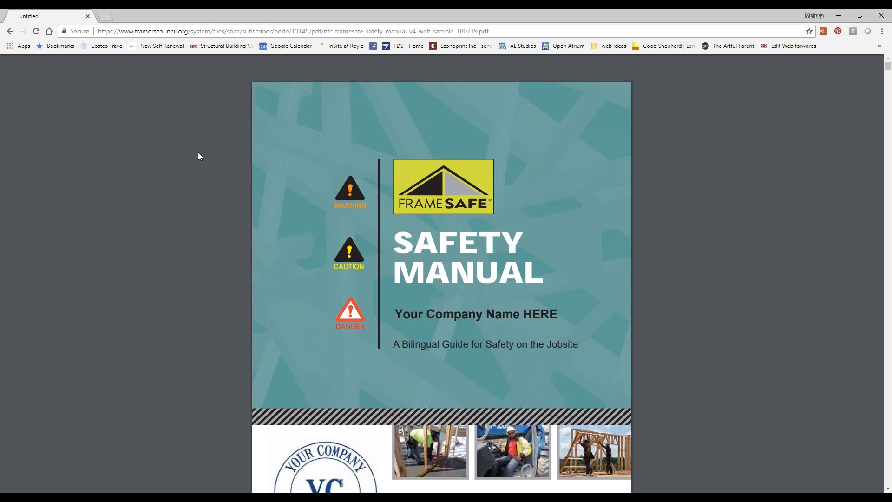
mouse_move(347, 252)
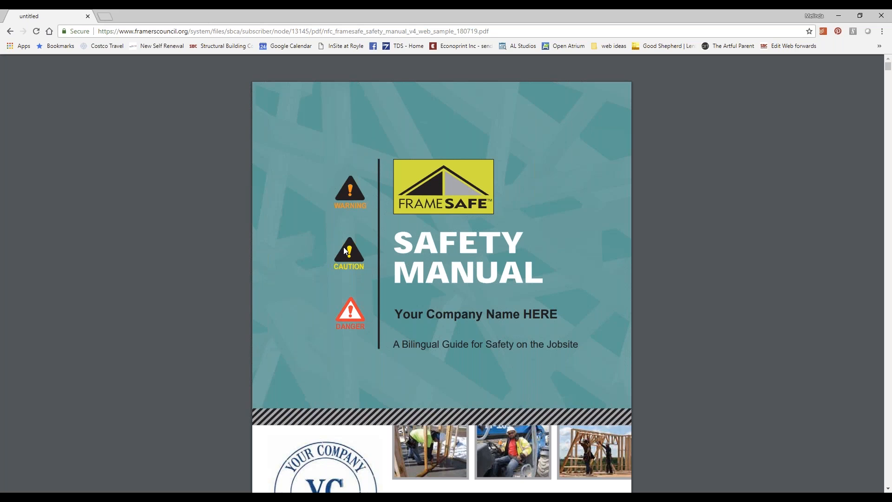
mouse_move(346, 250)
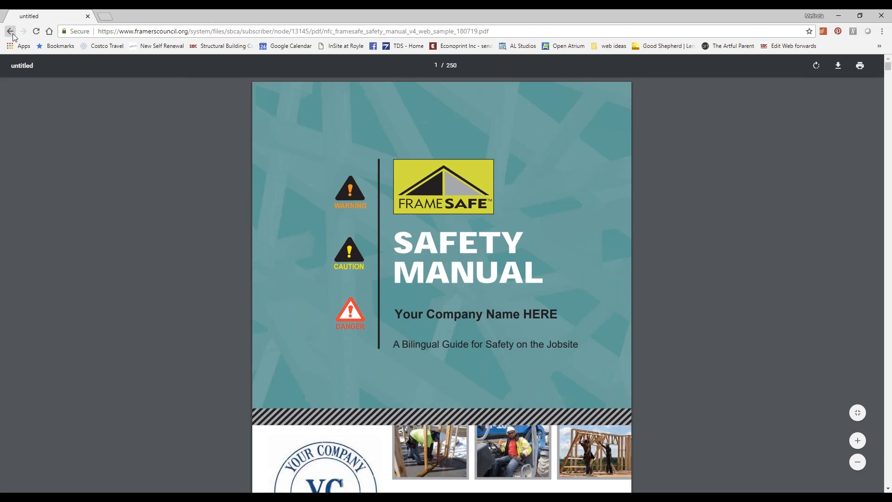
Step: Return to the dashboard's resource categories and choose Implementation Resources (2)
click(10, 31)
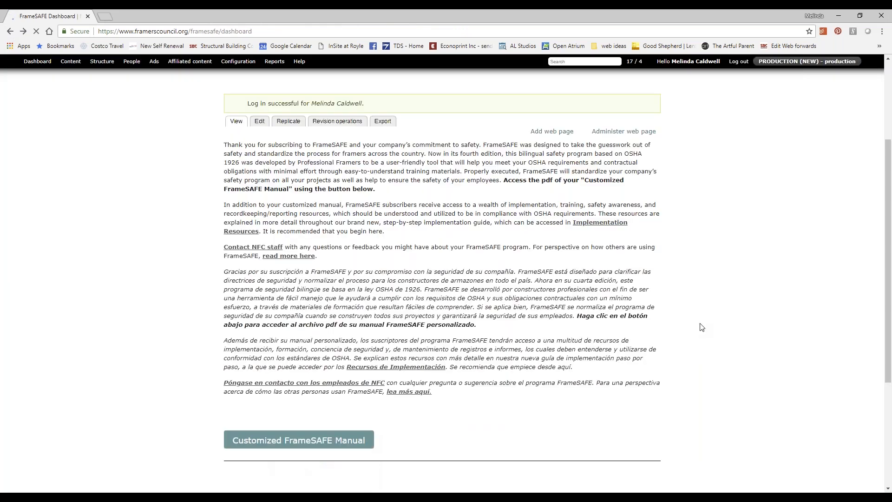
scroll(down, 3)
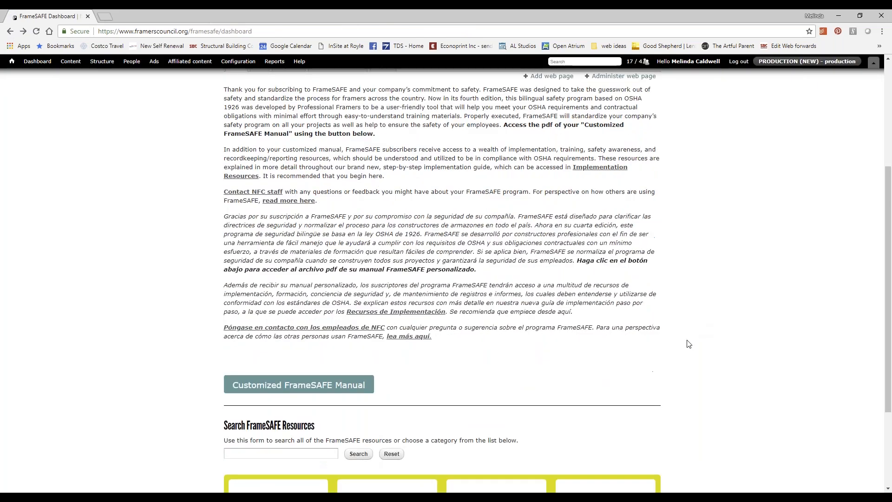
scroll(down, 3)
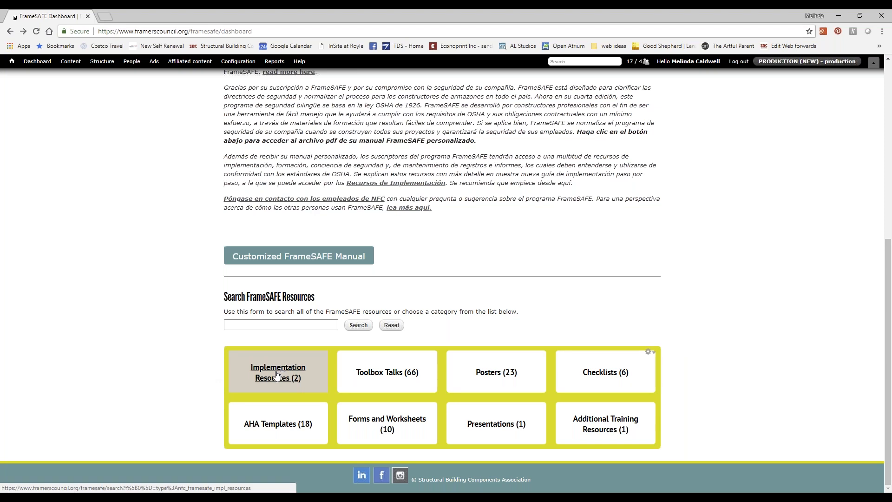
click(278, 372)
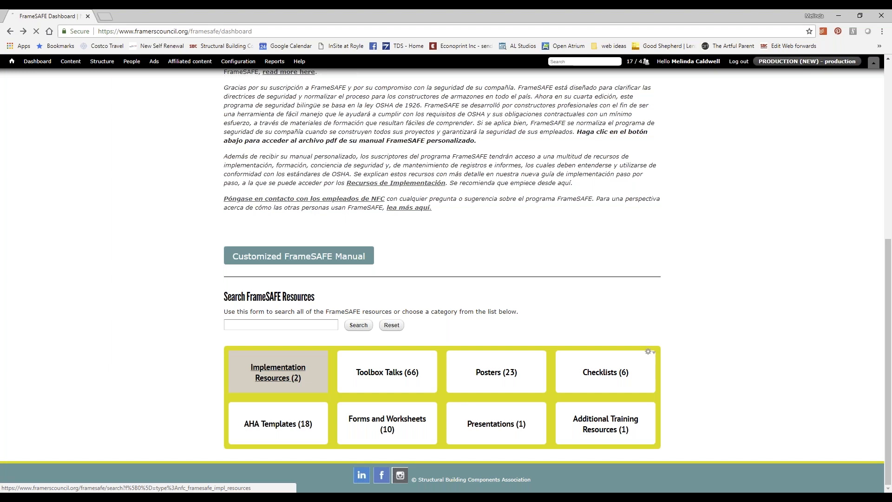
click(278, 371)
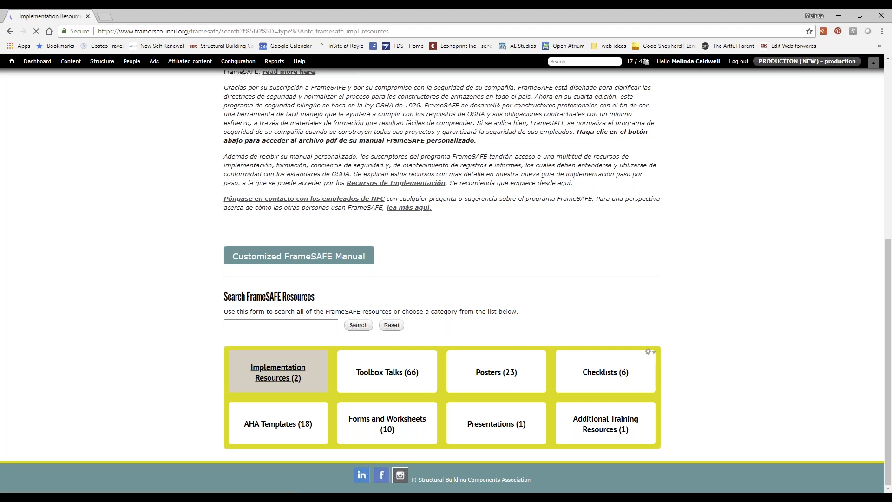
Step: Choose the FrameSAFE Mentoring Program from the two implementation resources listed
click(277, 371)
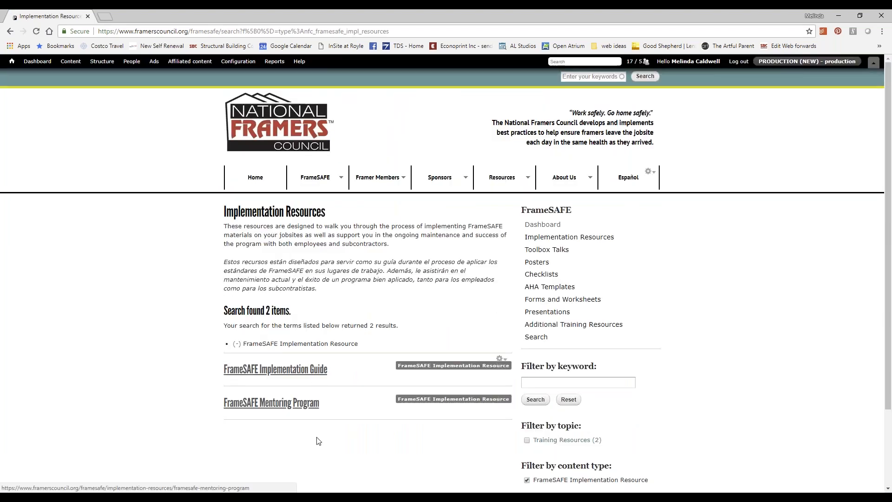
mouse_move(351, 415)
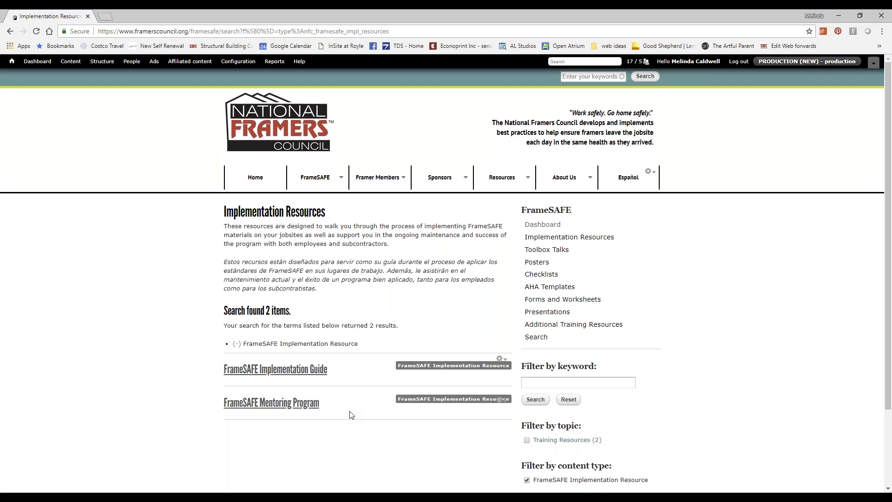
mouse_move(252, 406)
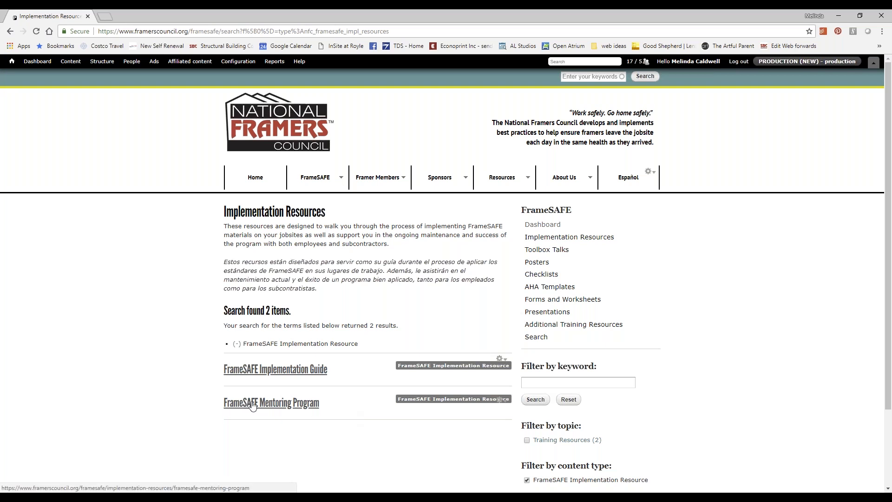
click(270, 402)
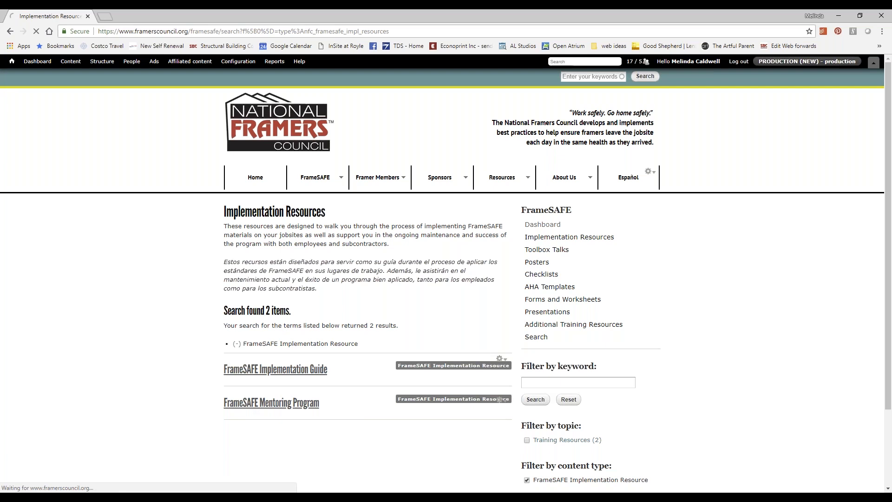
Step: Review the regional mentor map and contacts, then return via the Implementation Resources sidebar link
click(272, 402)
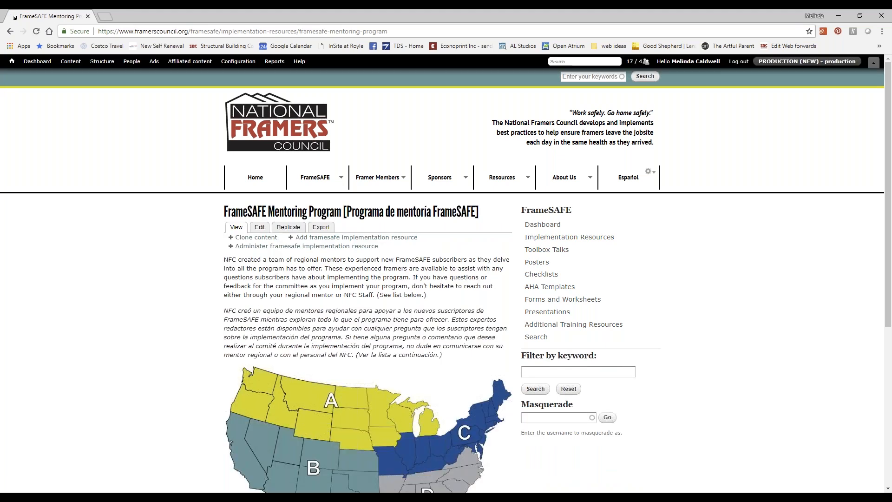
scroll(down, 3)
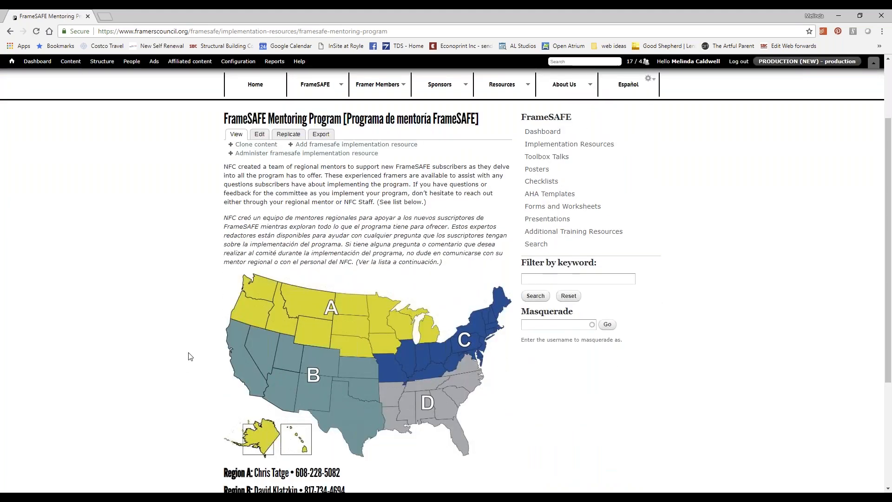
mouse_move(182, 333)
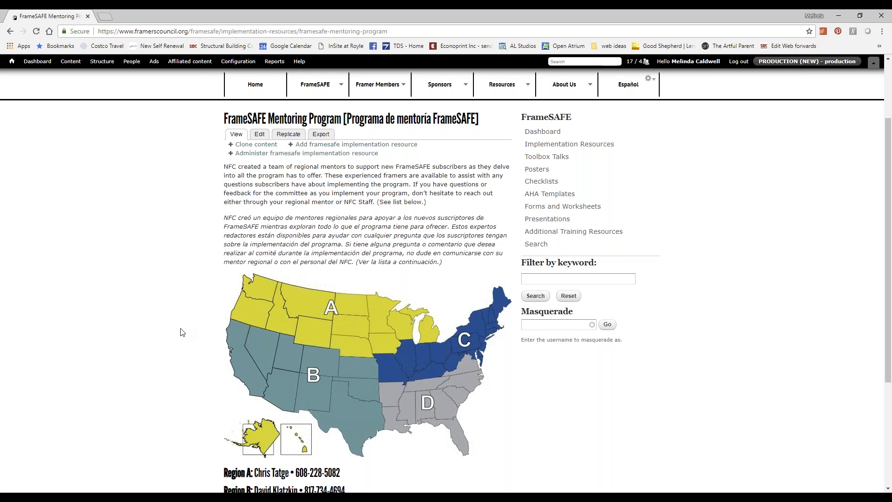
scroll(down, 3)
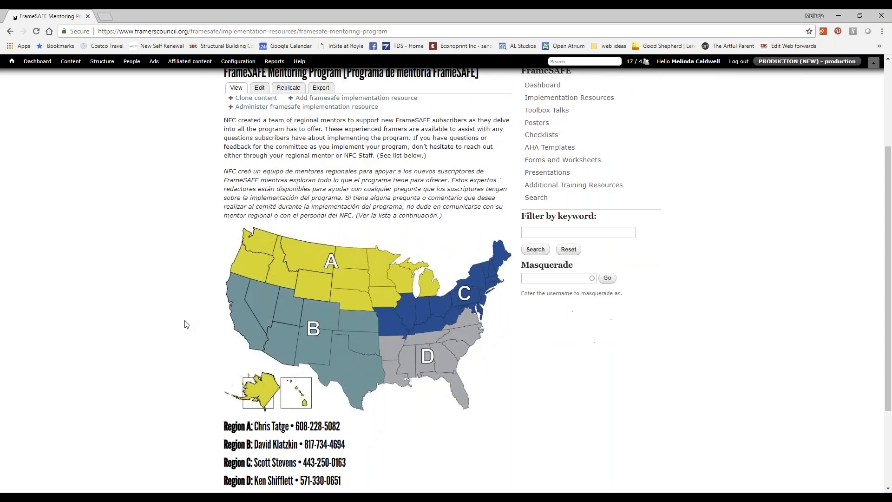
mouse_move(454, 348)
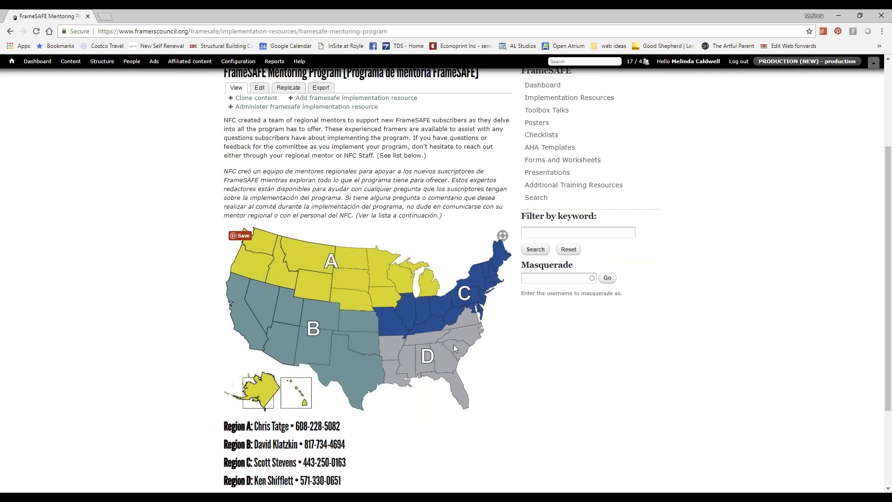
mouse_move(247, 432)
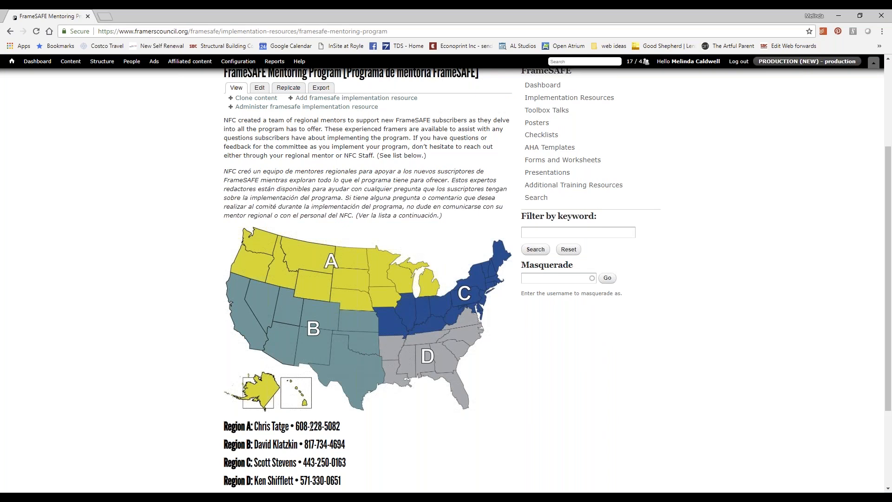
mouse_move(447, 425)
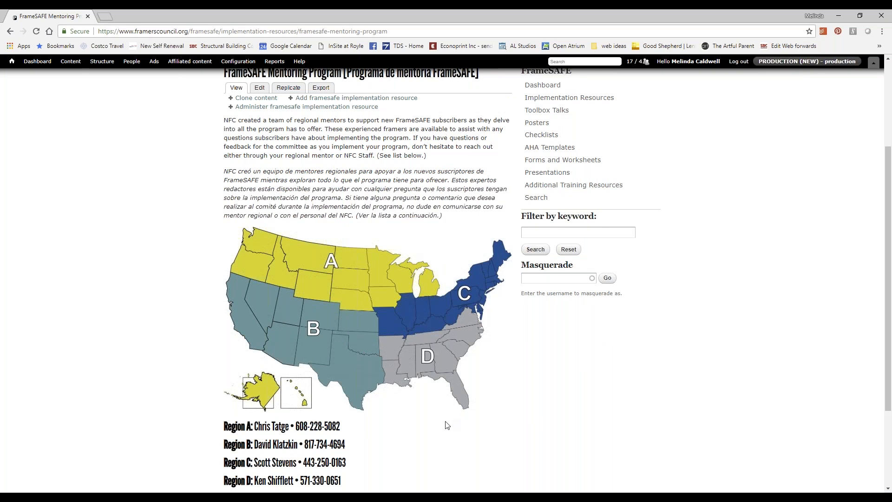
mouse_move(440, 443)
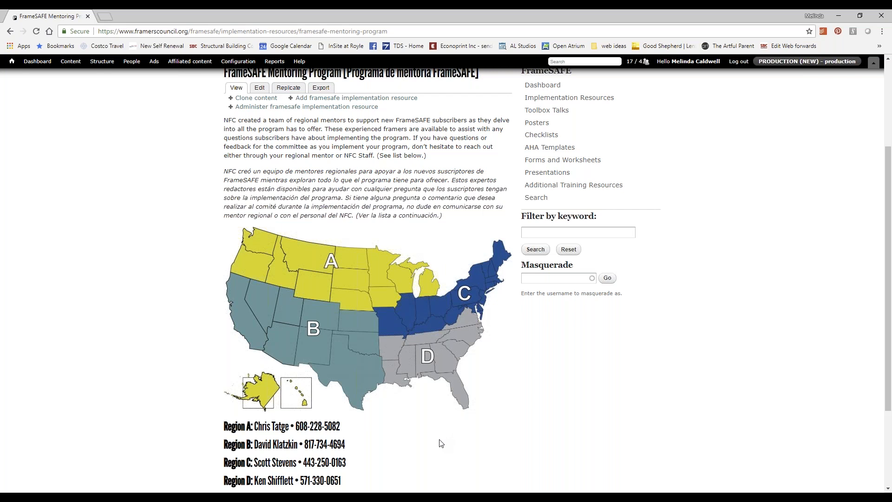
mouse_move(270, 413)
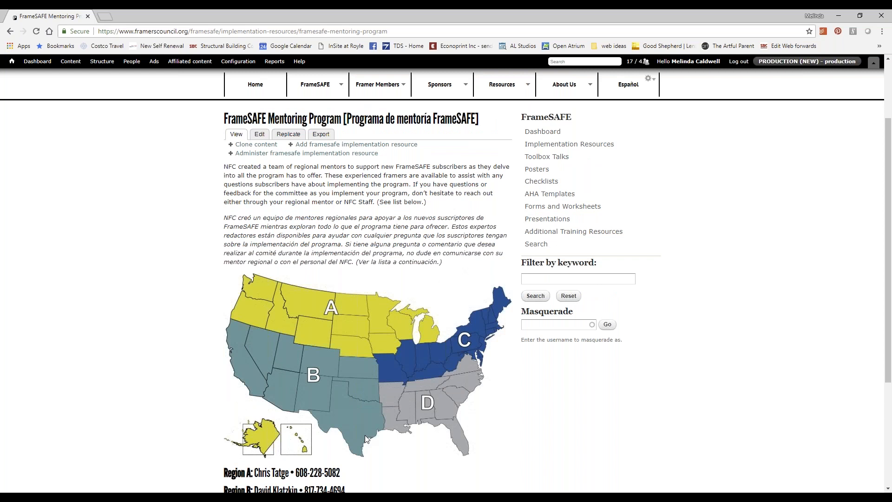
scroll(up, 3)
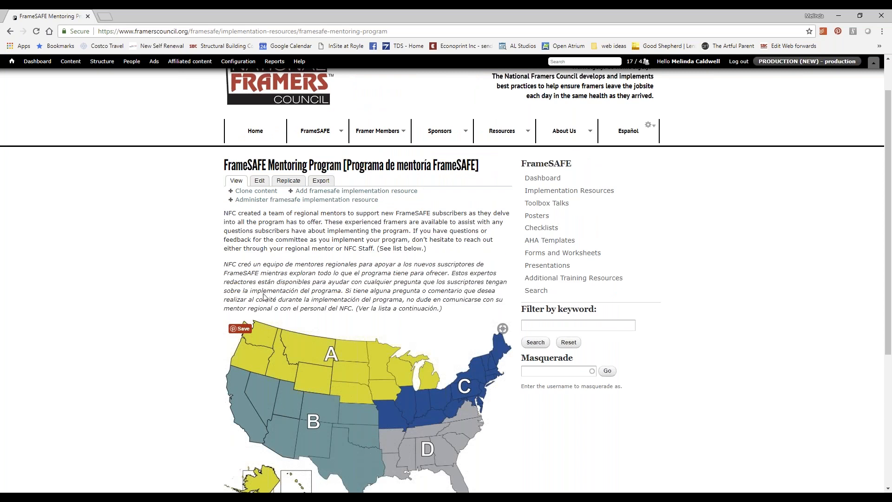
mouse_move(496, 142)
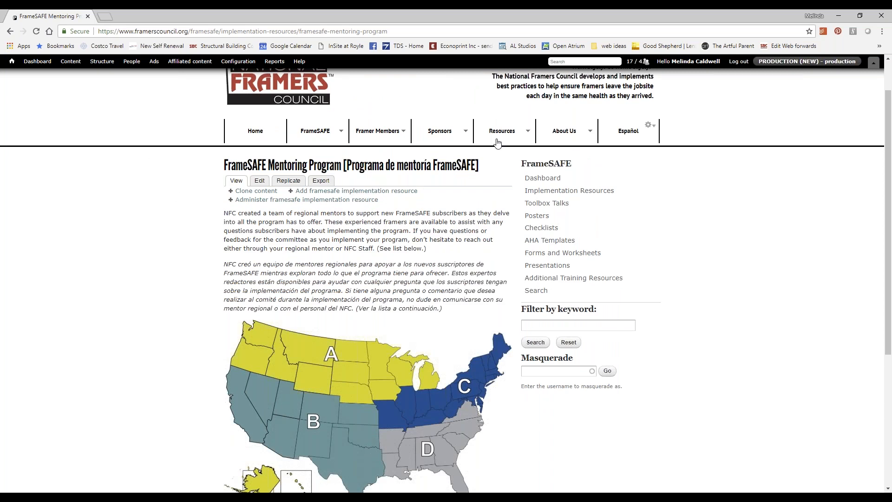
click(568, 189)
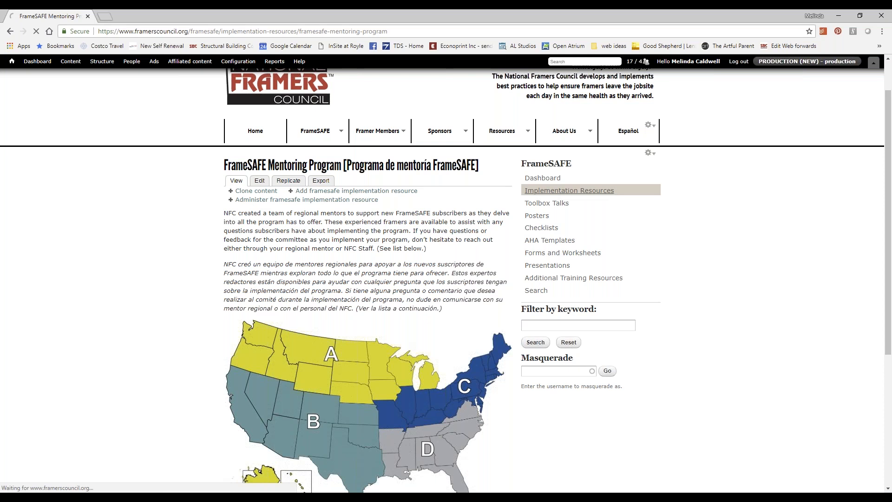
Step: Open the FrameSAFE Implementation Guide resource and launch its PDF via the Access link
click(569, 189)
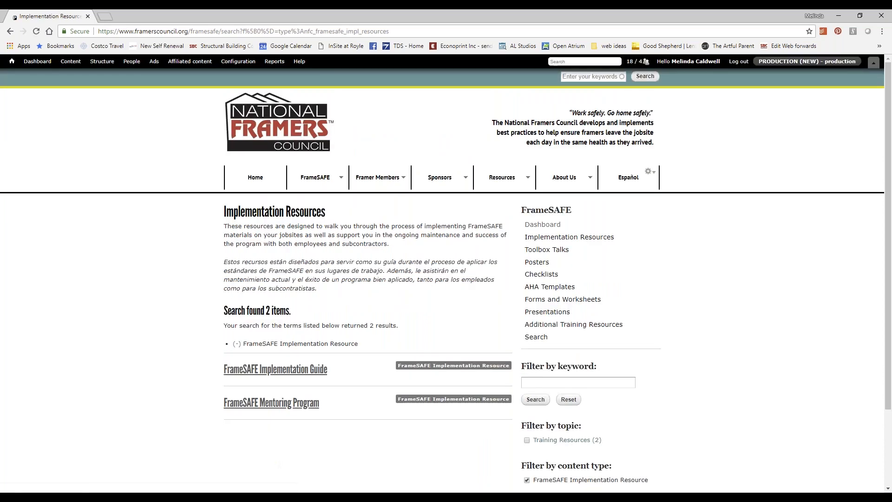
mouse_move(547, 193)
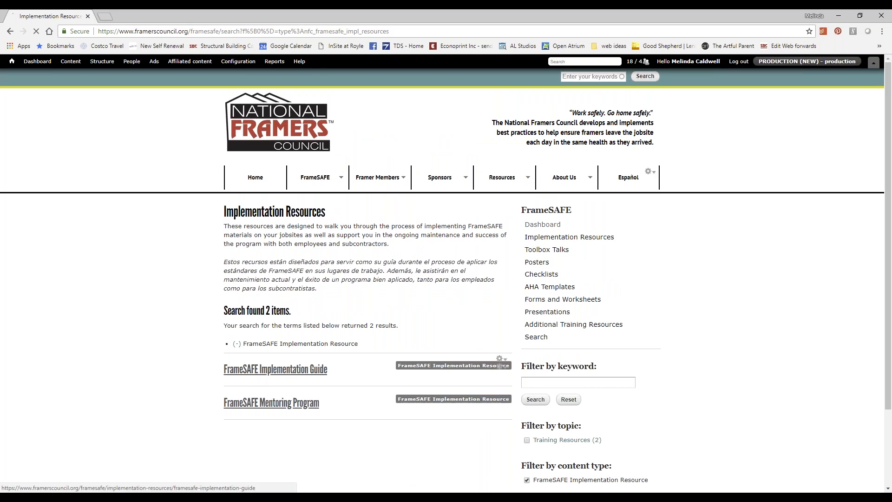
click(275, 369)
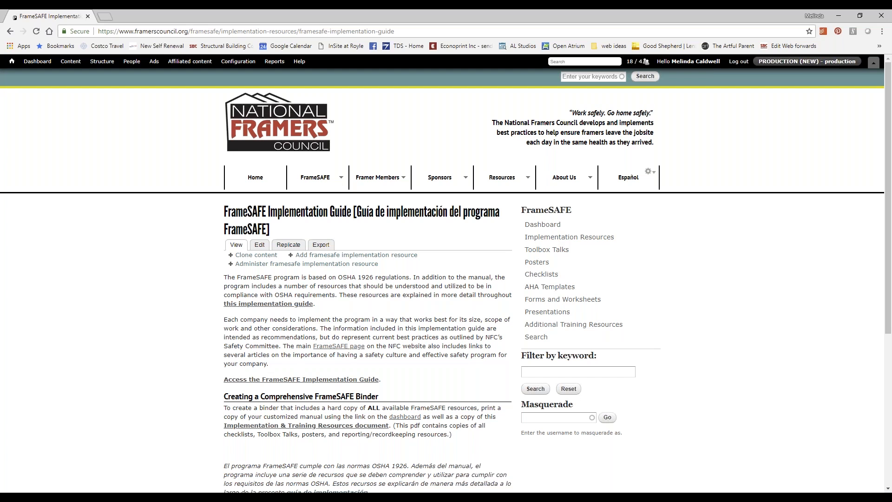
mouse_move(260, 373)
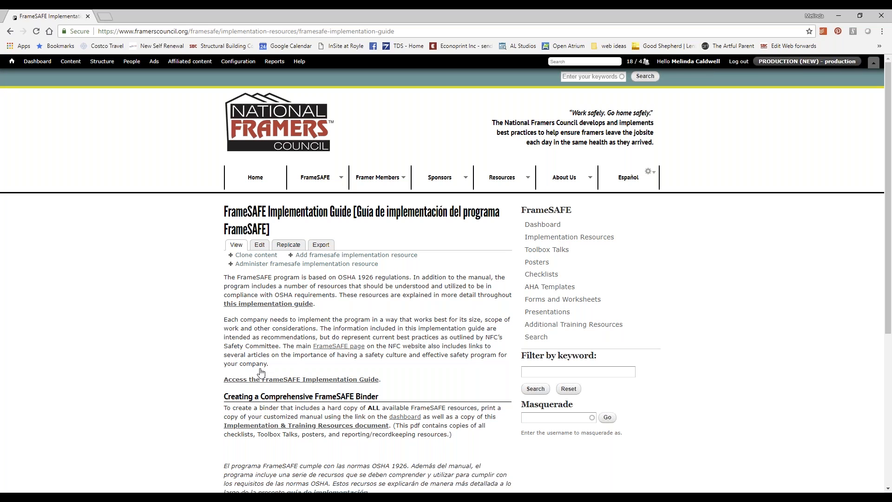
mouse_move(353, 327)
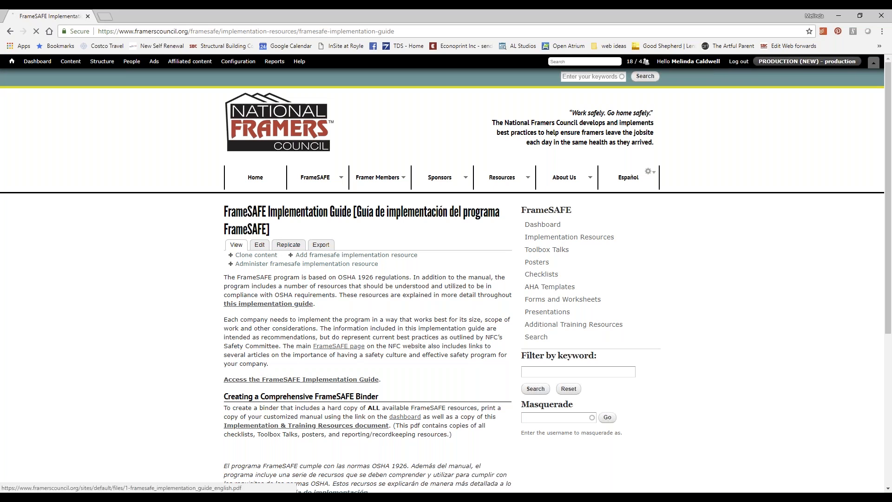
click(301, 379)
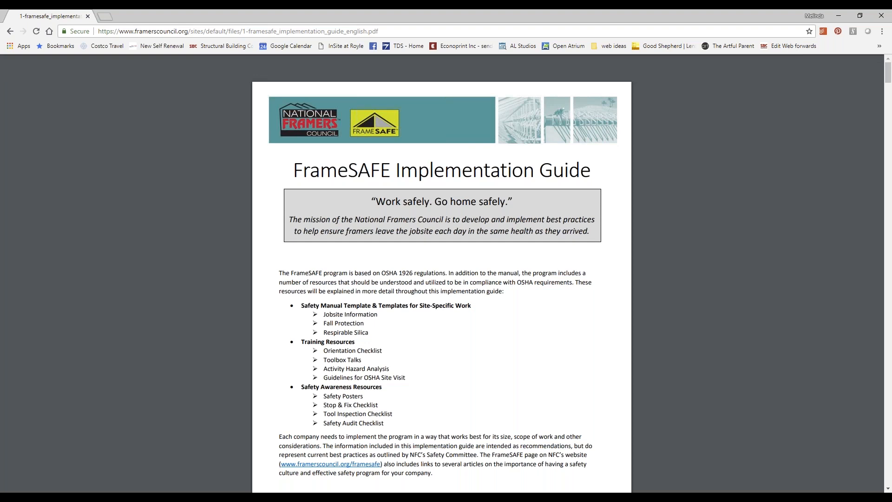
Step: Scroll through the Implementation Guide's getting-started steps, then go back to its web page
scroll(down, 3)
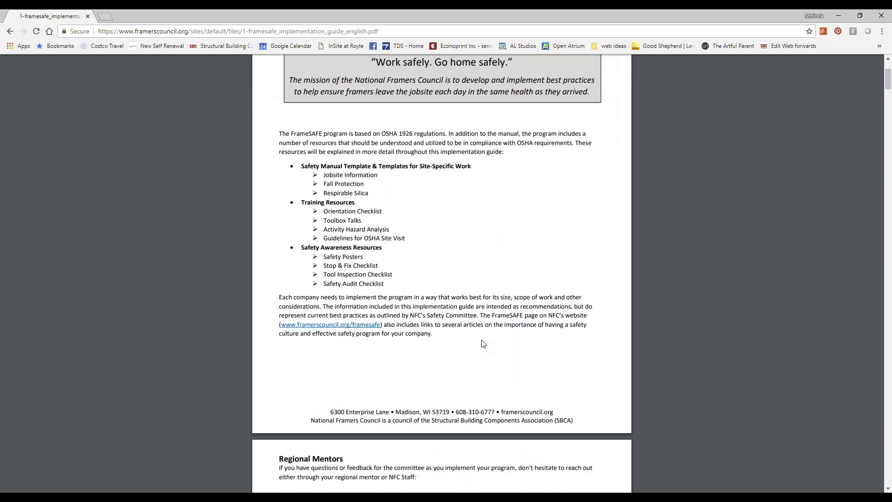
scroll(down, 3)
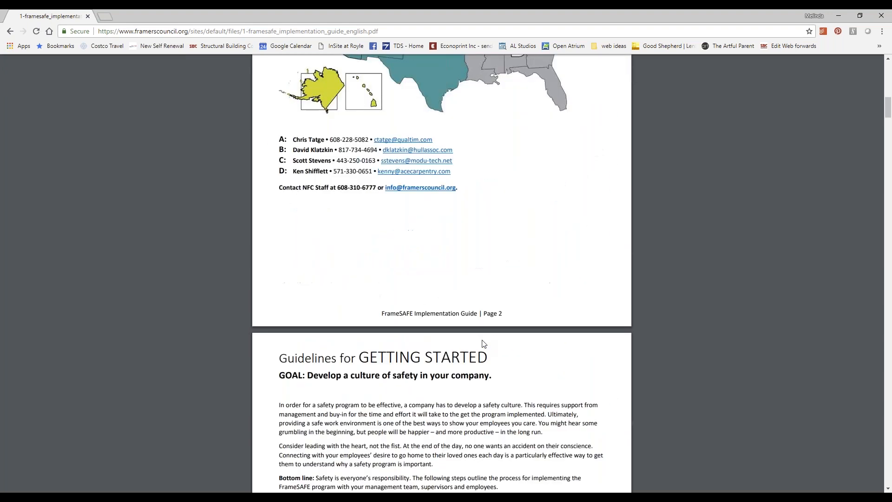
scroll(down, 3)
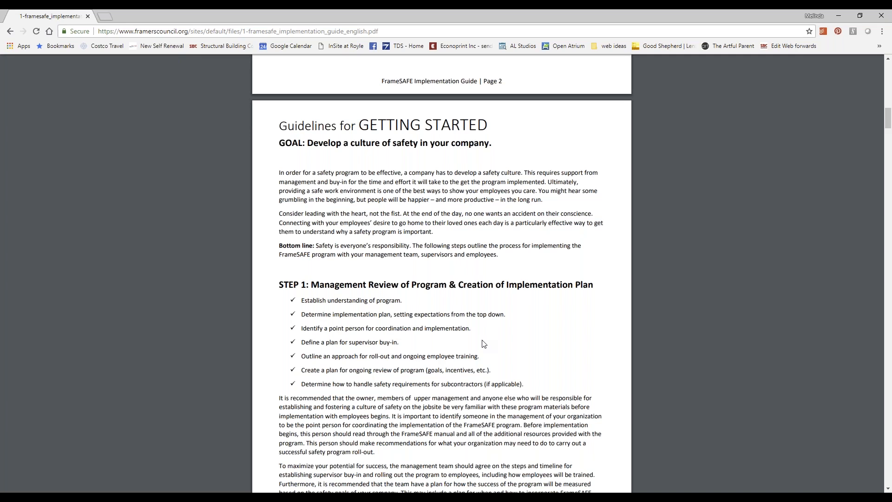
scroll(down, 3)
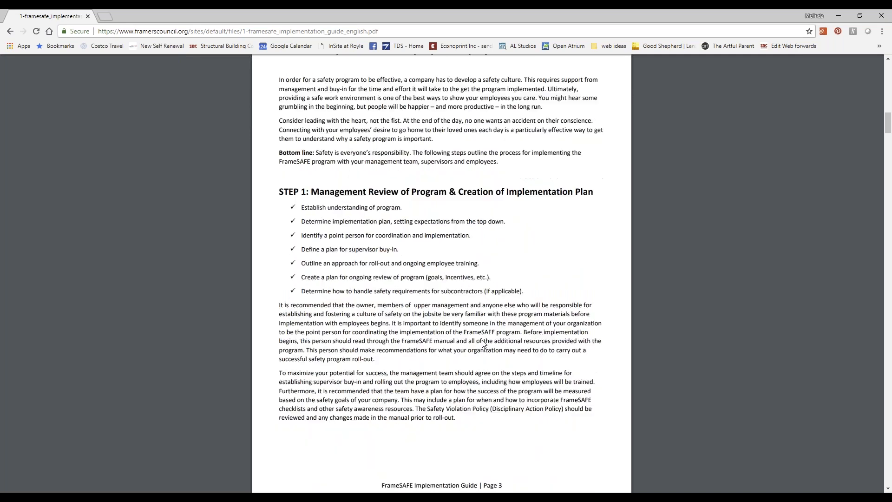
scroll(down, 3)
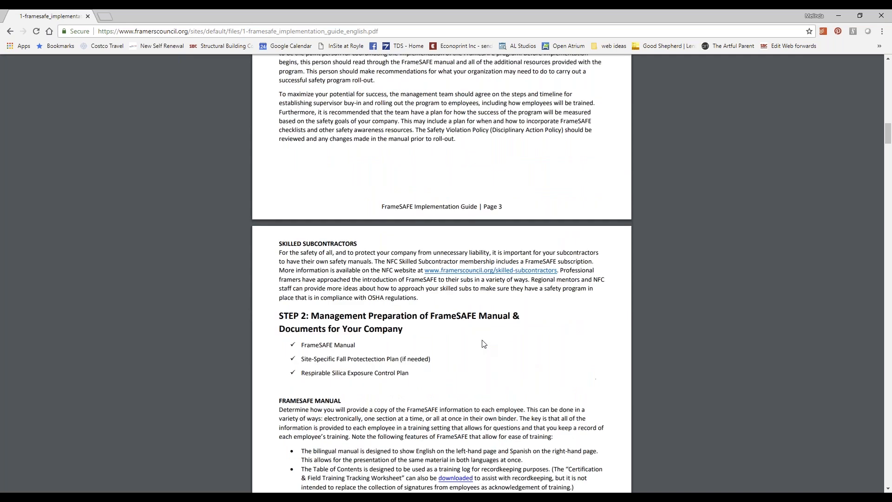
scroll(up, 3)
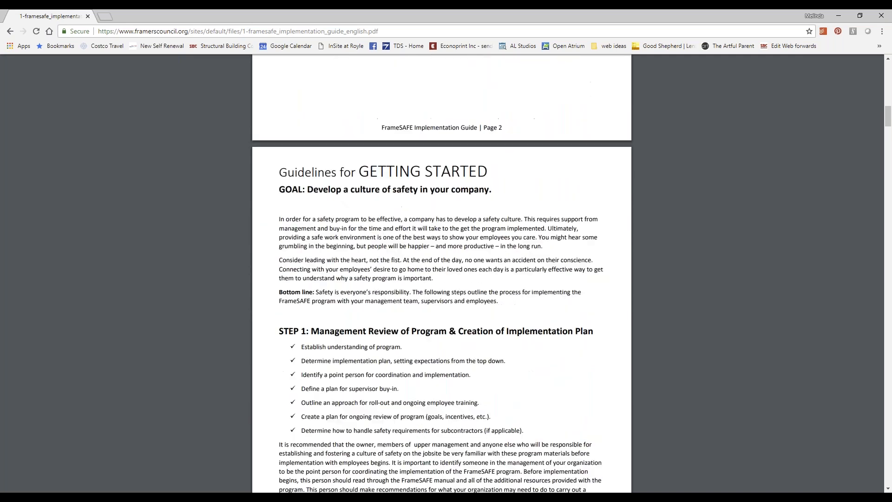
scroll(up, 3)
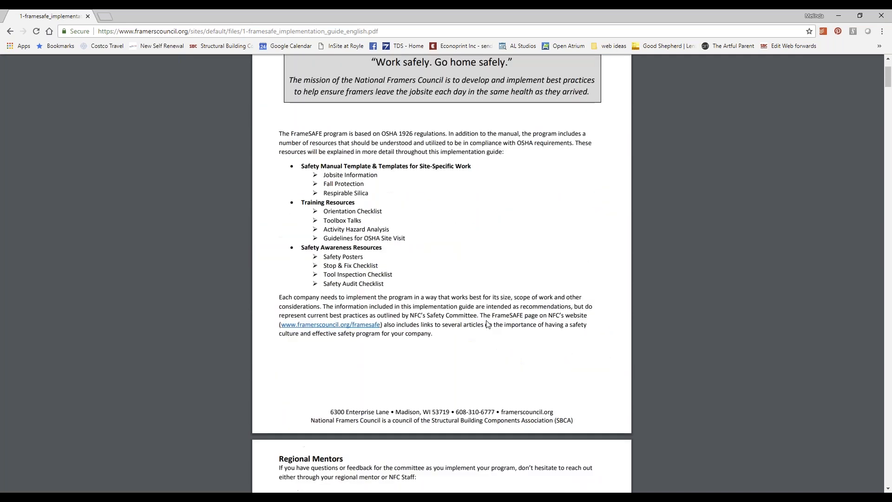
scroll(up, 3)
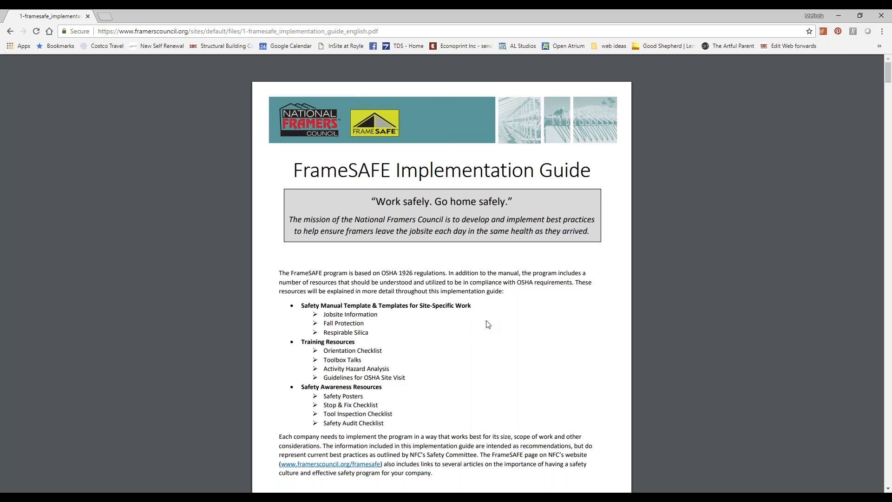
mouse_move(466, 306)
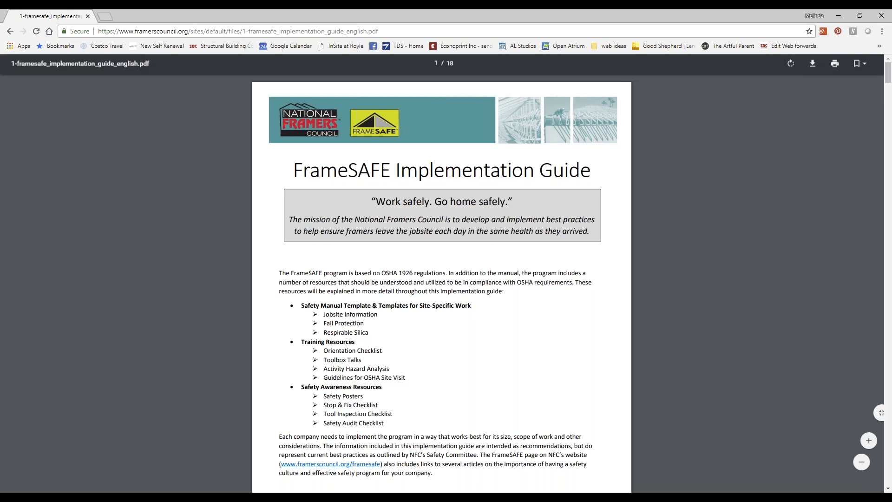
click(330, 464)
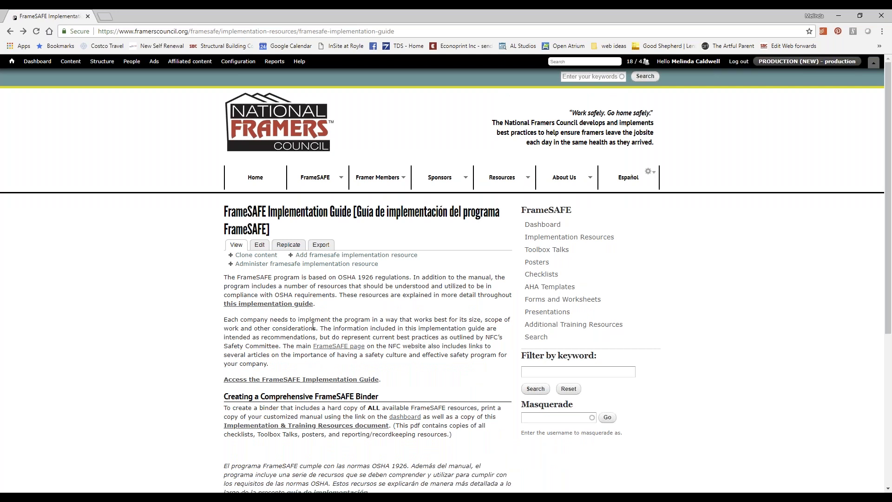
mouse_move(347, 310)
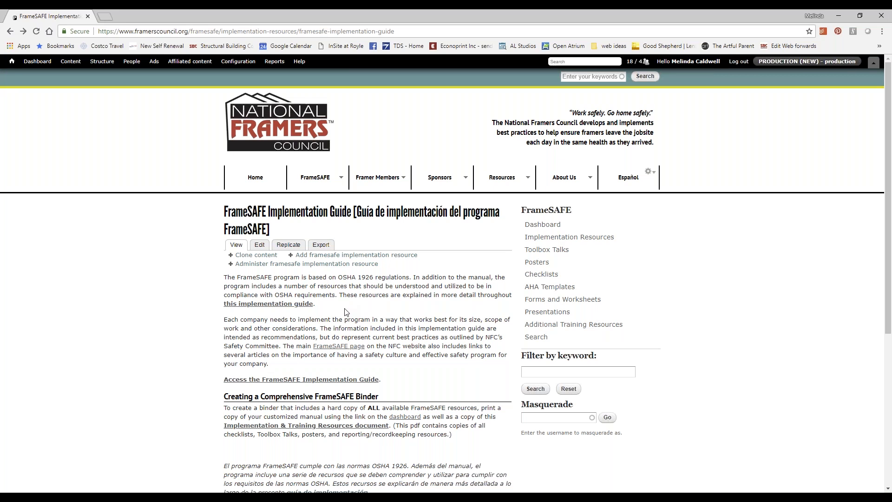
mouse_move(250, 429)
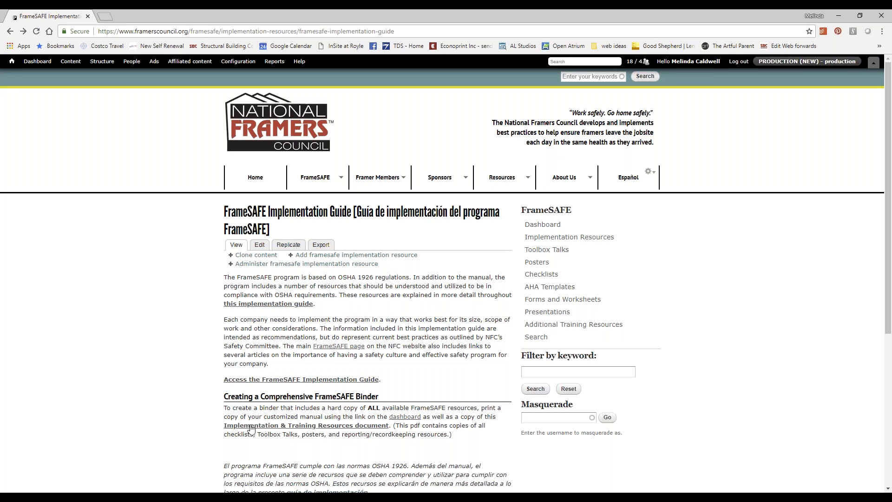
mouse_move(338, 407)
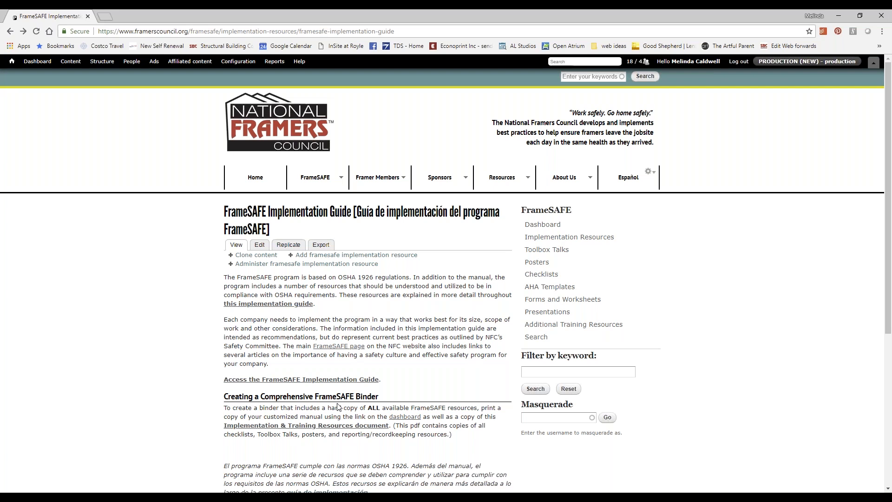
mouse_move(306, 425)
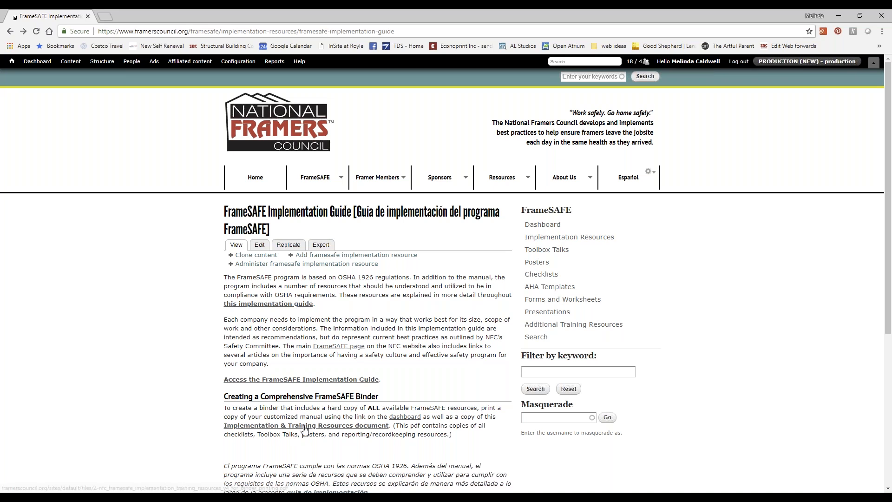
mouse_move(306, 424)
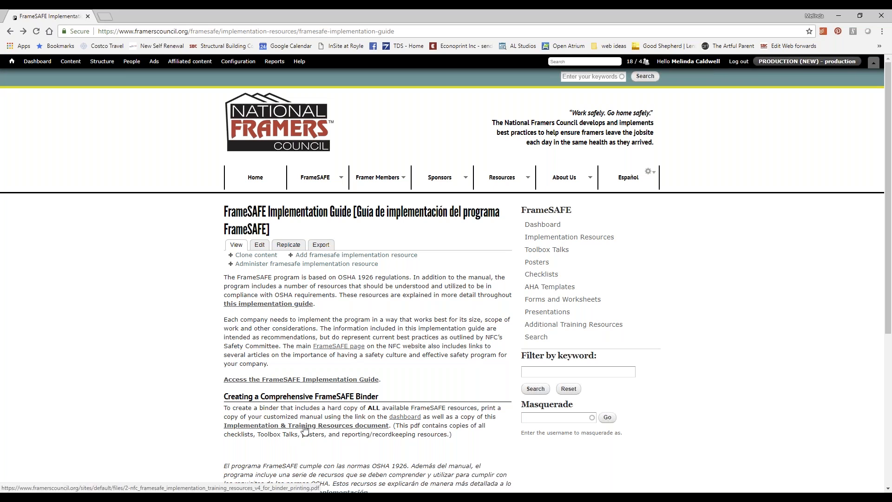
Step: Open the Implementation & Training Resources document, the 296-page binder-printing PDF
click(306, 425)
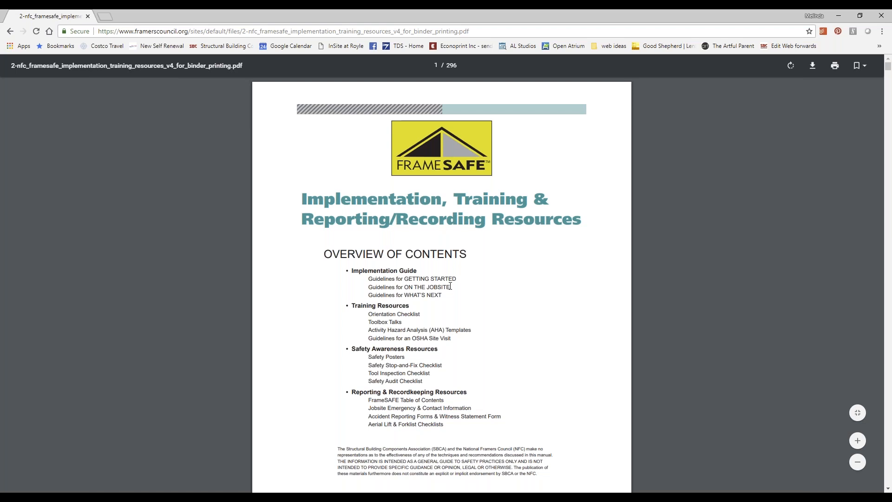
mouse_move(432, 321)
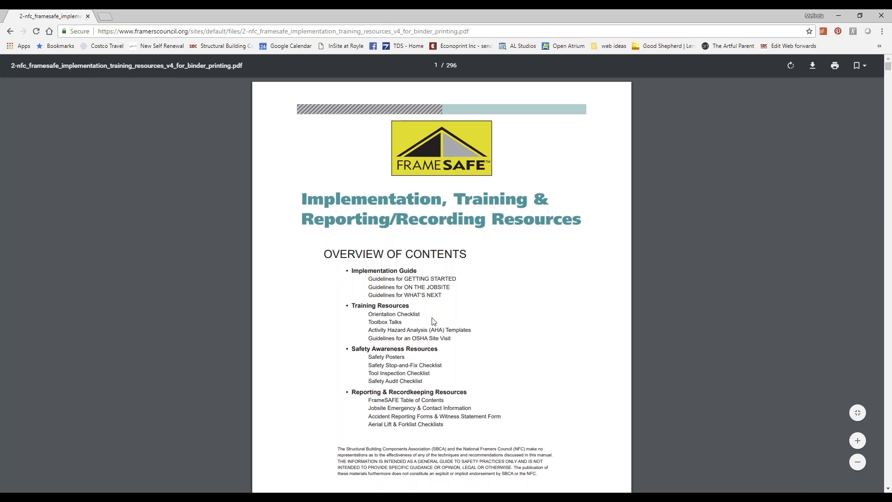
Step: Expand the PDF bookmarks for the Implementation Guide, Training, Safety Awareness and Reporting & Recording sections
click(857, 65)
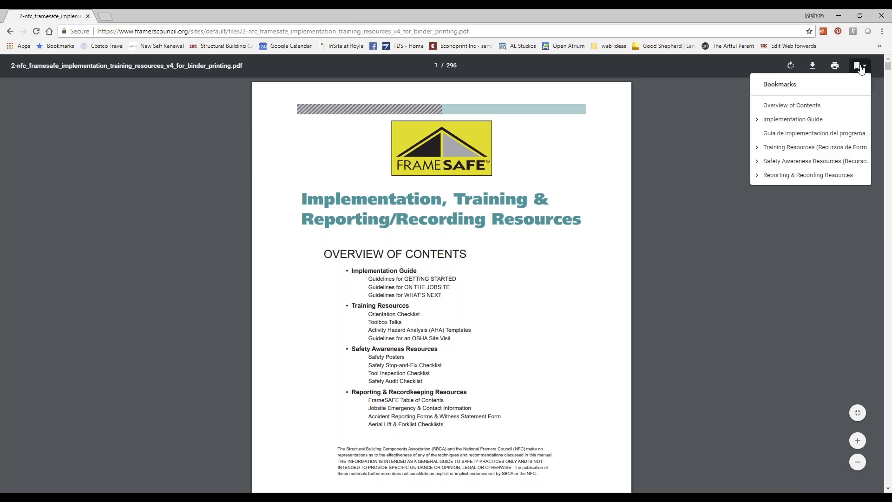
mouse_move(792, 105)
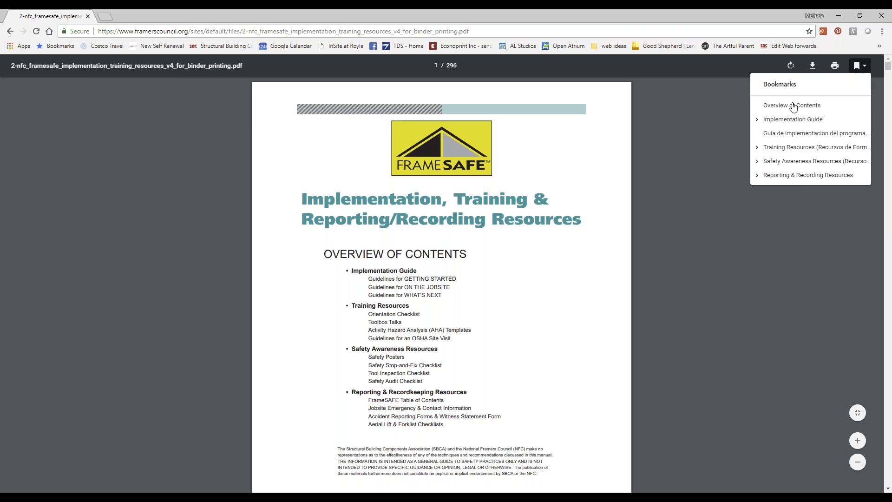
click(757, 119)
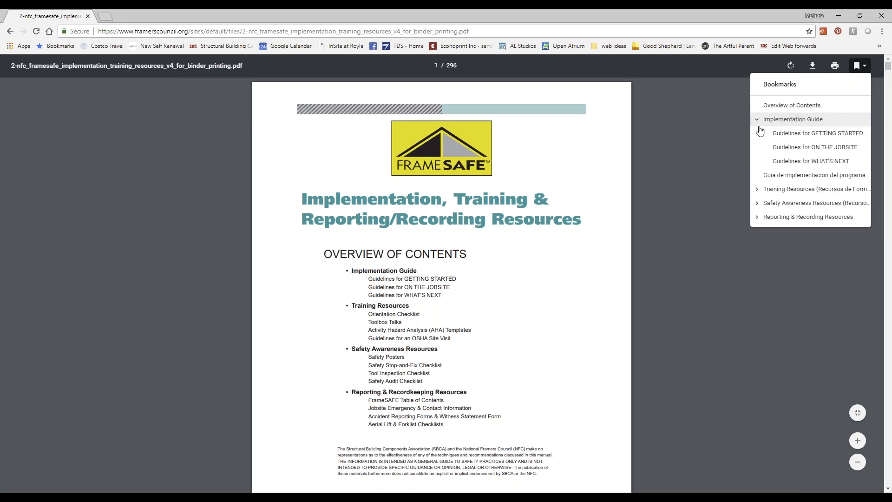
click(757, 188)
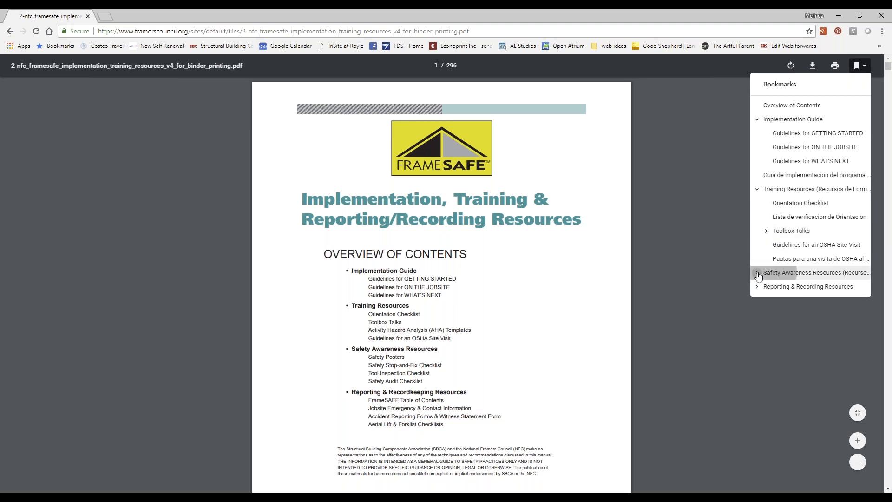
click(757, 273)
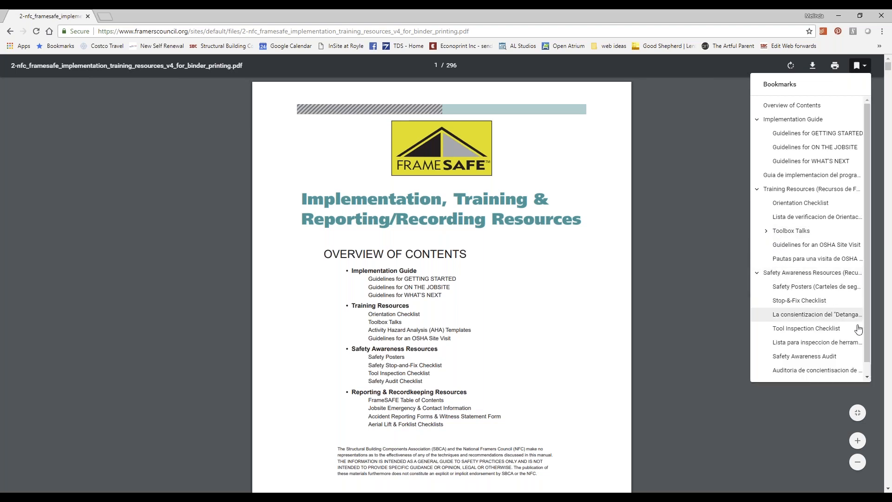
scroll(down, 3)
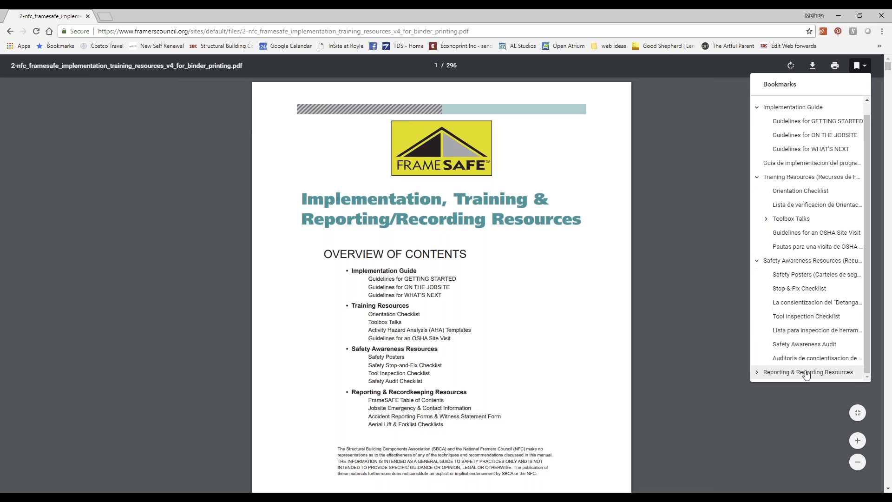
click(757, 372)
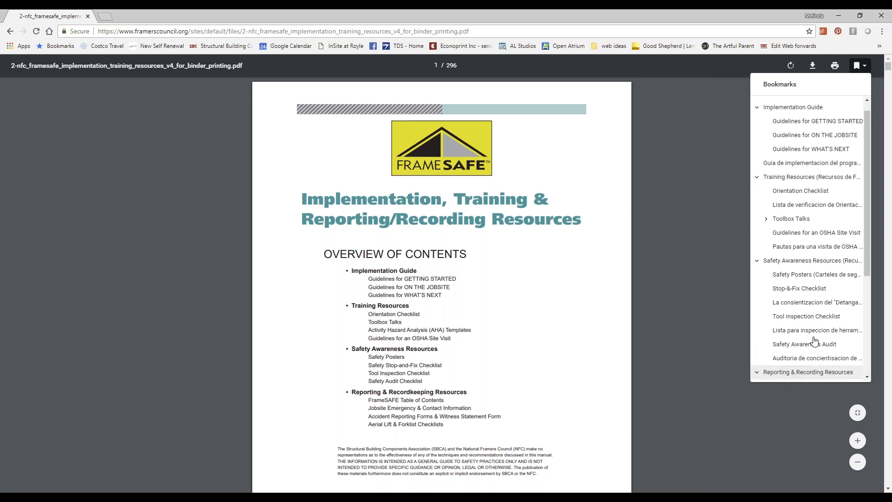
scroll(down, 3)
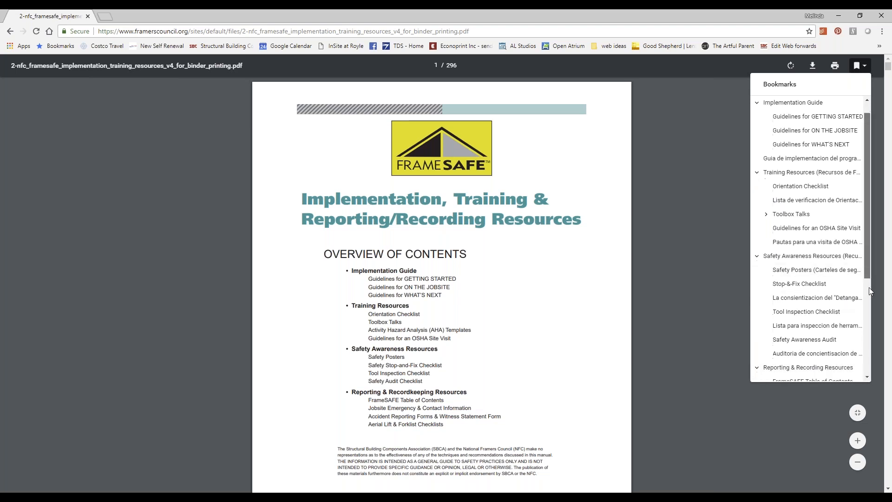
scroll(down, 3)
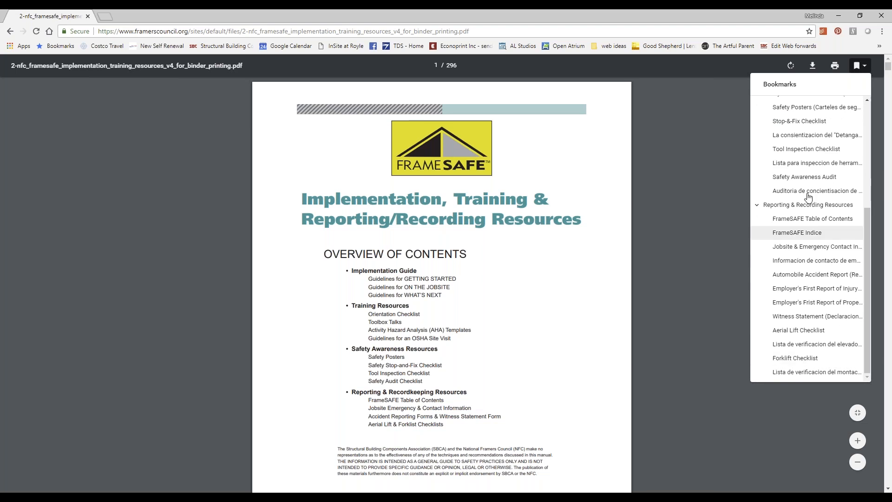
mouse_move(795, 228)
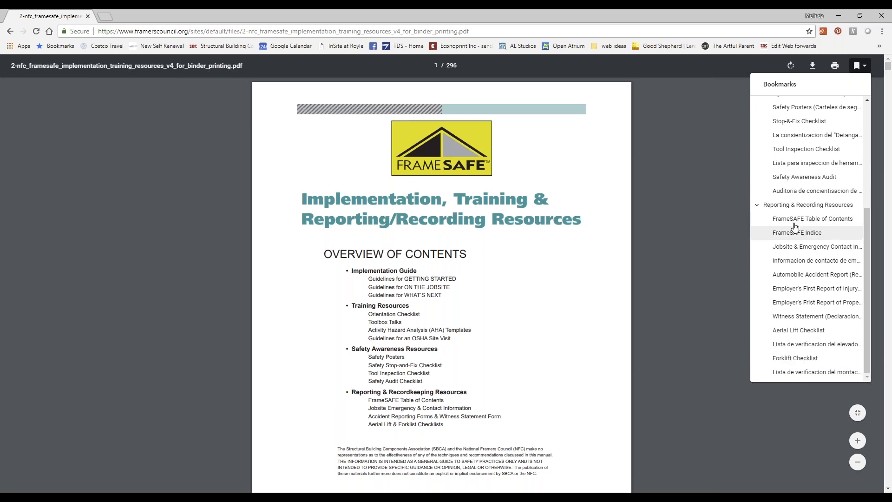
scroll(up, 3)
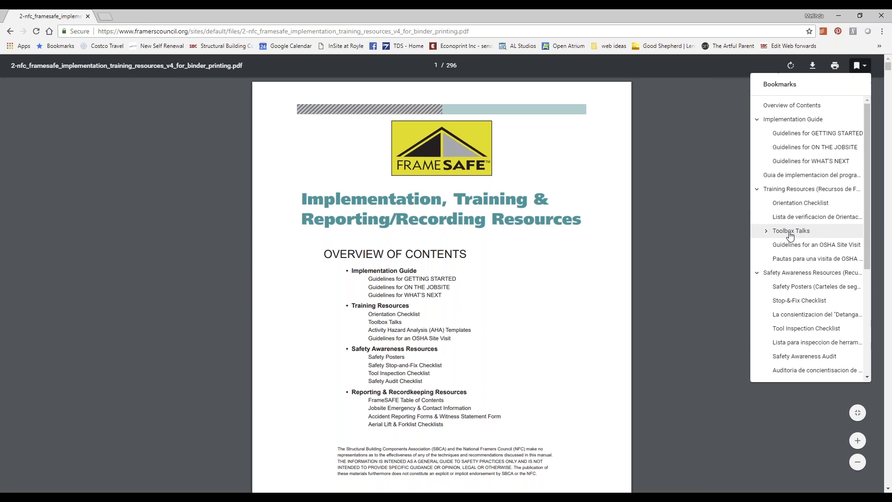
mouse_move(790, 230)
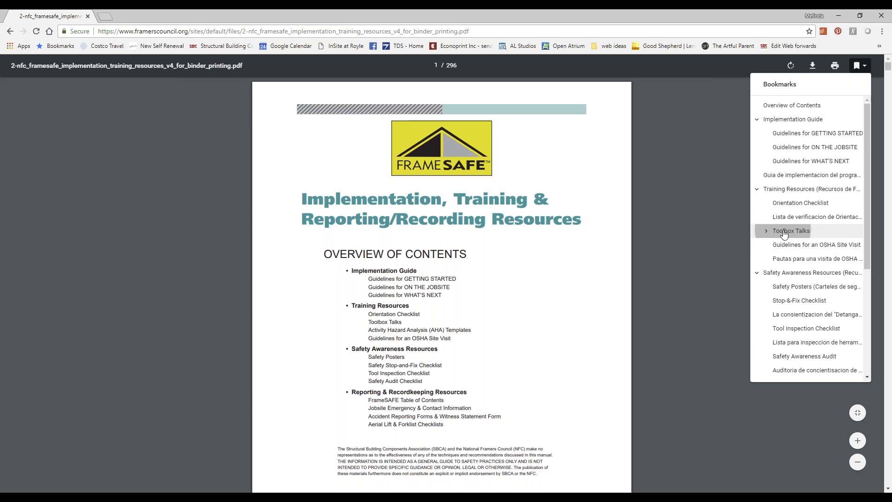
Step: Jump to the Toolbox Talks pages, reaching the Toolbox Talk Acknowledgement Form on page 58
click(790, 231)
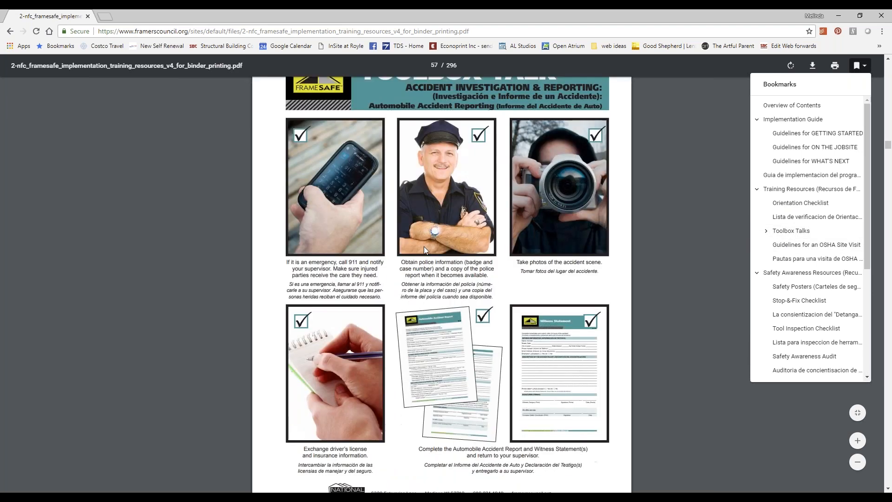
scroll(down, 3)
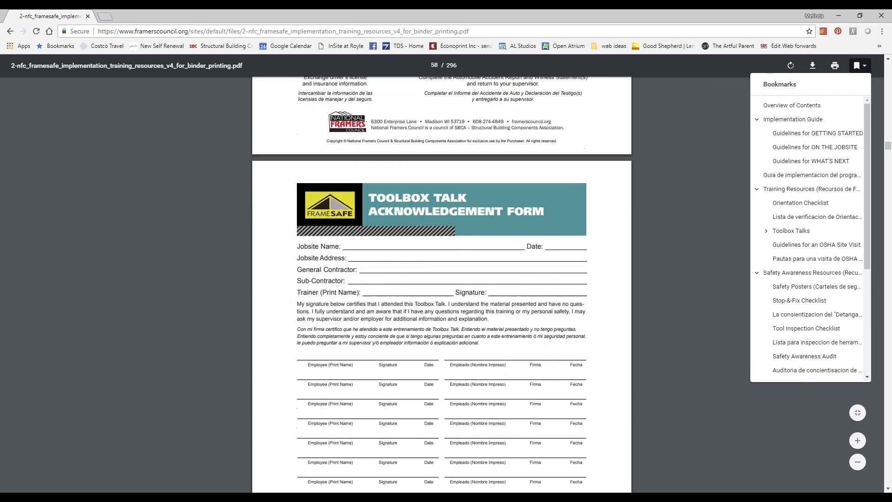
mouse_move(636, 141)
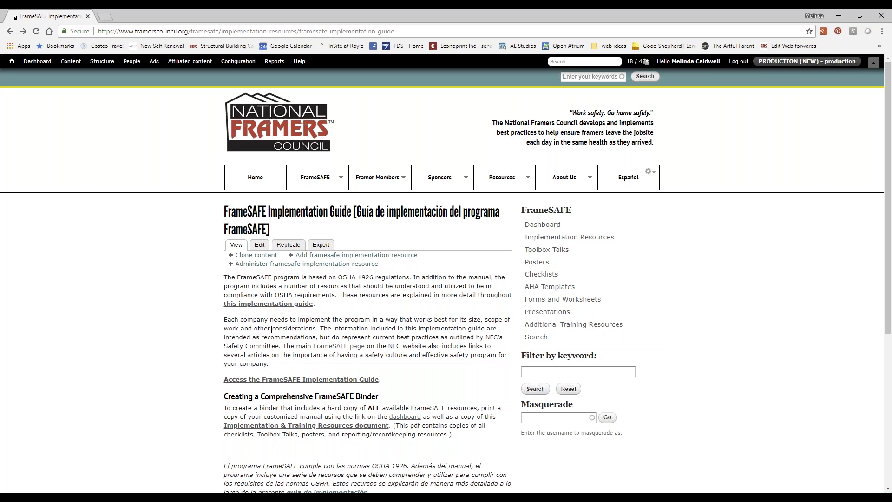
mouse_move(593, 351)
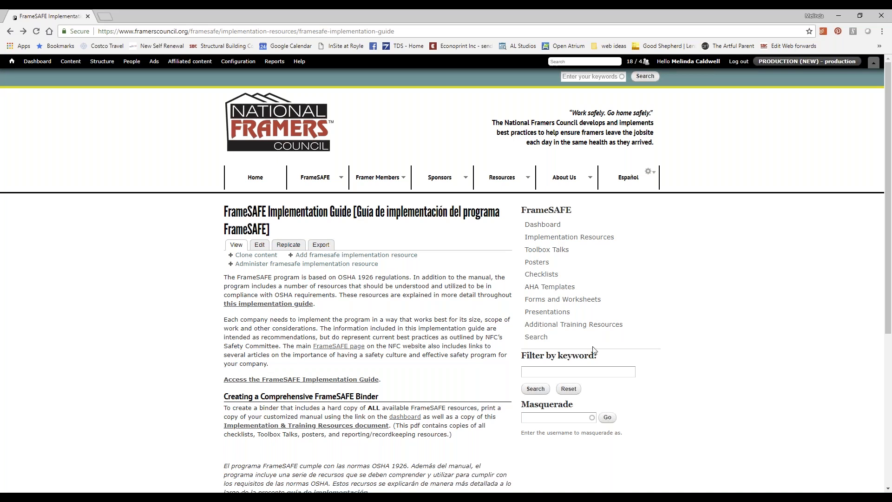
mouse_move(550, 291)
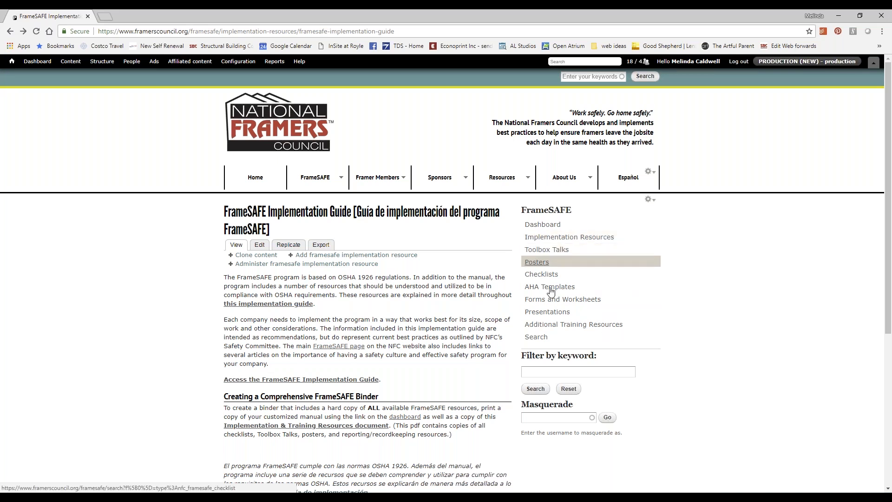
mouse_move(546, 249)
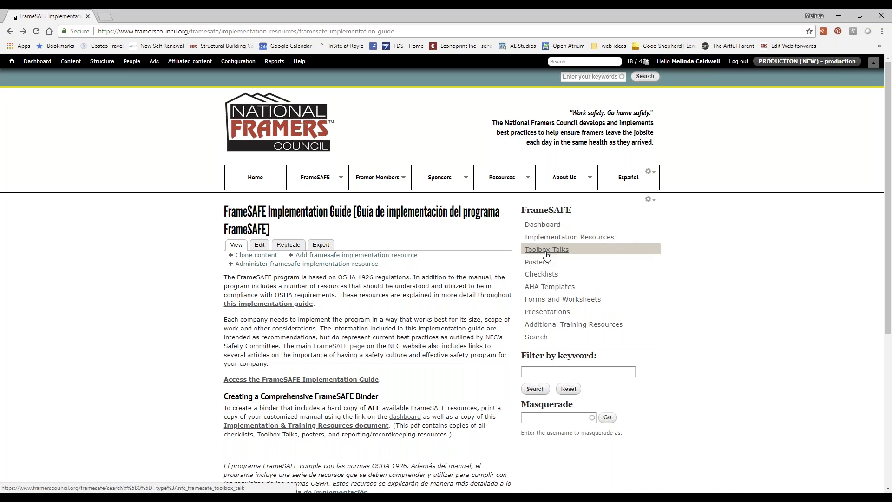
Step: Return to the FrameSAFE Dashboard and open the Toolbox Talks category listing 66 items
click(542, 224)
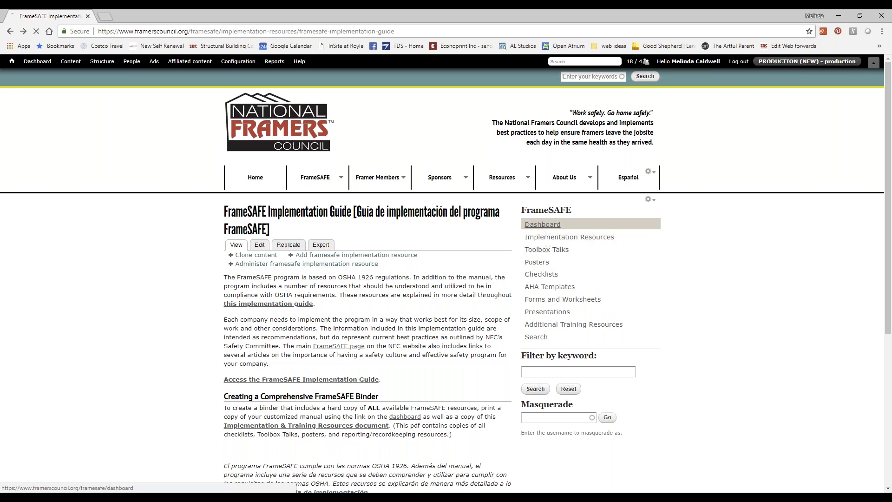
click(541, 224)
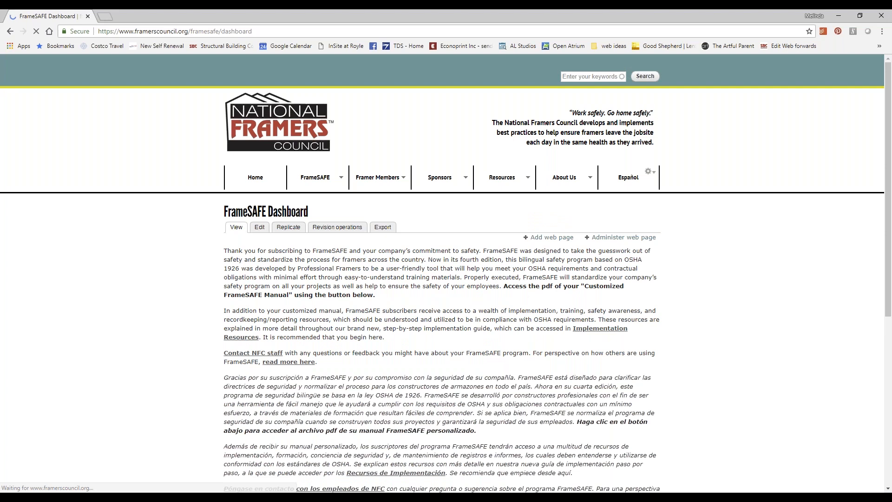
scroll(down, 3)
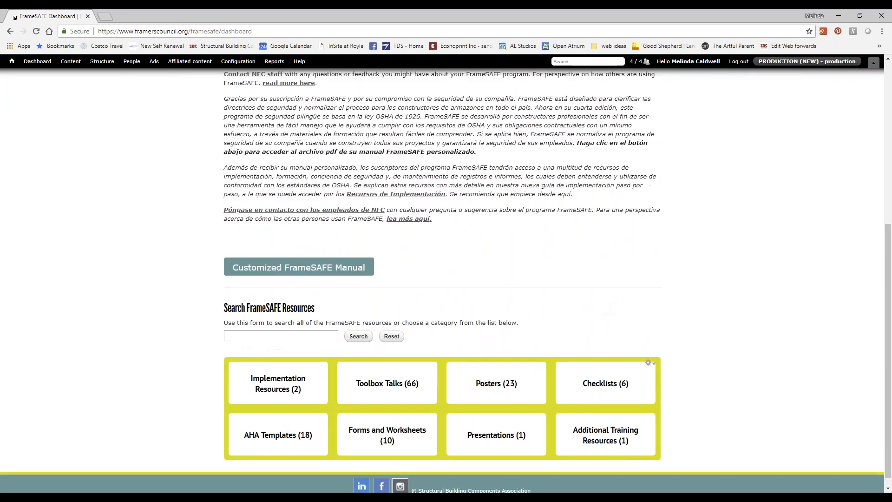
mouse_move(387, 383)
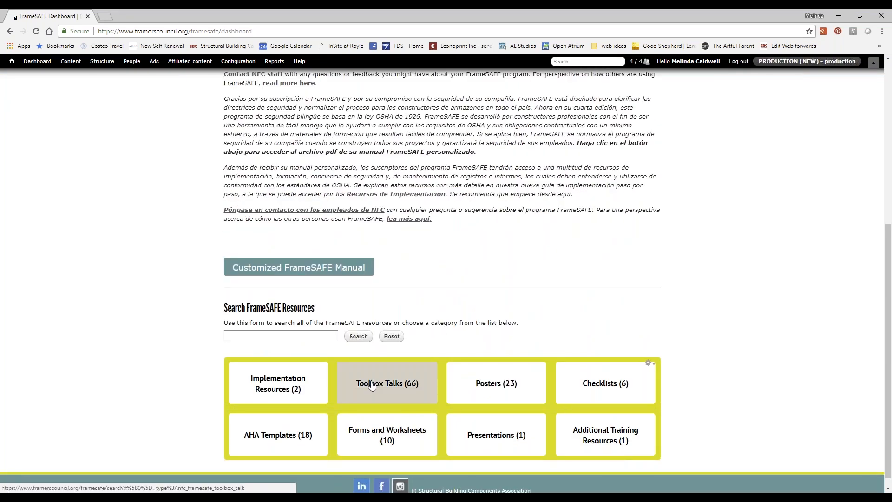
click(387, 382)
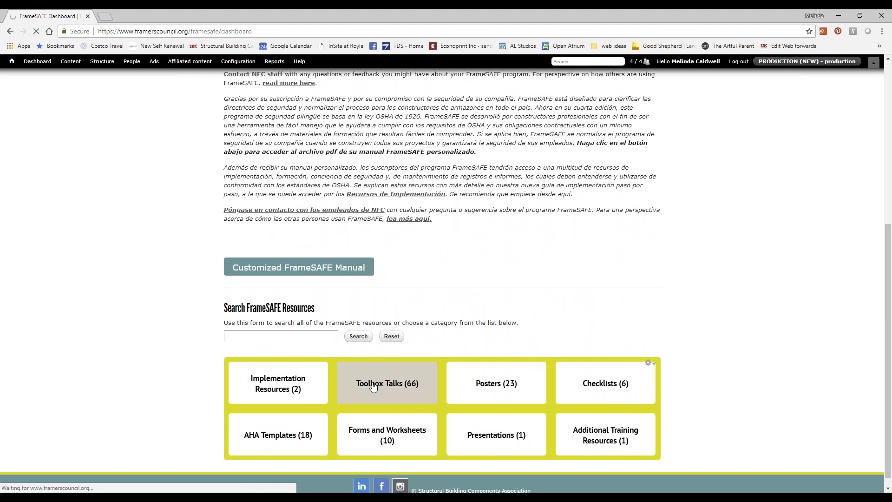
click(387, 383)
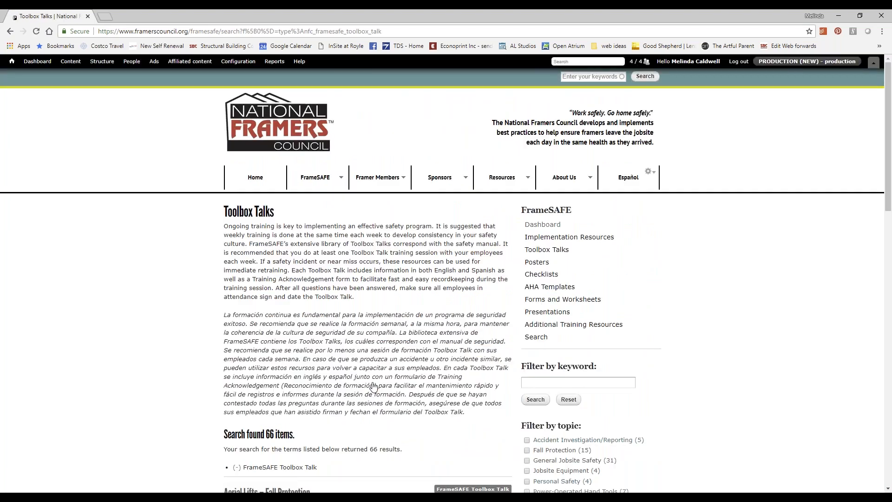
Step: Filter the Toolbox Talks by topic to Fall Protection (15)
scroll(down, 3)
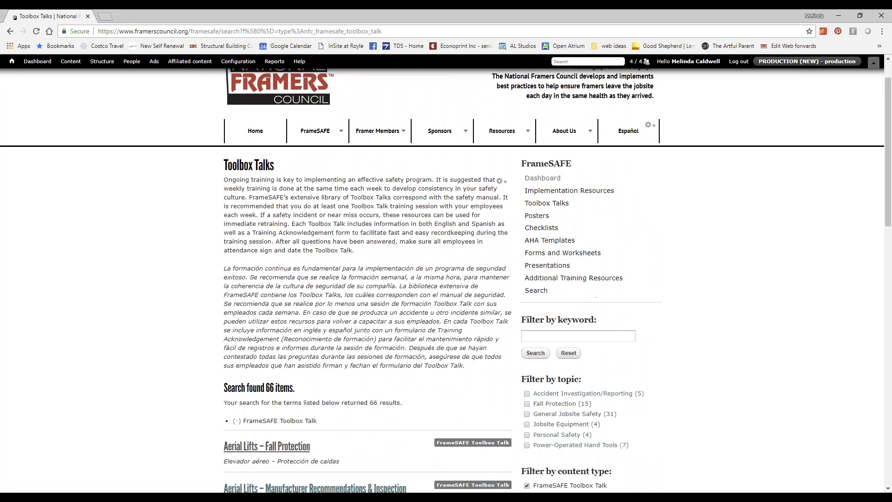
scroll(down, 3)
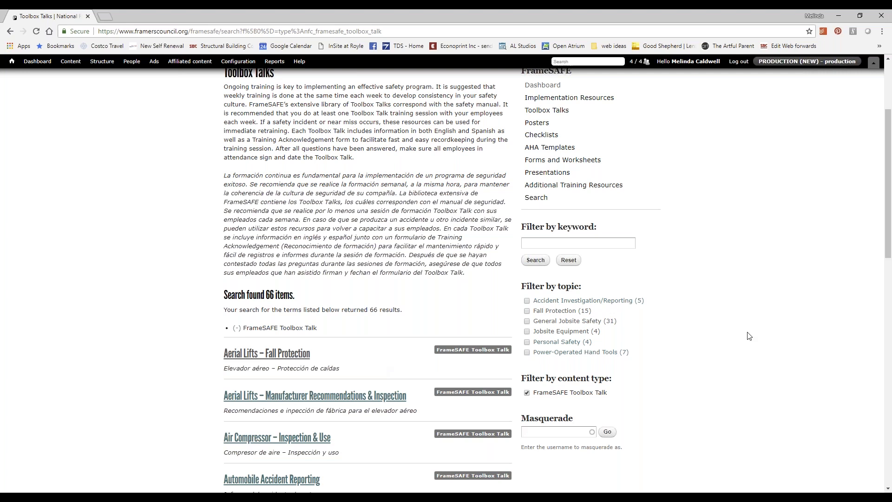
mouse_move(733, 334)
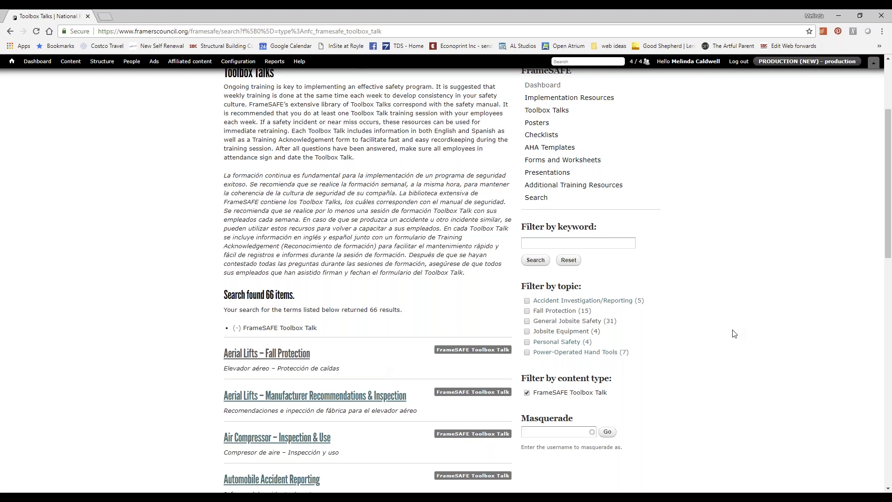
scroll(down, 3)
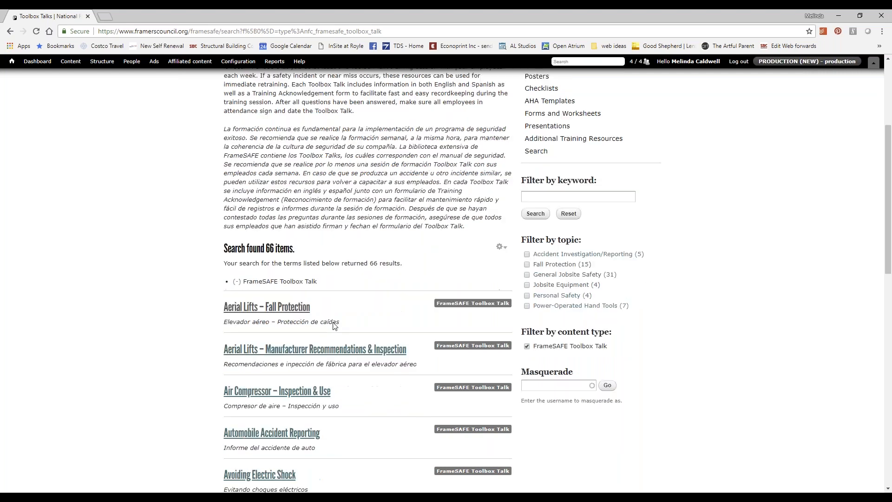
scroll(down, 3)
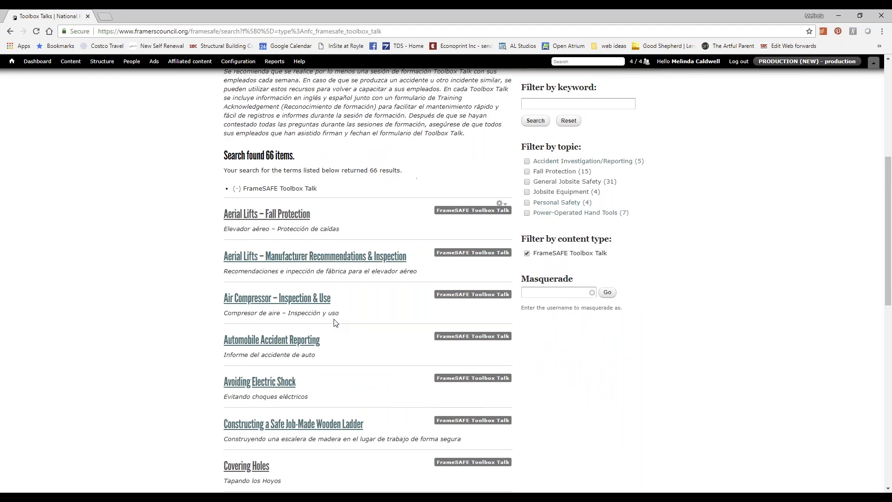
scroll(up, 3)
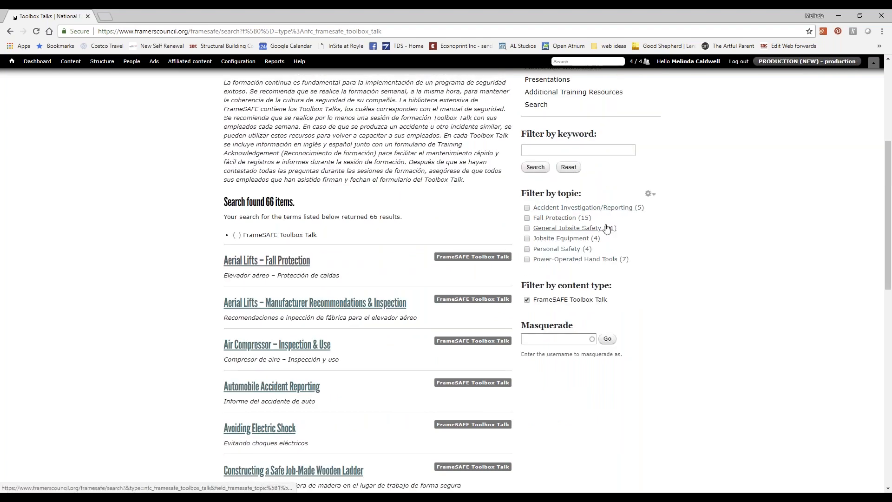
mouse_move(582, 207)
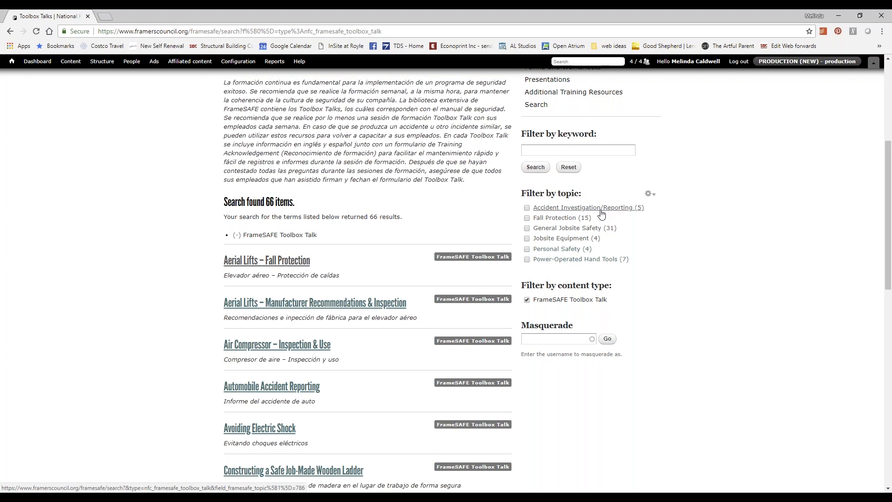
mouse_move(561, 217)
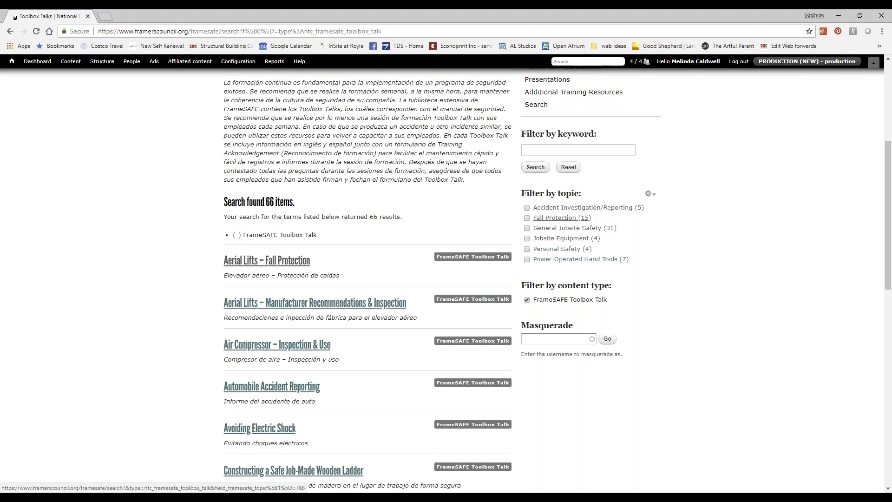
mouse_move(545, 218)
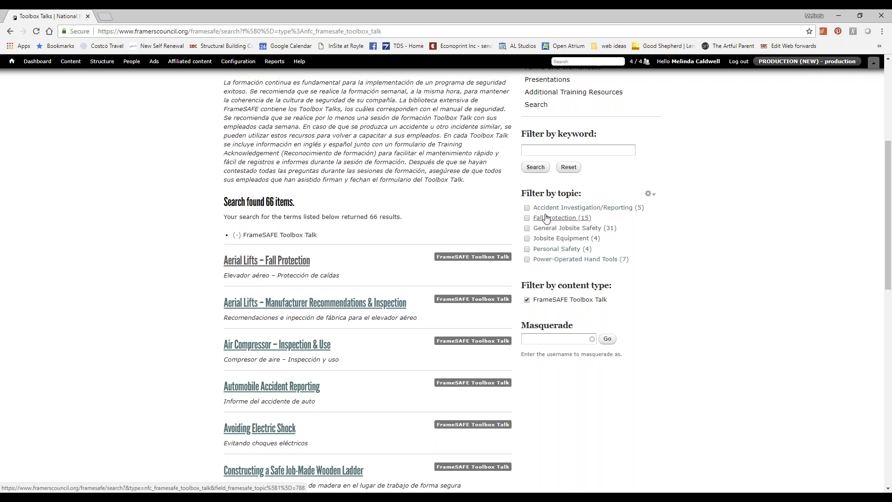
mouse_move(545, 220)
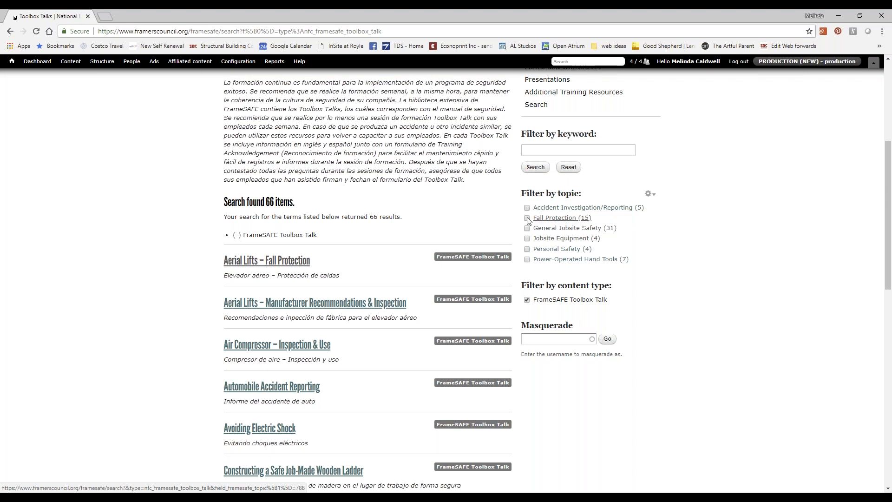
click(526, 219)
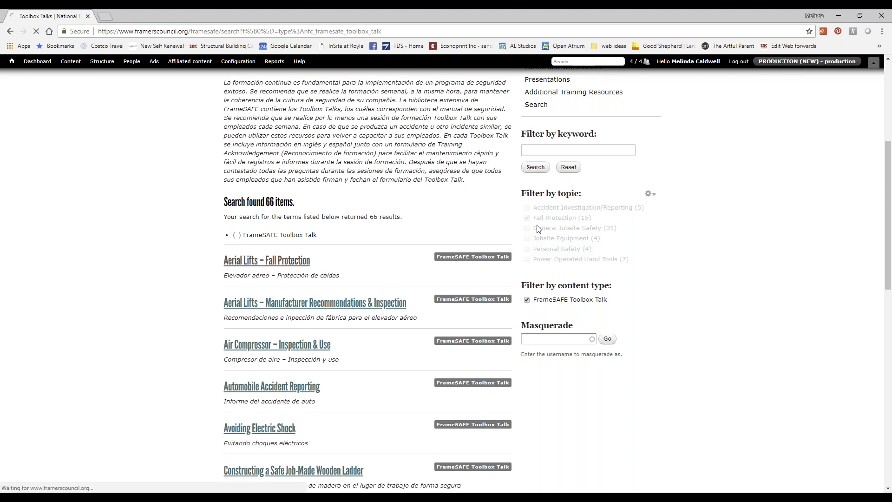
Step: Clear the Fall Protection filter to bring back all 66 Toolbox Talks
click(525, 217)
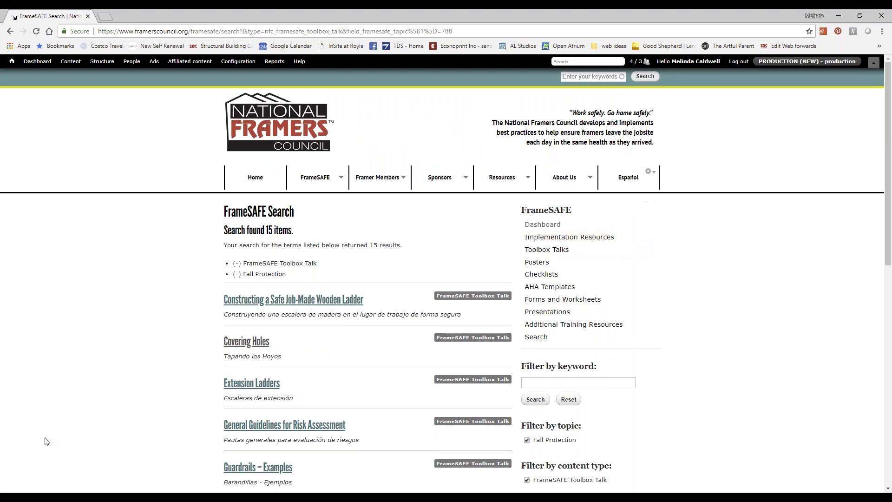
scroll(down, 3)
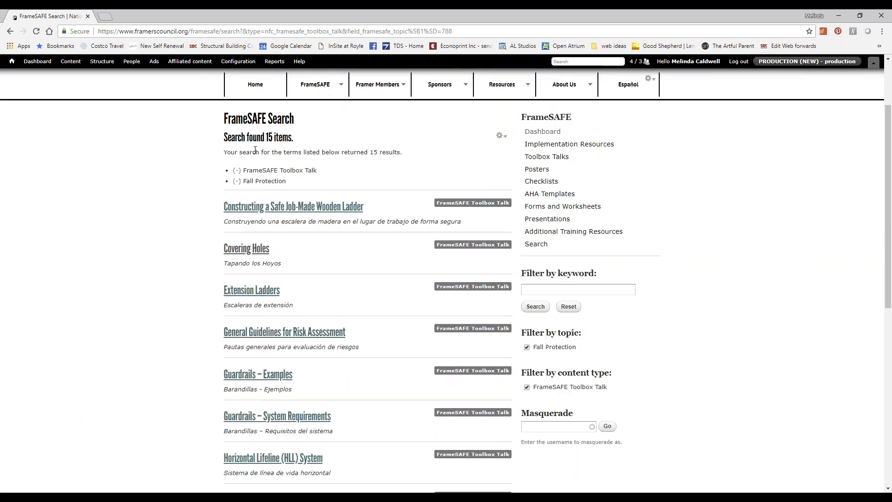
mouse_move(288, 159)
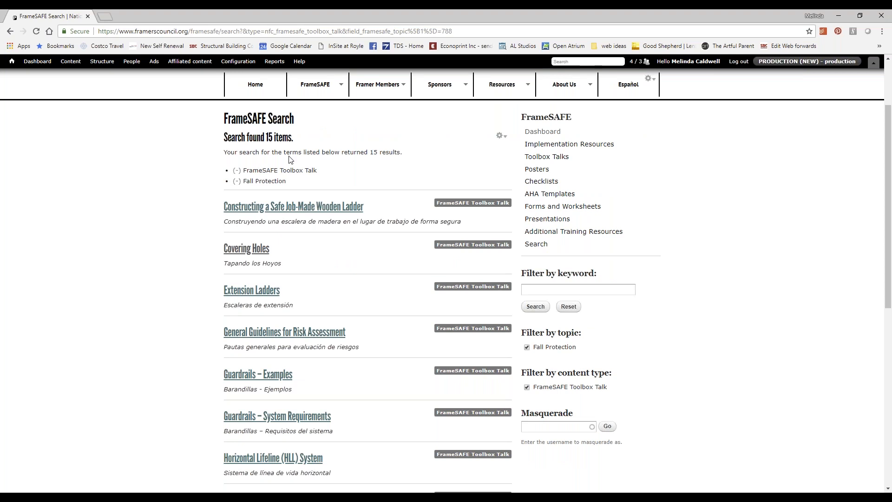
mouse_move(663, 318)
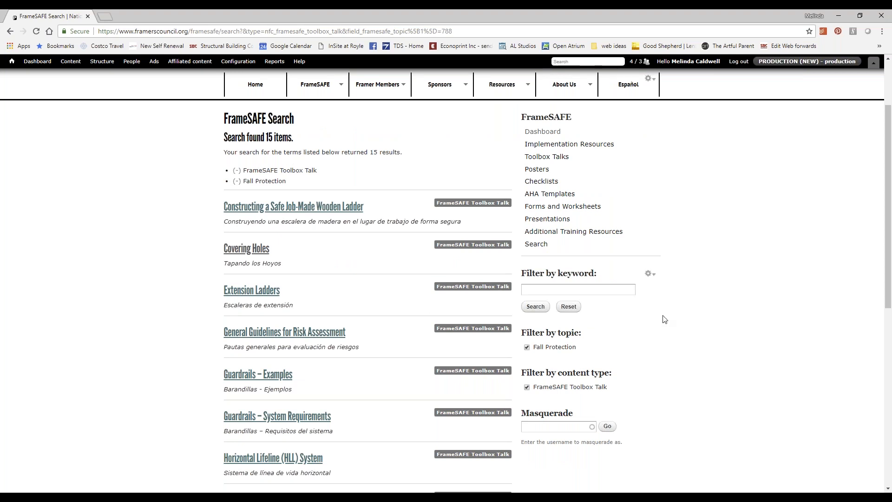
mouse_move(658, 325)
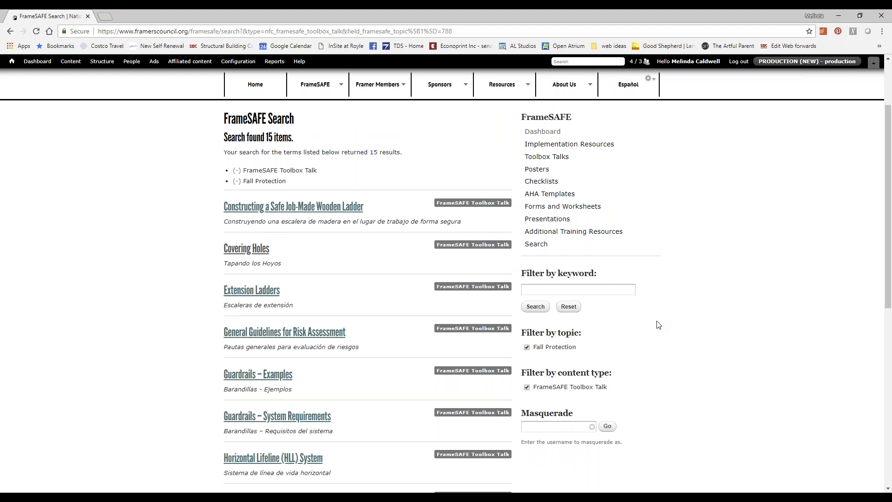
click(526, 347)
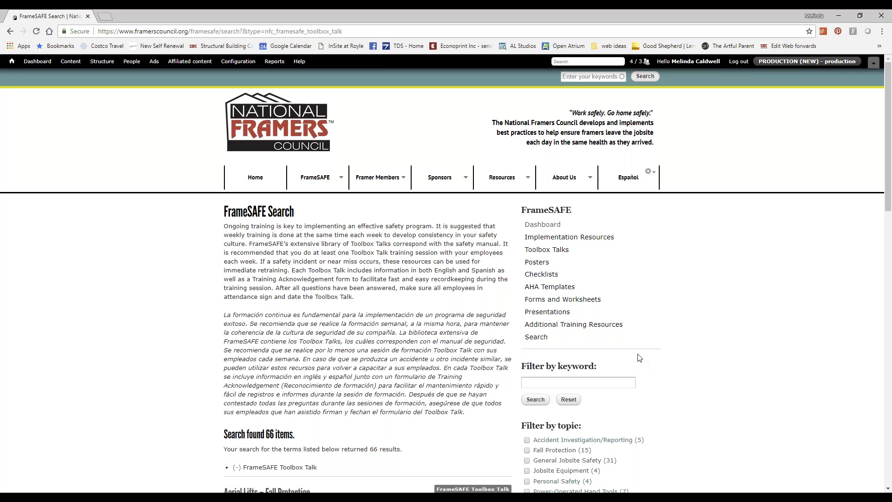
mouse_move(536, 262)
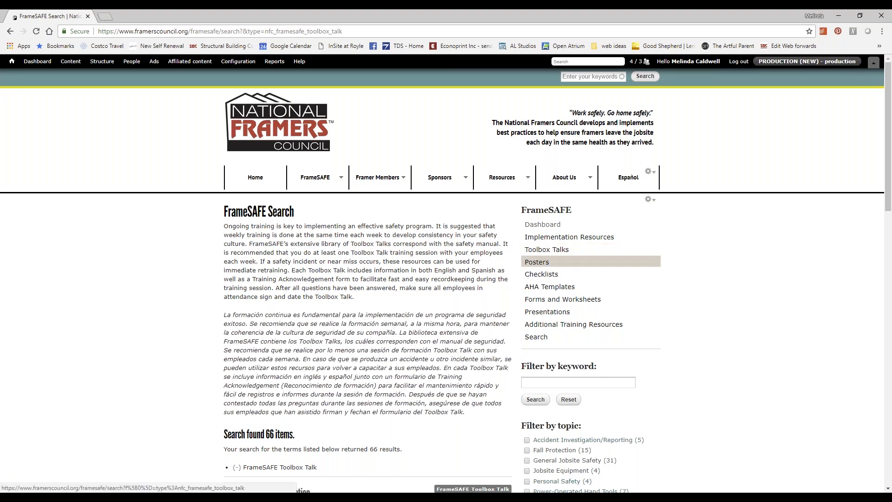
Step: Navigate the sidebar categories and open the Aerial Lifts – Fall Protection toolbox talk
click(536, 262)
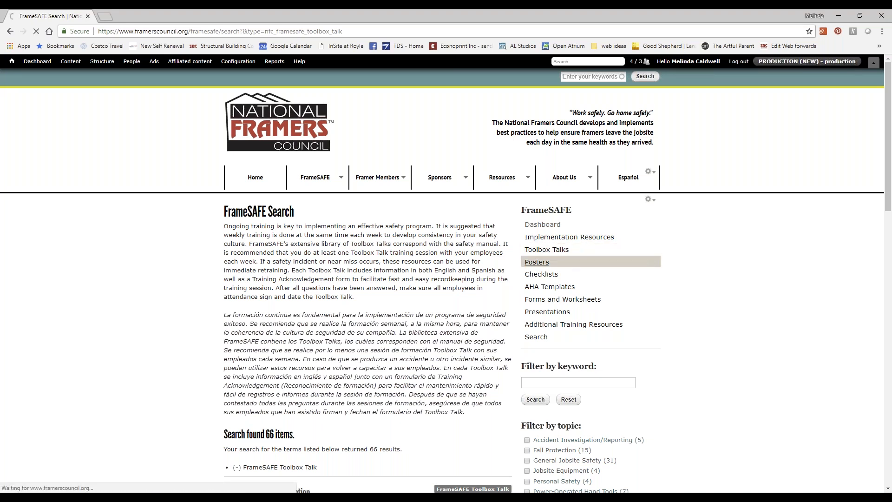
click(536, 262)
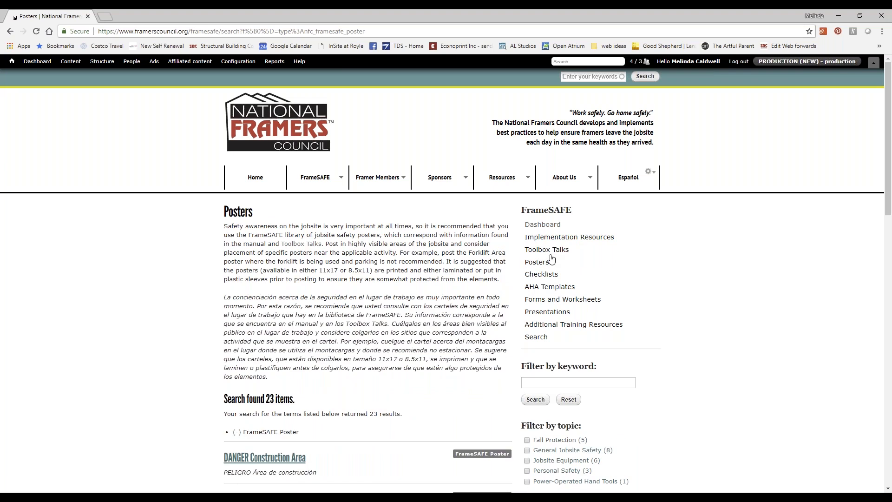
click(545, 249)
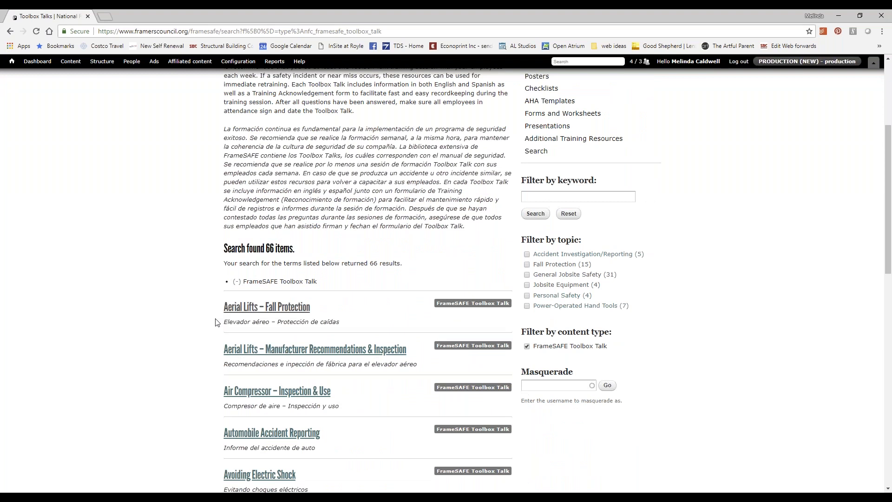
click(266, 307)
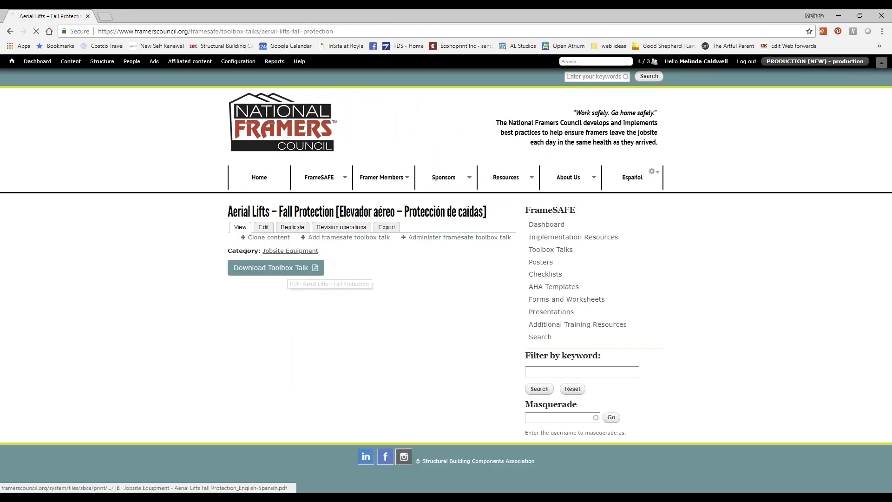
Step: View the Aerial Lifts – Fall Protection talk as a PDF, then go back to its page
click(270, 268)
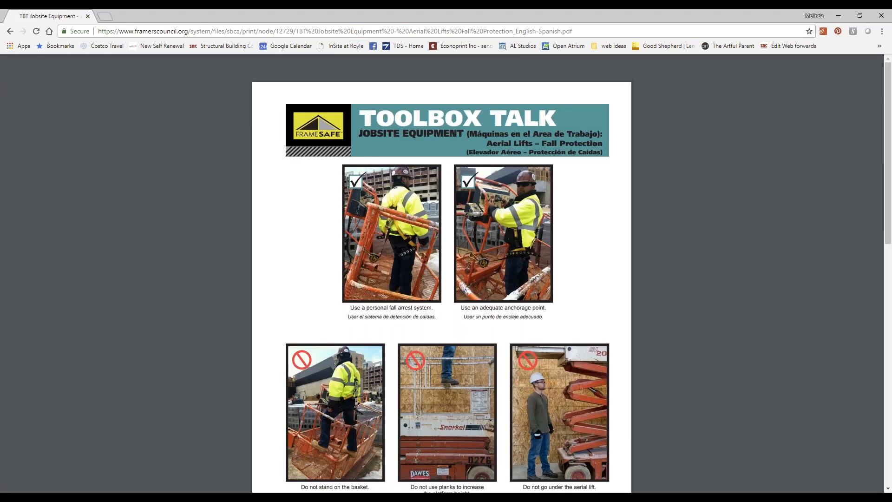
mouse_move(11, 36)
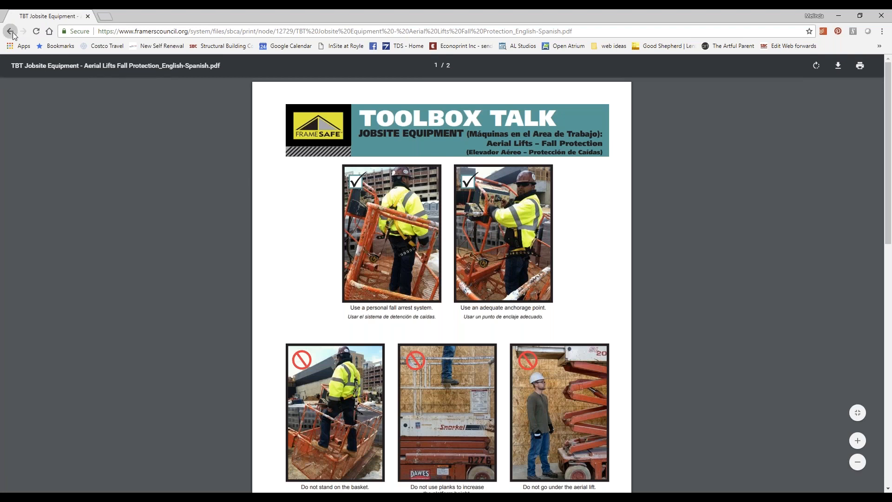
click(9, 31)
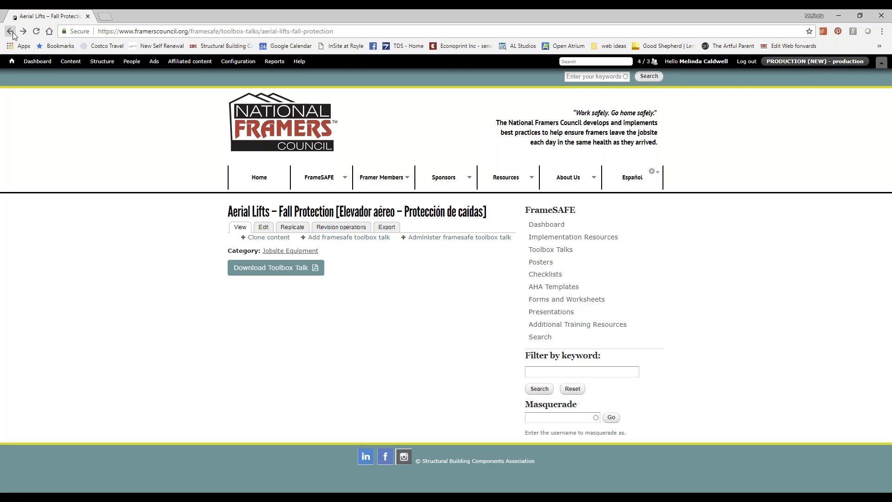
mouse_move(540, 262)
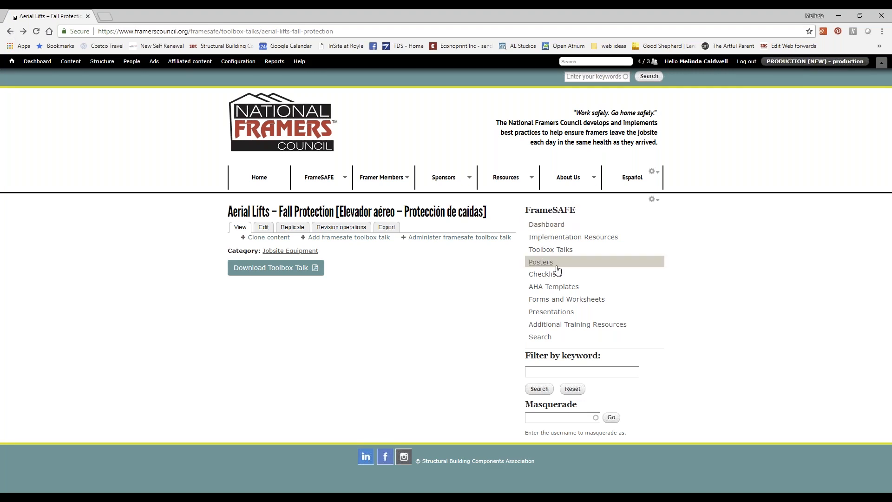
Step: Open the 23-item Posters listing and the DANGER Construction Area poster with 8.5x11 and 11x17 downloads
click(539, 262)
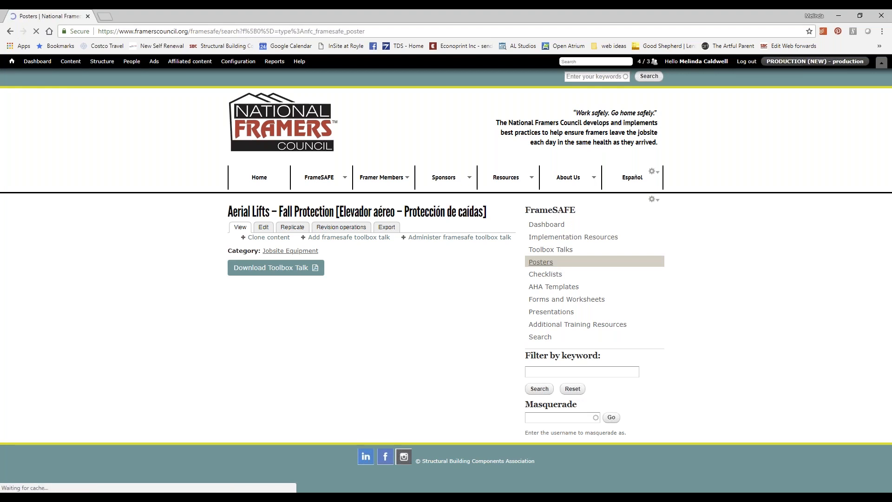
click(539, 262)
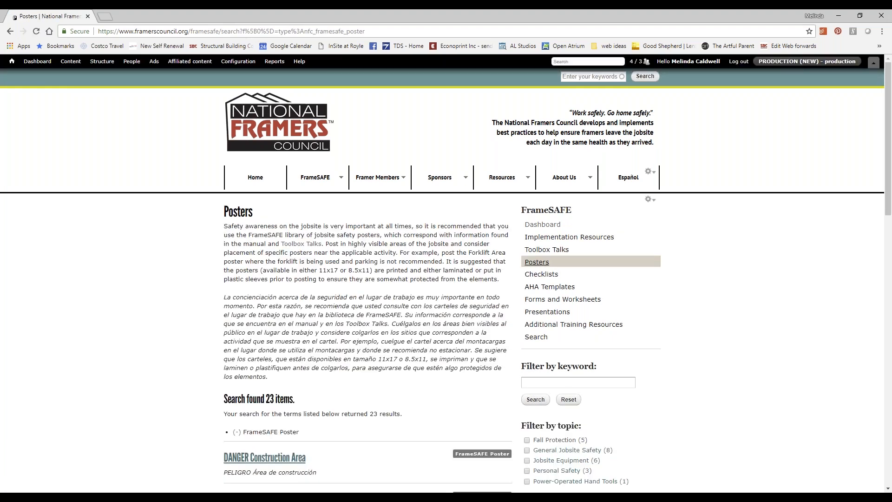
scroll(down, 3)
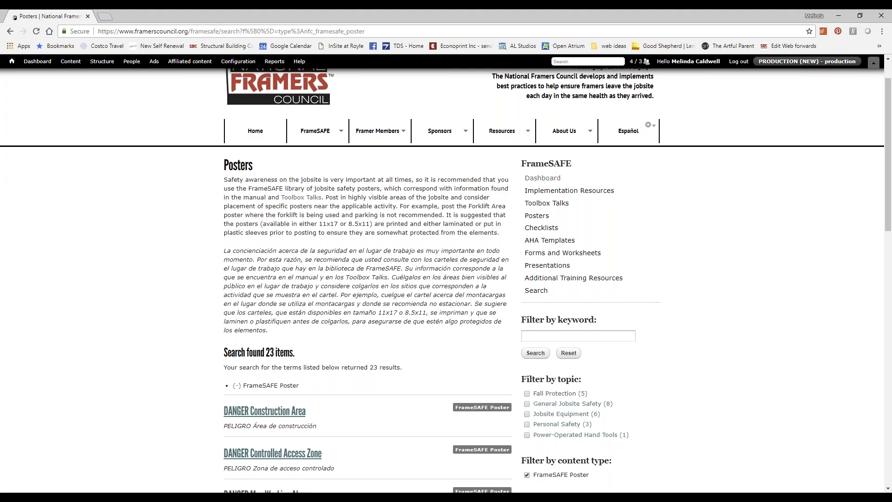
click(264, 411)
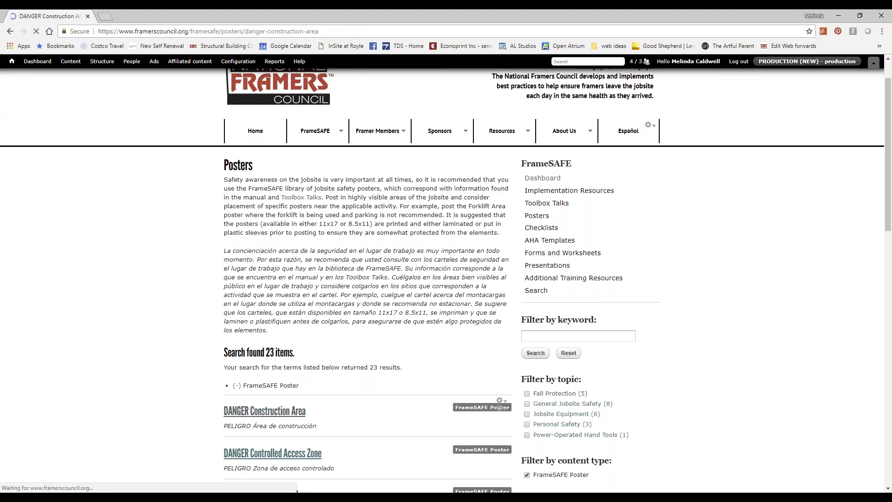
click(264, 411)
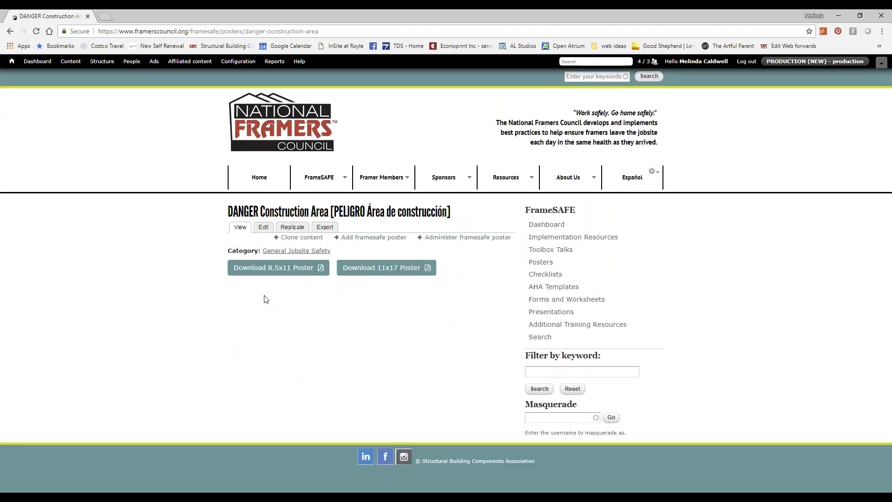
mouse_move(273, 268)
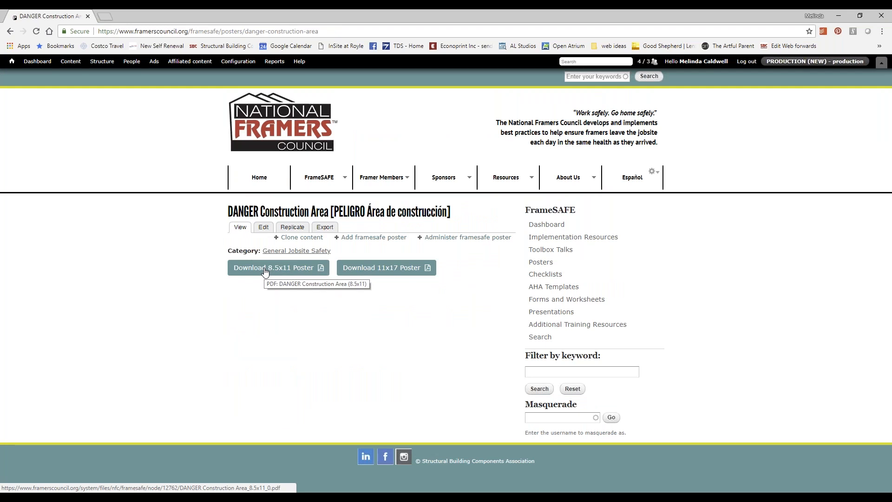
mouse_move(380, 268)
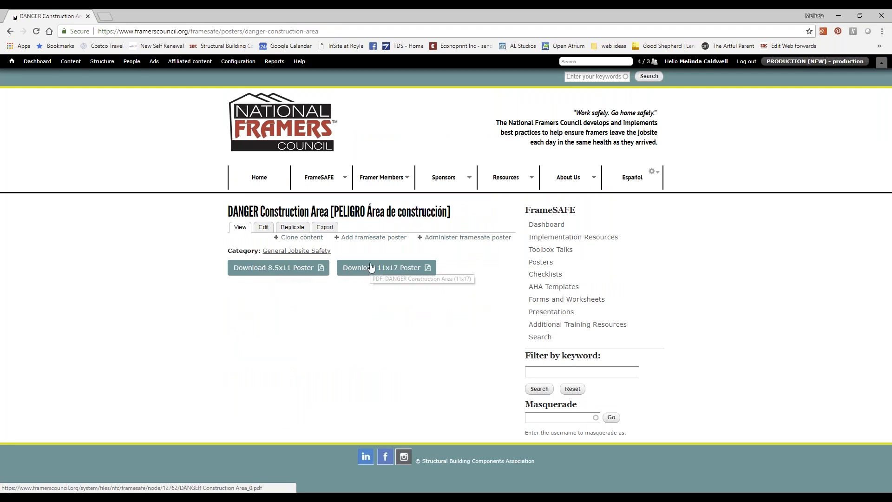
mouse_move(371, 270)
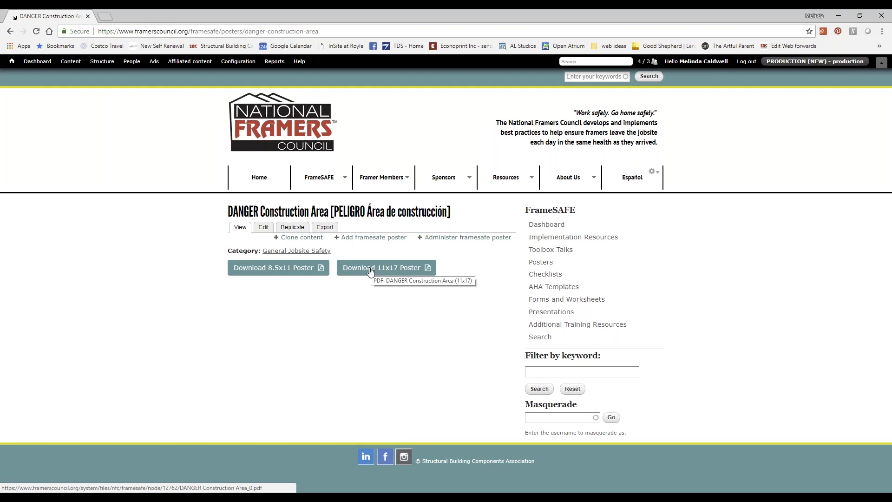
mouse_move(586, 261)
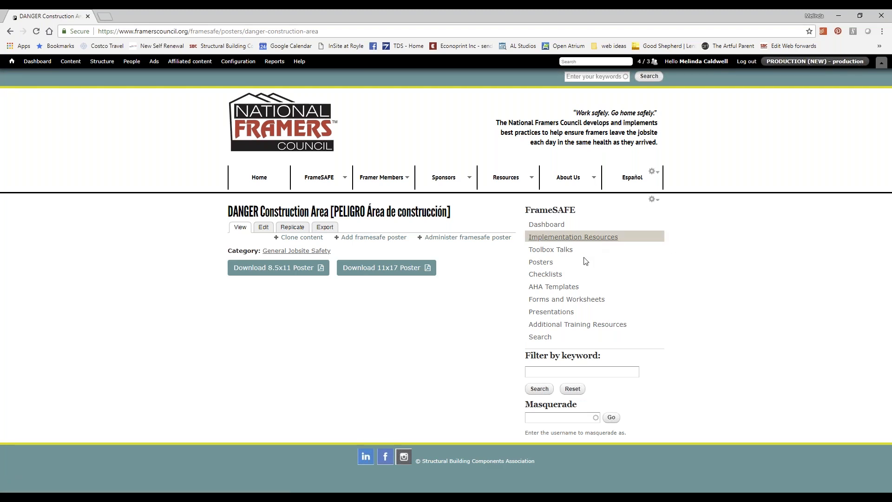
Step: Open the Checklists listing of six items, from Aerial Lift to Tool Inspection
click(545, 273)
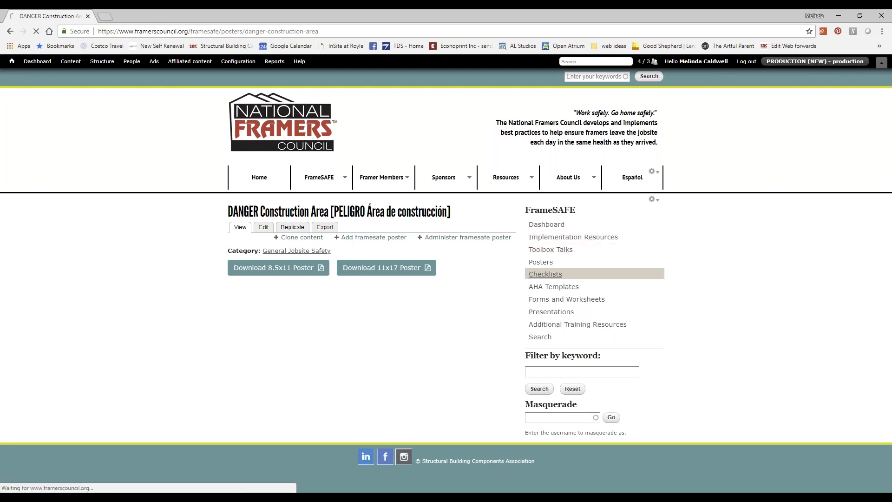
click(544, 274)
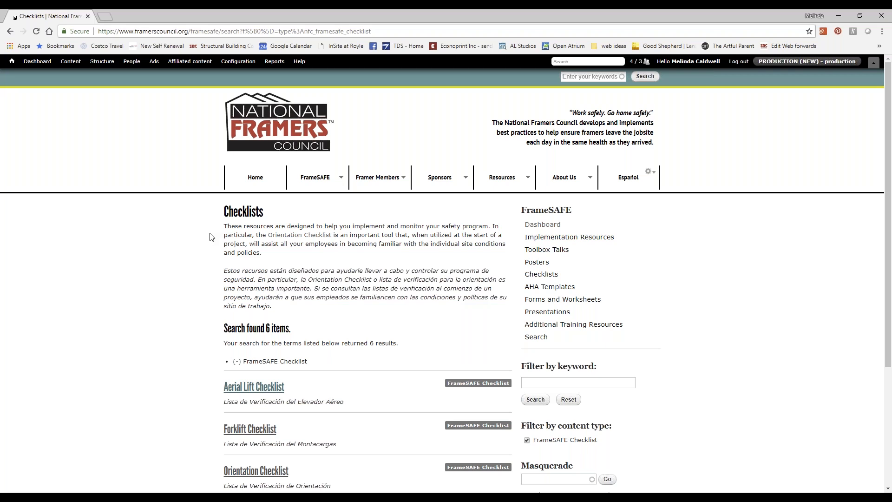
scroll(down, 3)
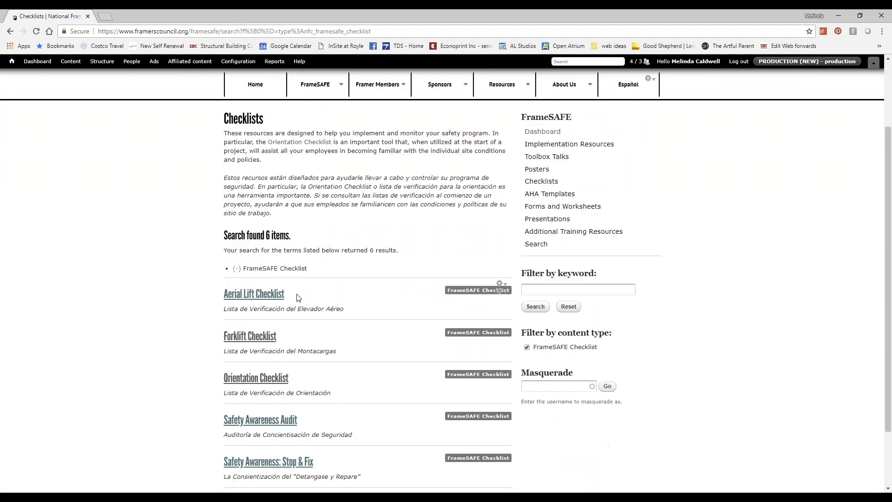
scroll(down, 3)
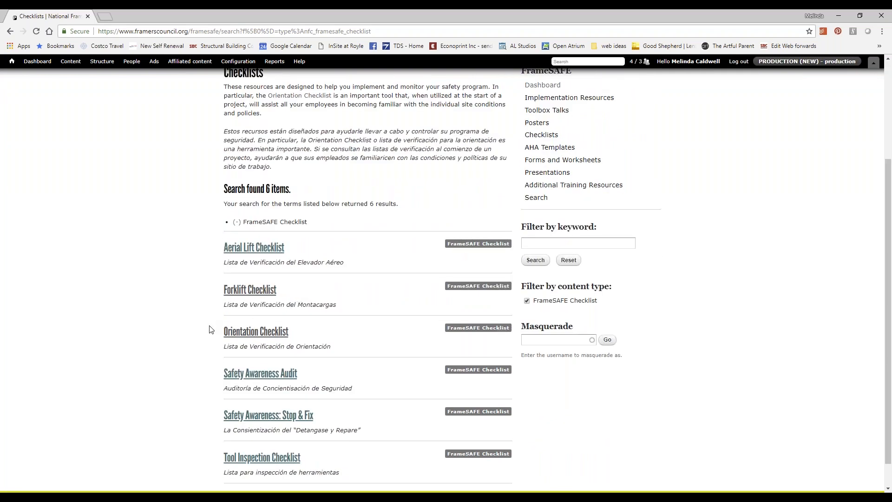
mouse_move(329, 321)
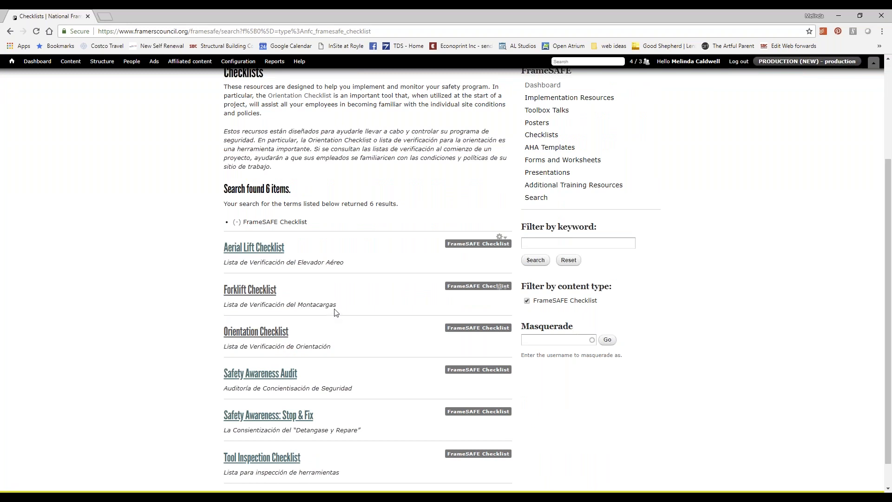
mouse_move(341, 305)
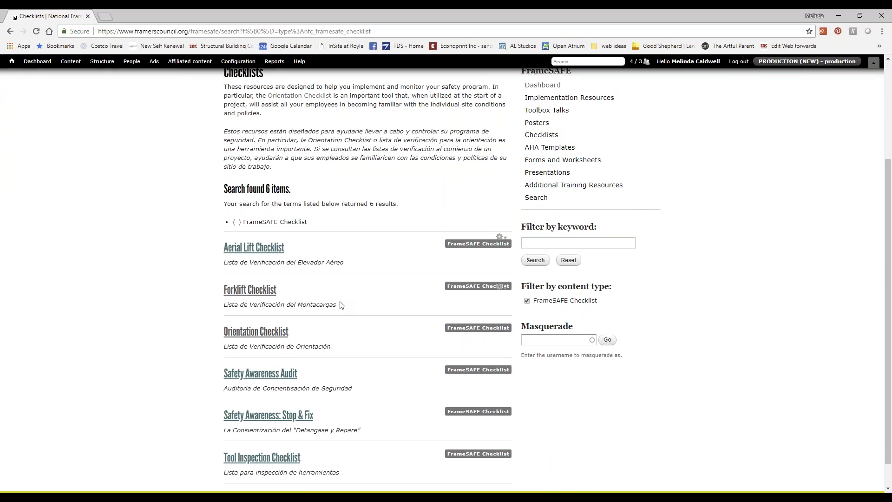
mouse_move(295, 318)
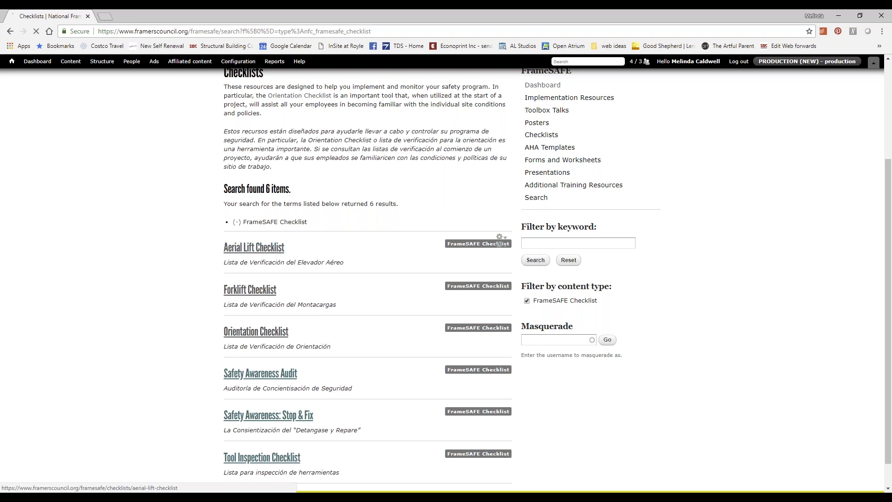
Step: Open the Aerial Lift Checklist page with English and Spanish downloads
click(254, 247)
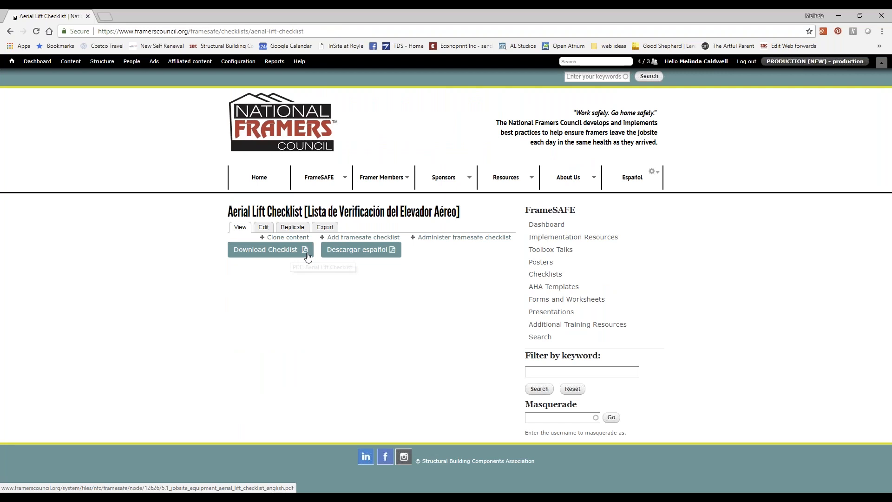
mouse_move(282, 252)
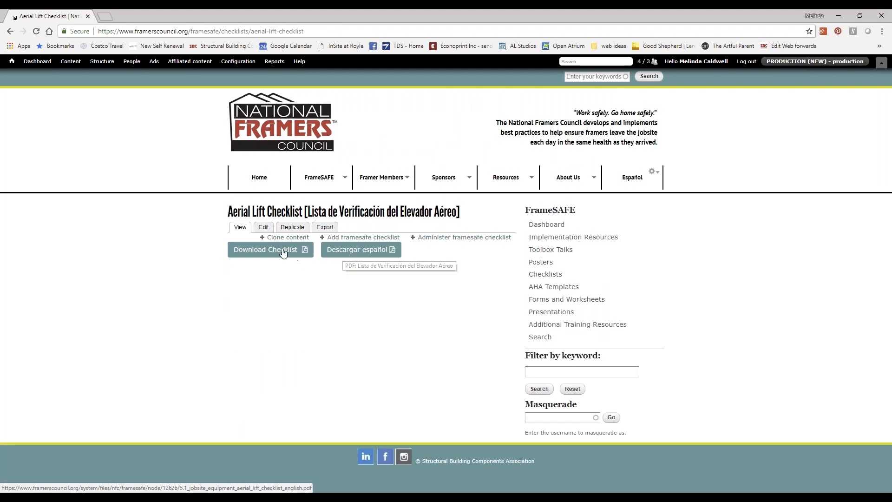
mouse_move(362, 249)
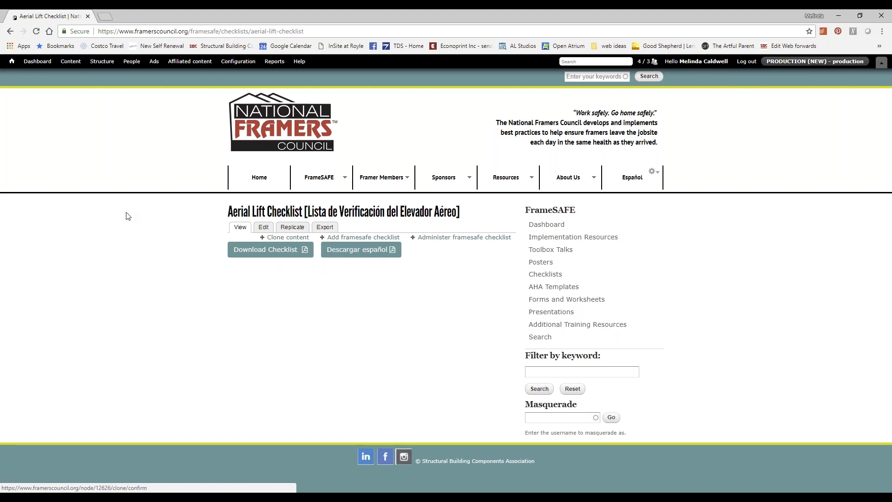
mouse_move(9, 32)
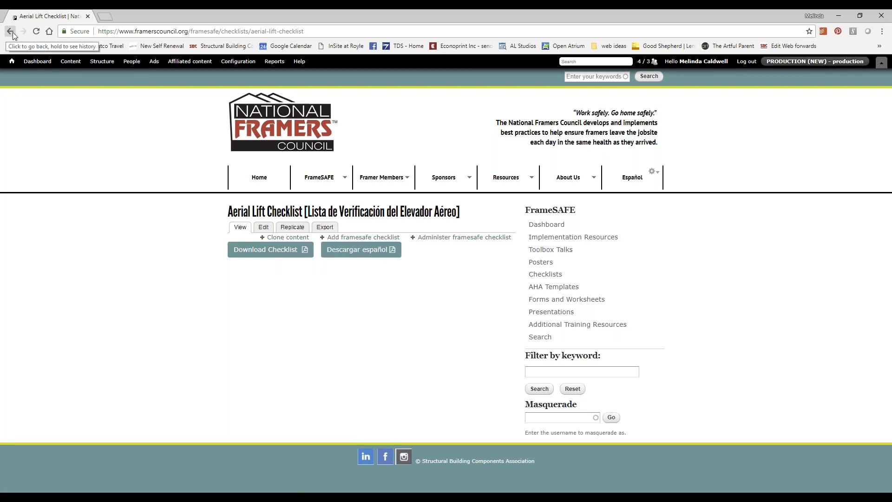
mouse_move(552, 286)
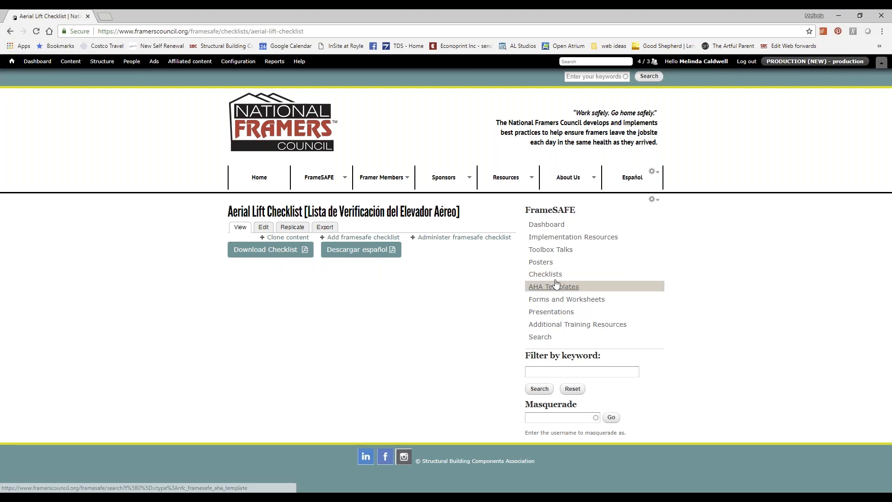
Step: Open the AHA Templates listing of 18 items and the Balcony template page
click(553, 286)
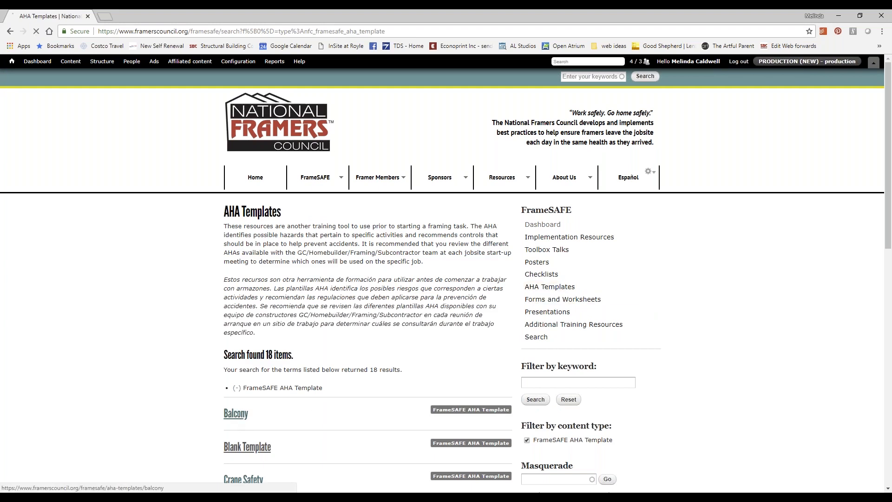
click(235, 413)
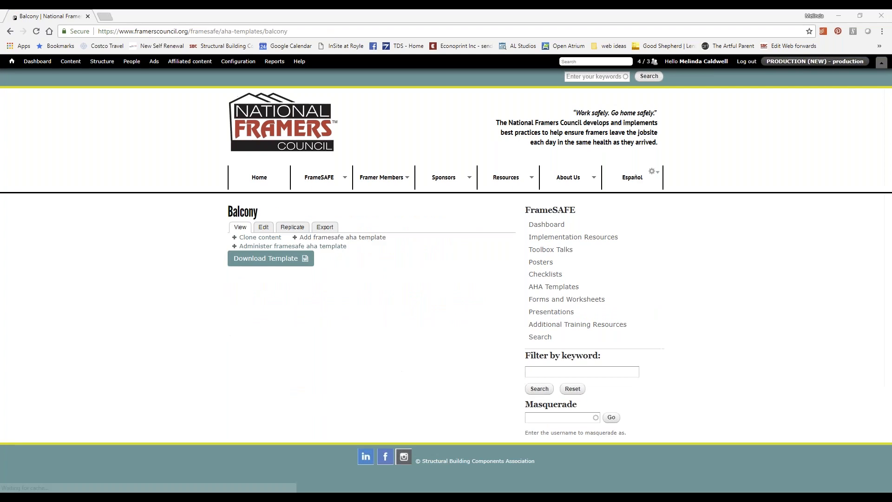
mouse_move(269, 258)
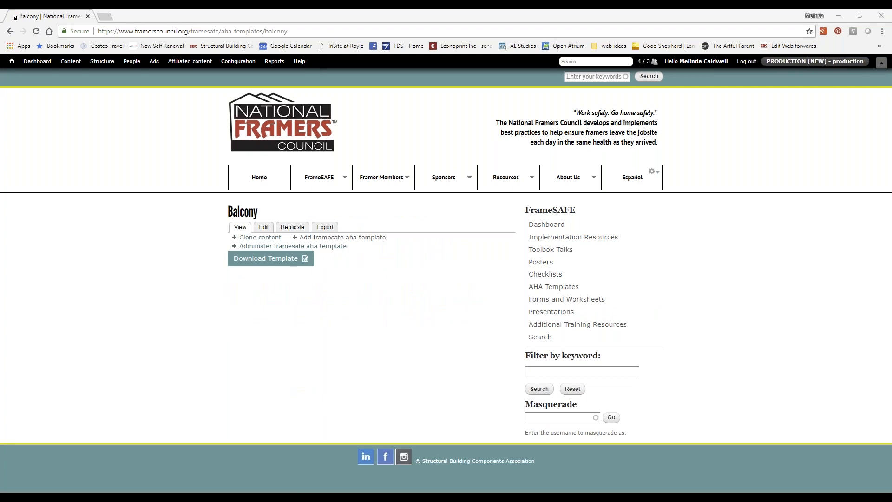
mouse_move(348, 280)
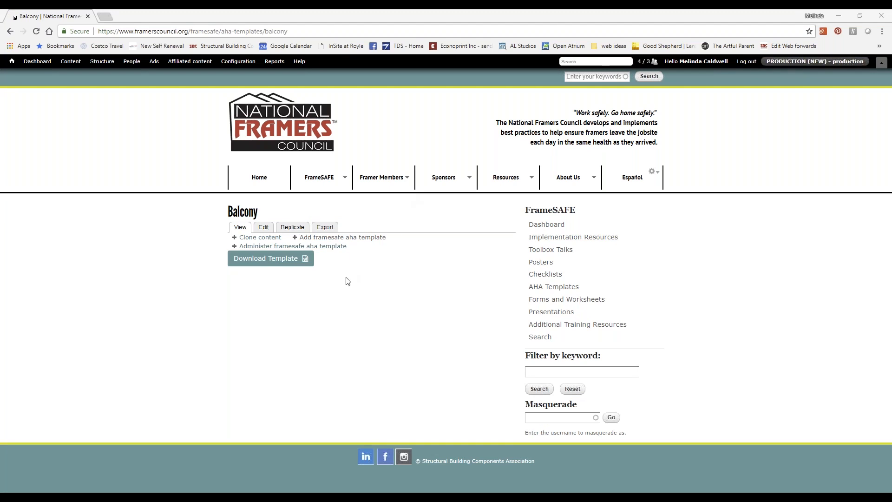
mouse_move(270, 257)
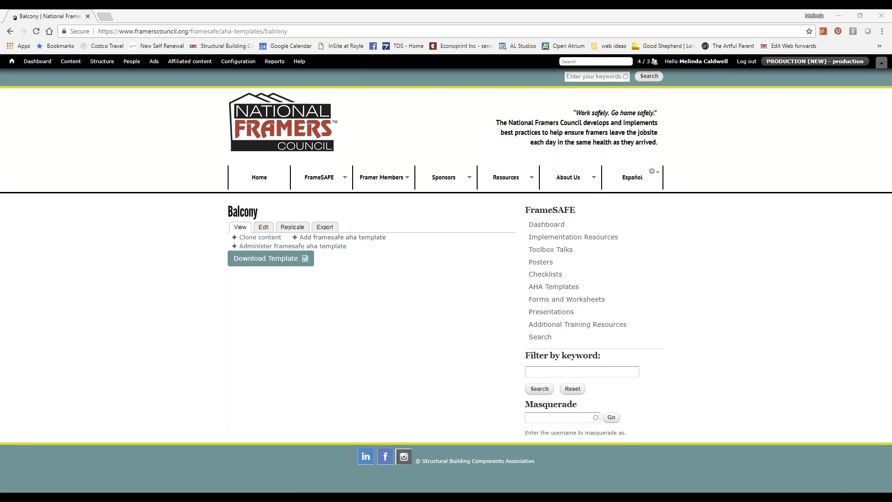
mouse_move(8, 165)
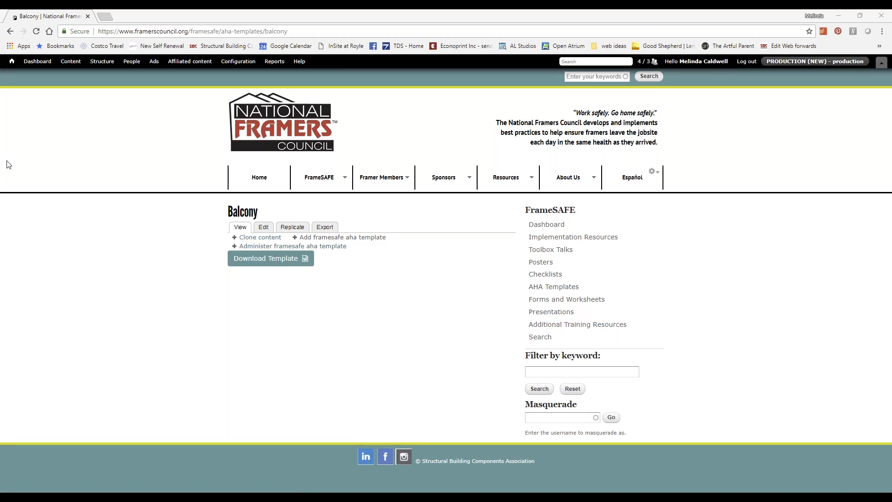
mouse_move(207, 272)
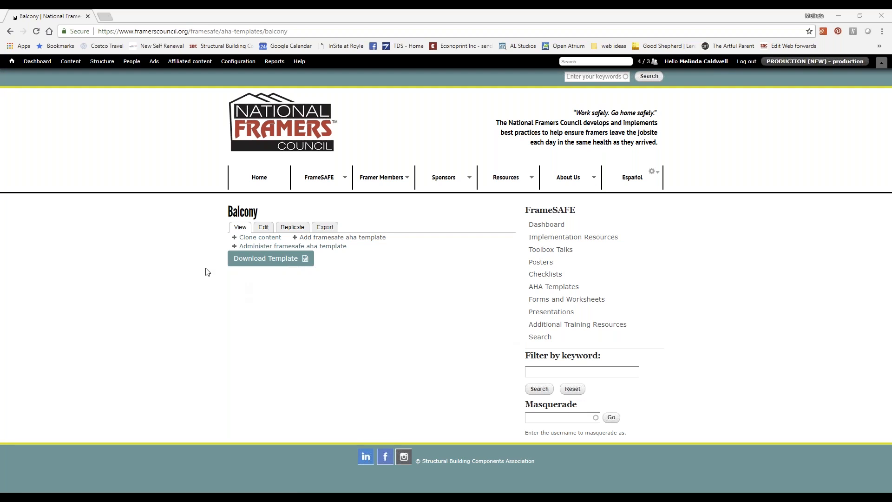
mouse_move(285, 258)
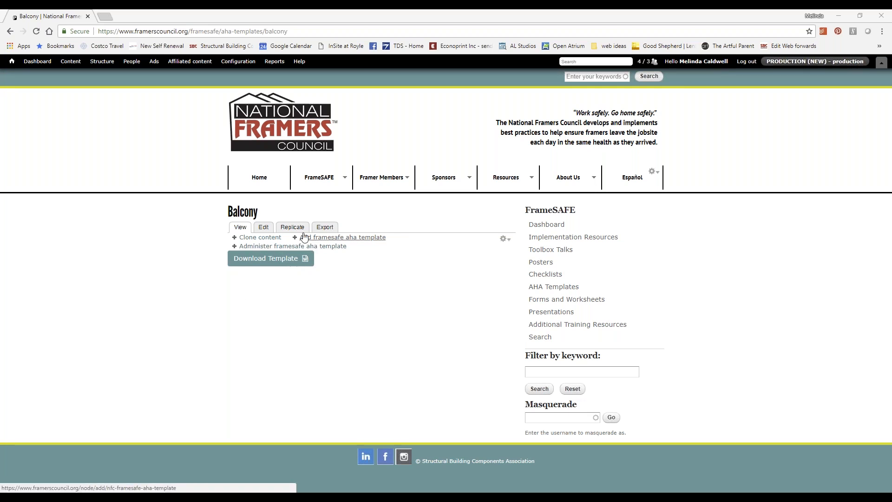
mouse_move(288, 206)
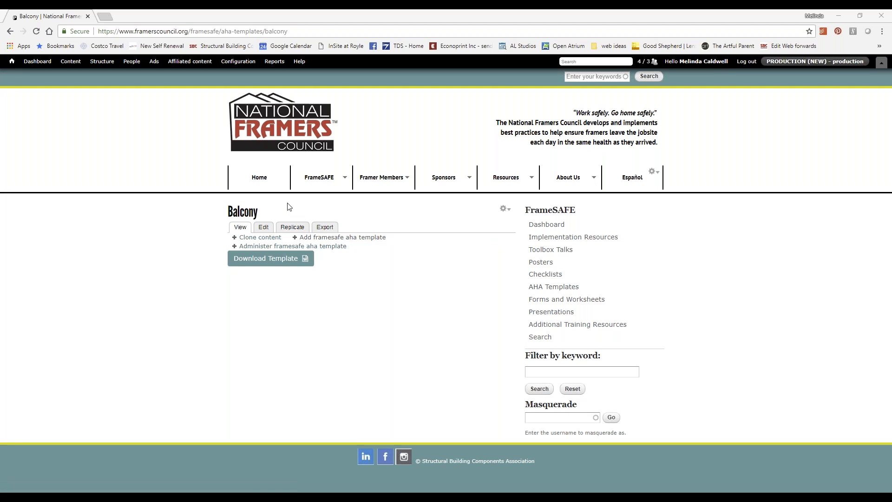
mouse_move(11, 31)
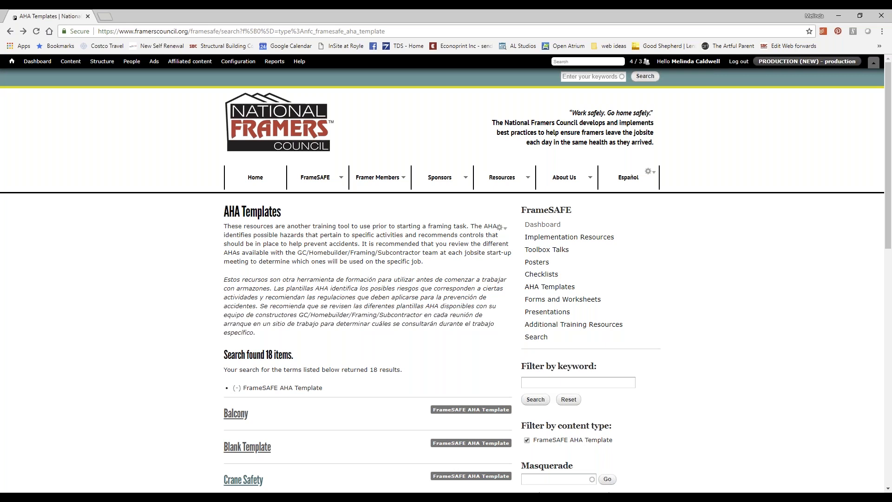
mouse_move(356, 338)
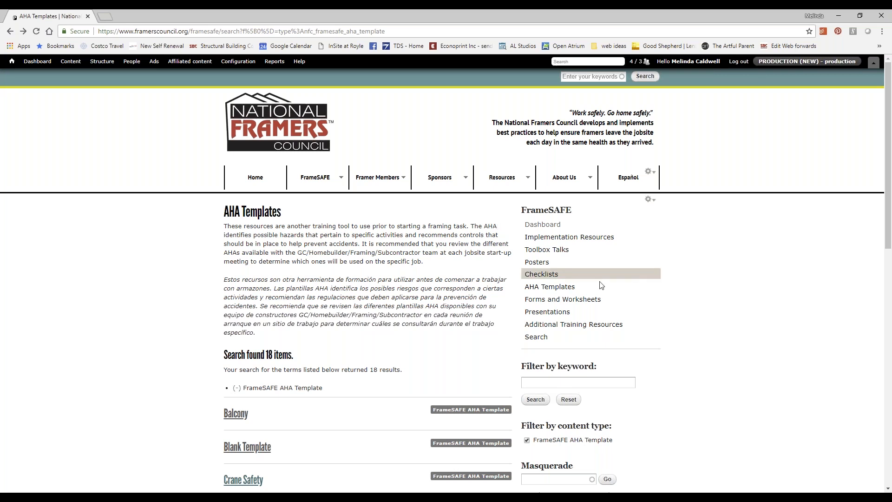
Step: Show the Forms and Worksheets listing and look through its ten items
click(562, 299)
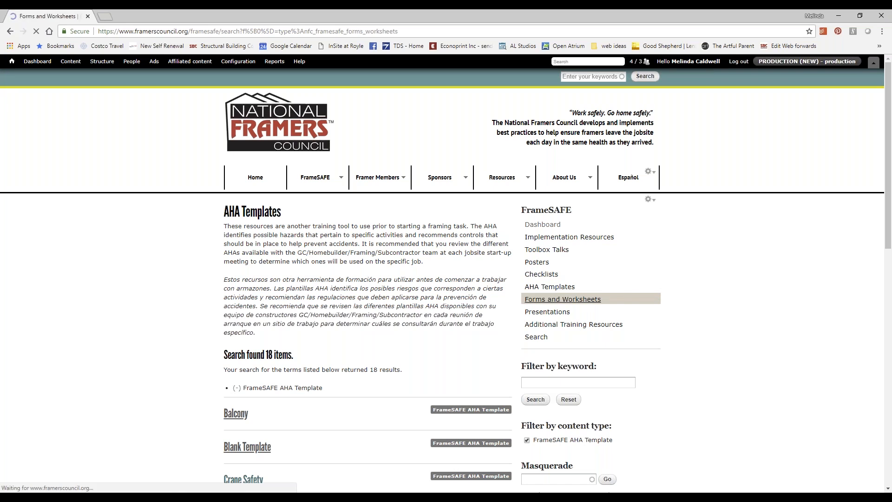
click(562, 299)
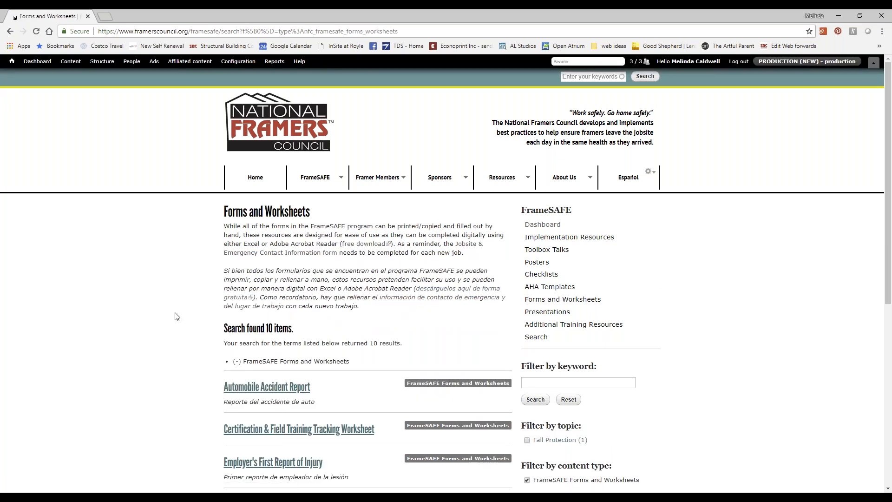
scroll(down, 3)
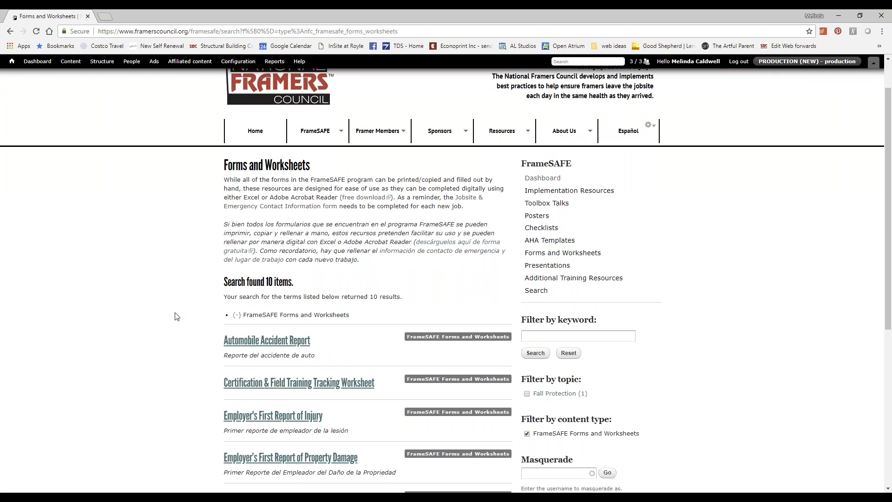
scroll(down, 3)
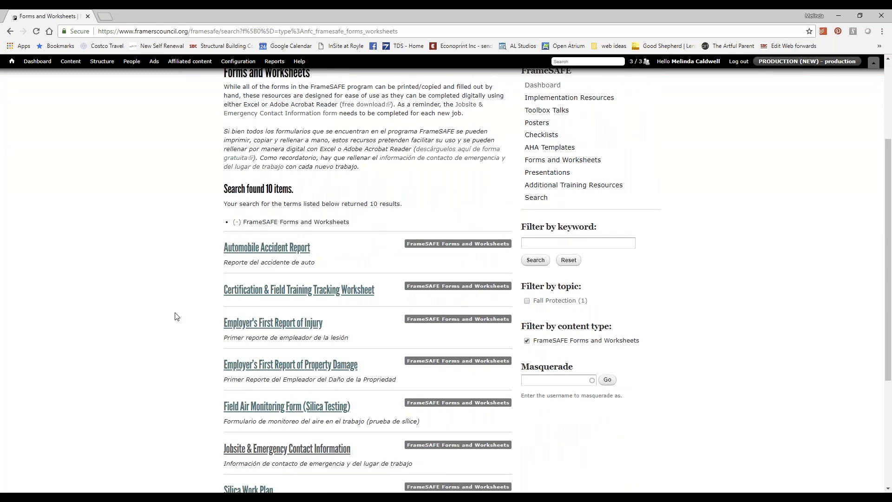
mouse_move(245, 305)
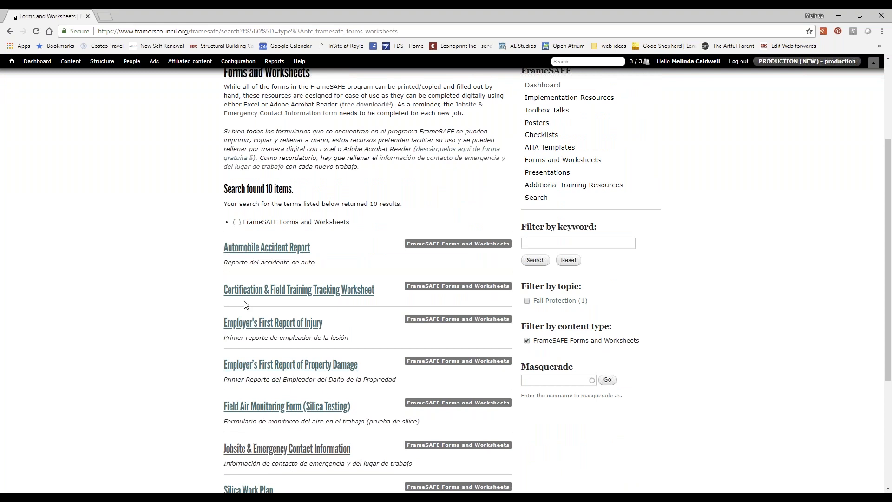
mouse_move(283, 252)
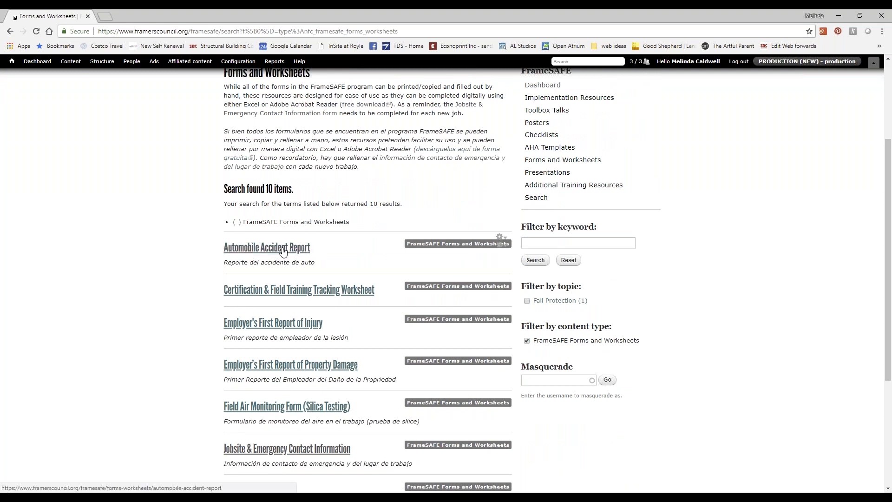
Step: Go to the Automobile Accident Report entry from the list
click(267, 247)
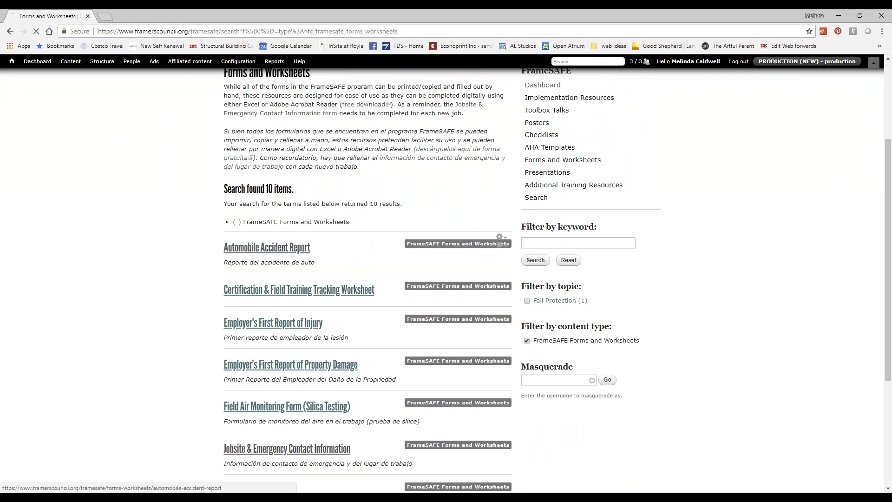
click(266, 247)
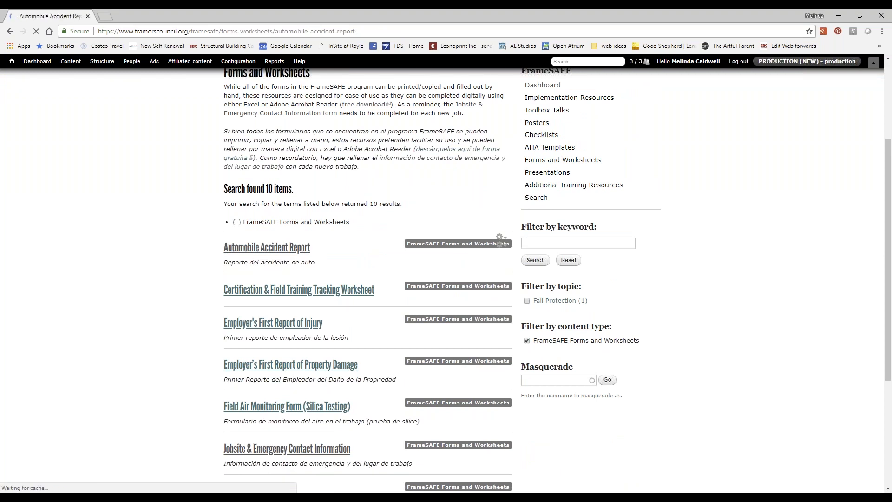
Step: Download and preview the English Automobile Accident Report PDF
click(266, 247)
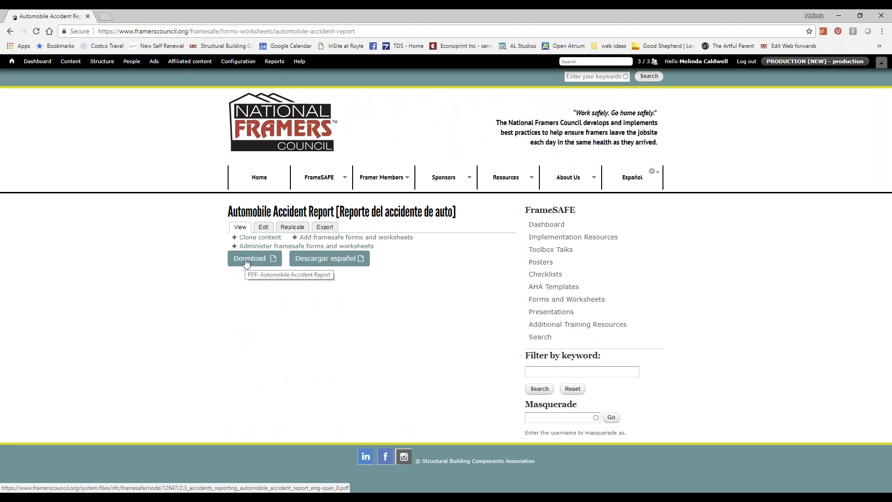
click(249, 257)
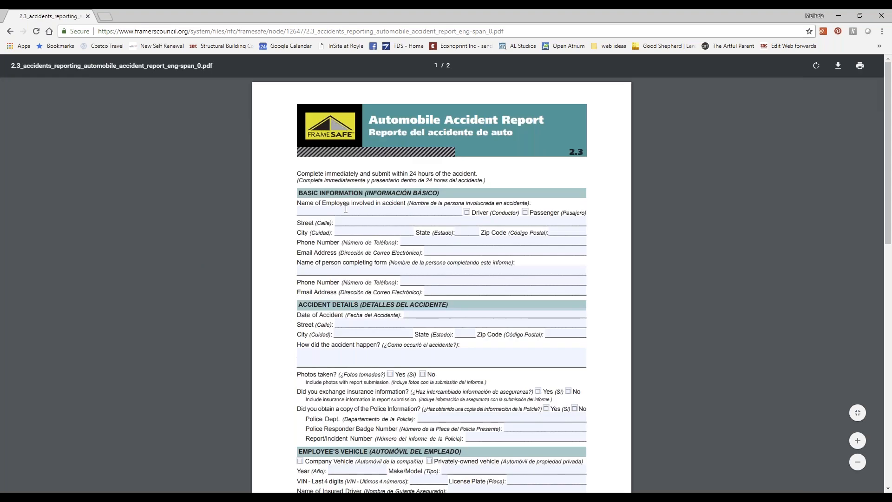
Step: Enter 'John' in the form's employee name field, then go back to the report page
click(378, 211)
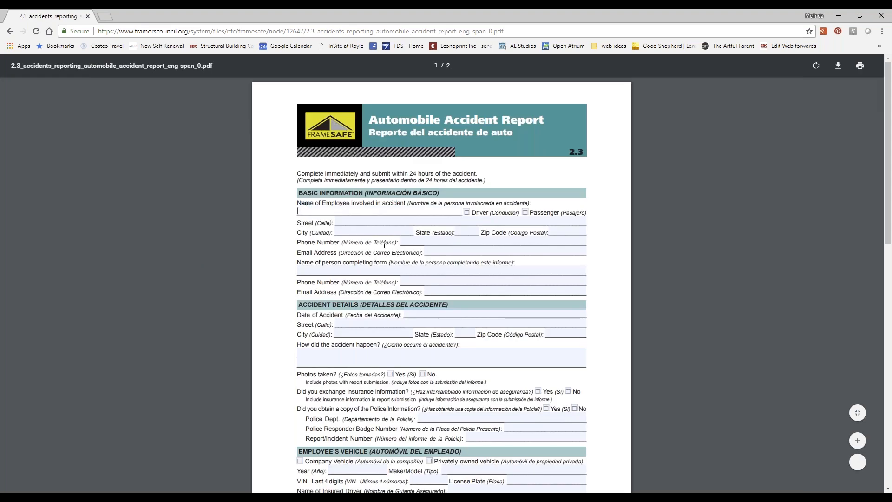
text(John)
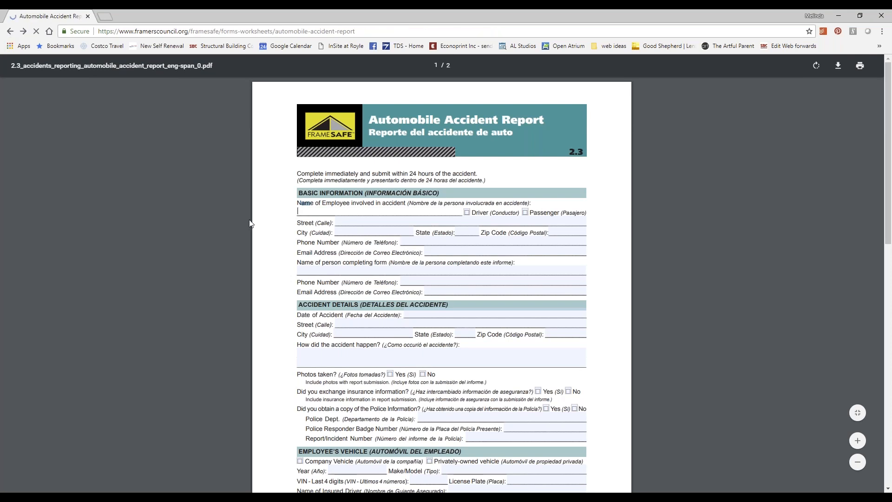
click(10, 32)
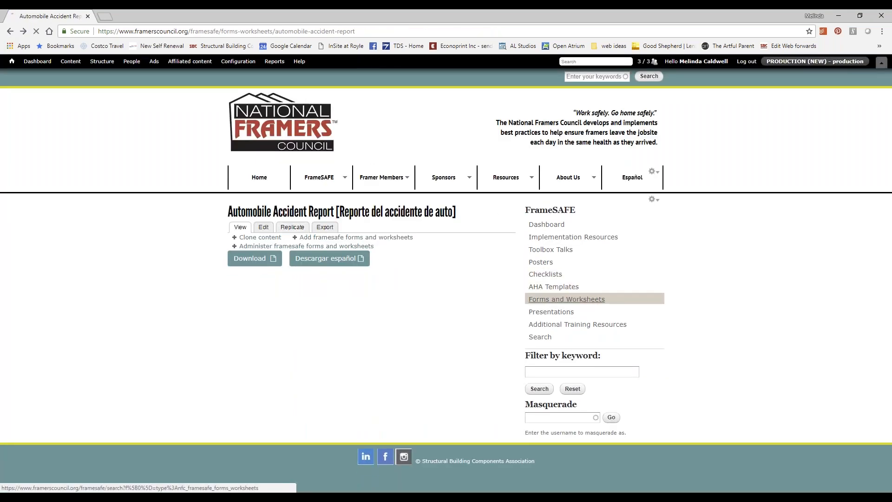
click(566, 298)
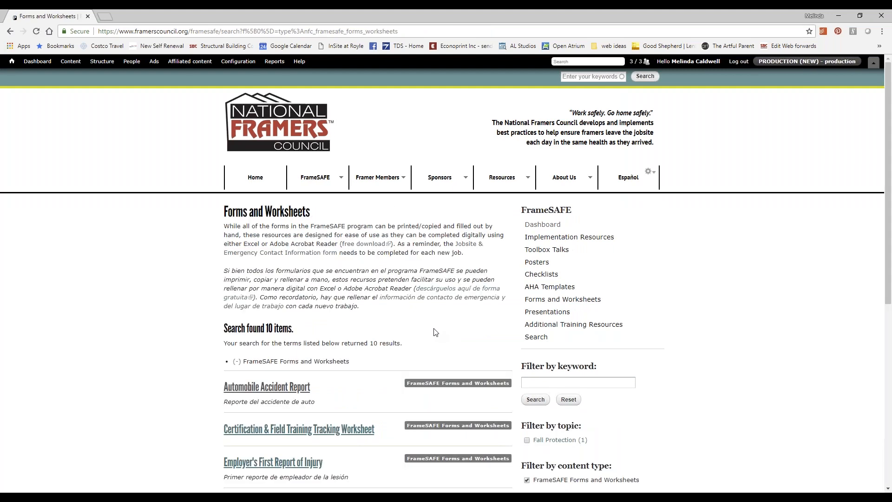
scroll(down, 3)
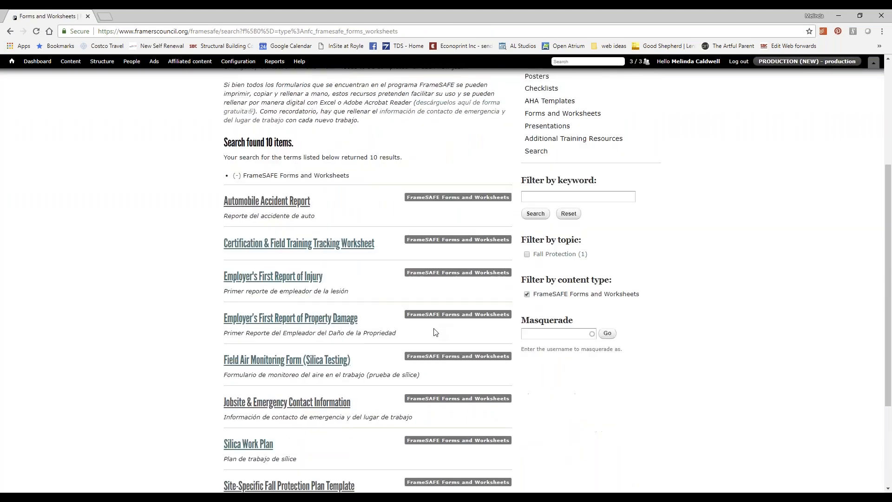
scroll(down, 3)
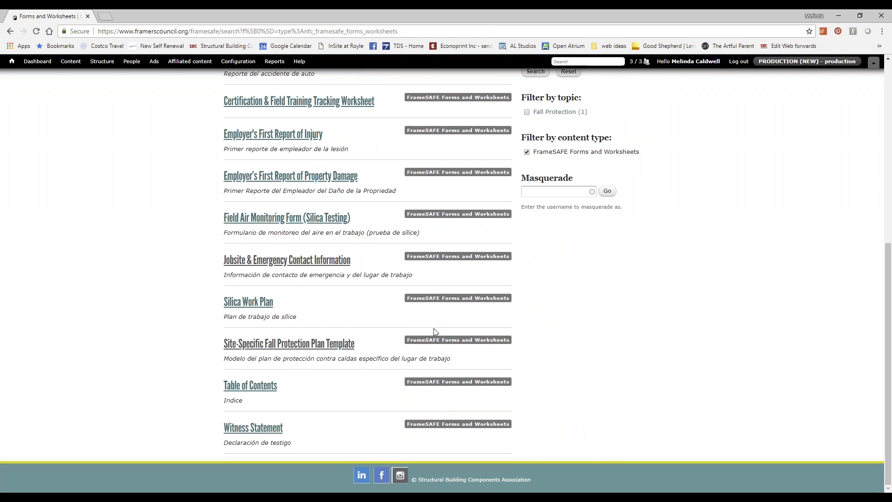
mouse_move(247, 301)
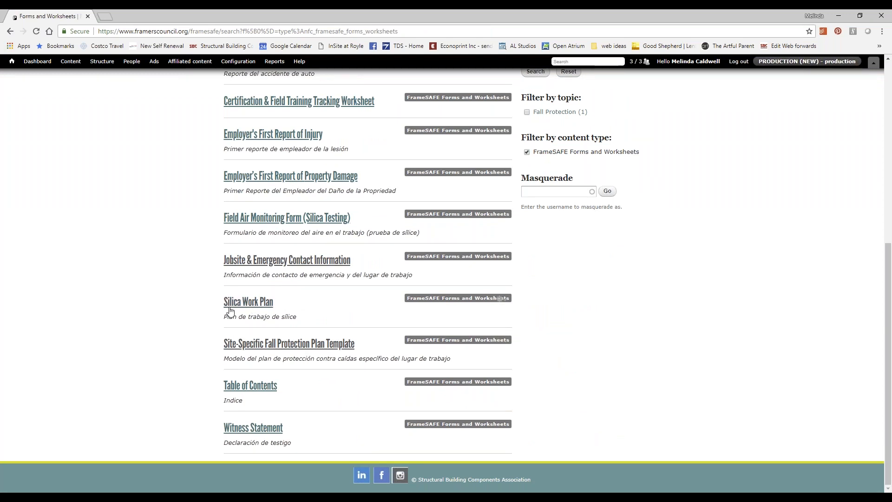
mouse_move(250, 384)
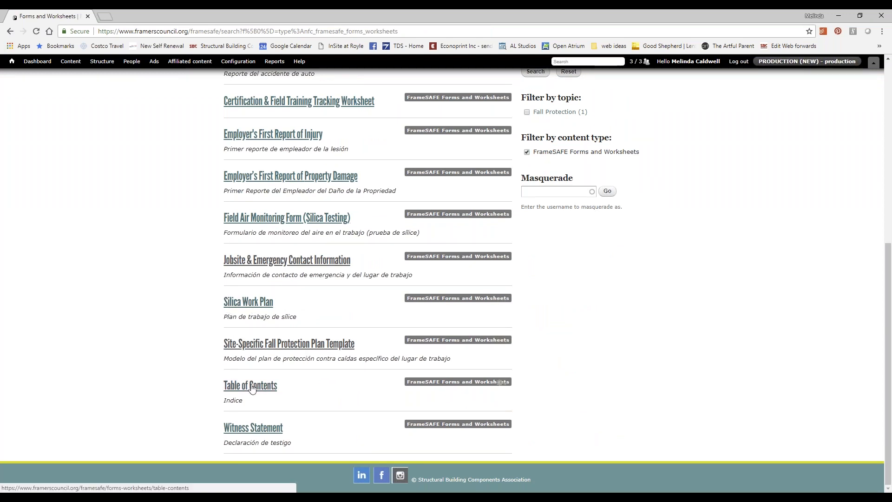
mouse_move(295, 399)
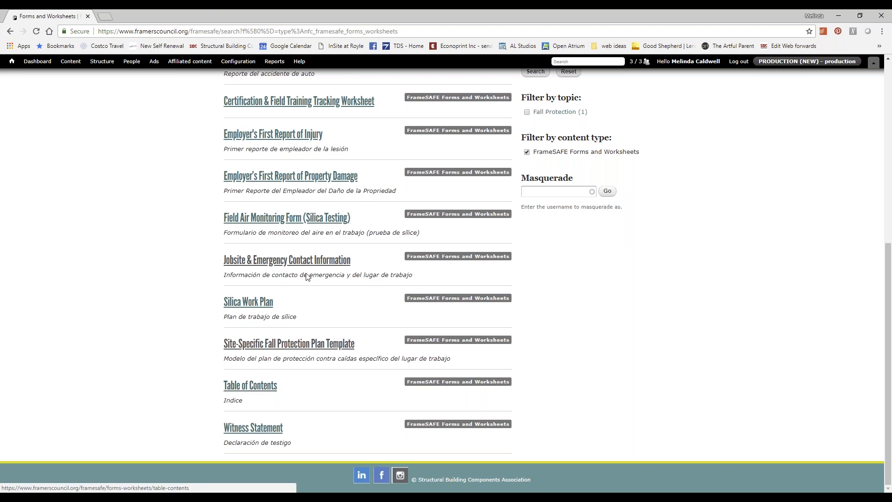
mouse_move(262, 292)
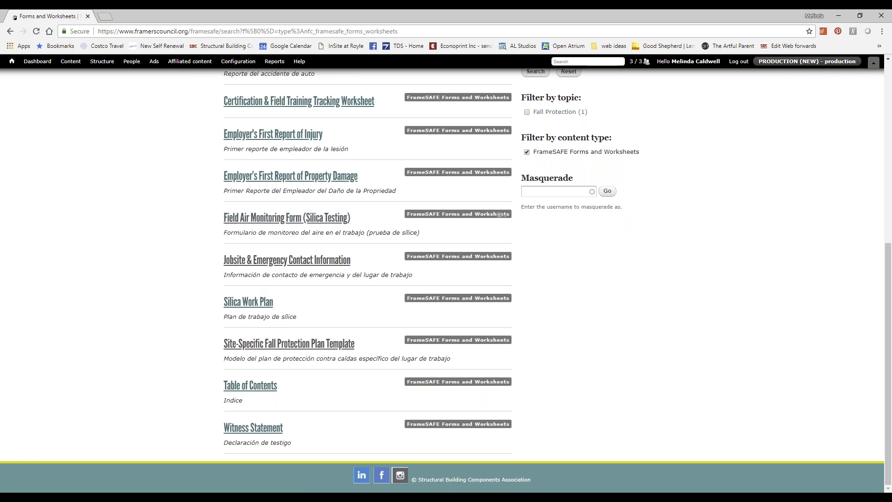
mouse_move(271, 227)
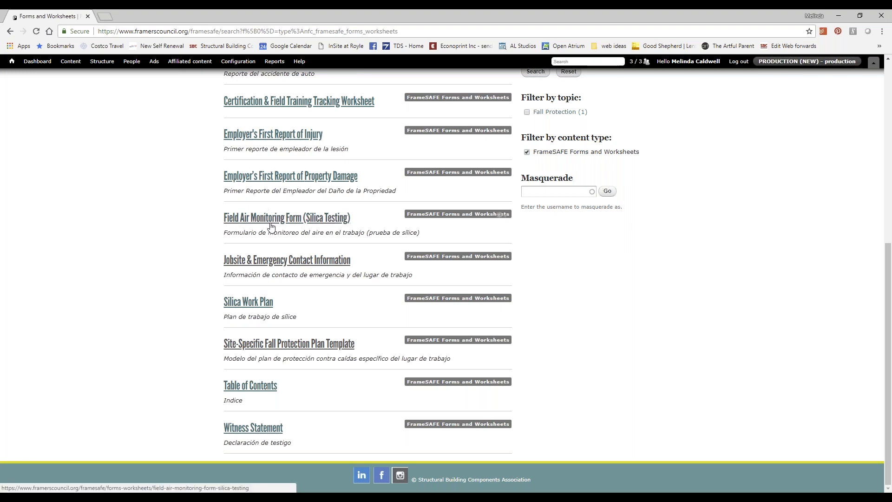
scroll(up, 3)
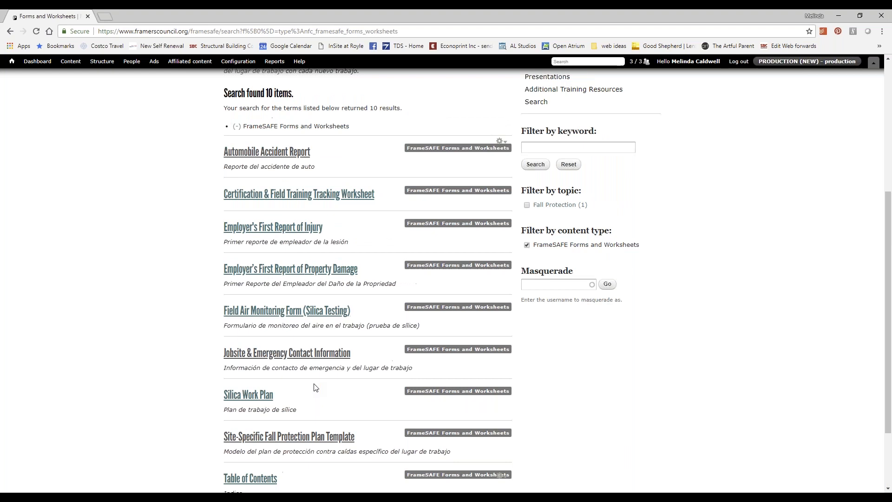
scroll(up, 3)
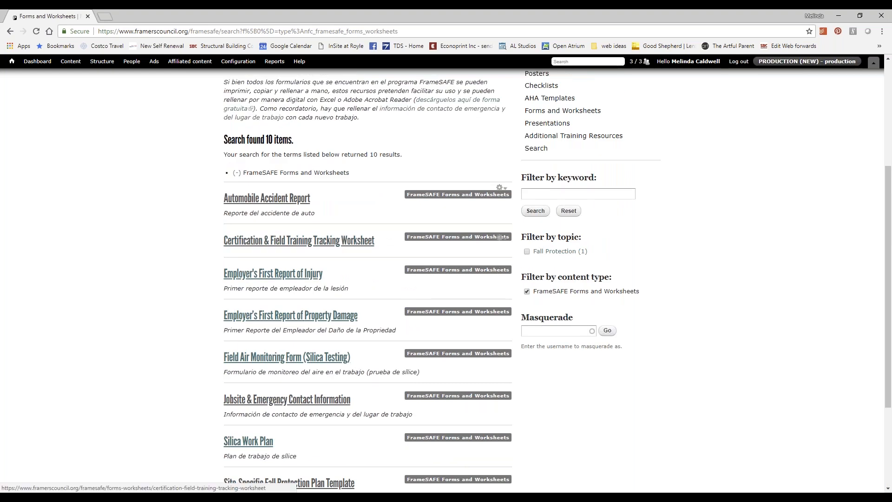
mouse_move(269, 247)
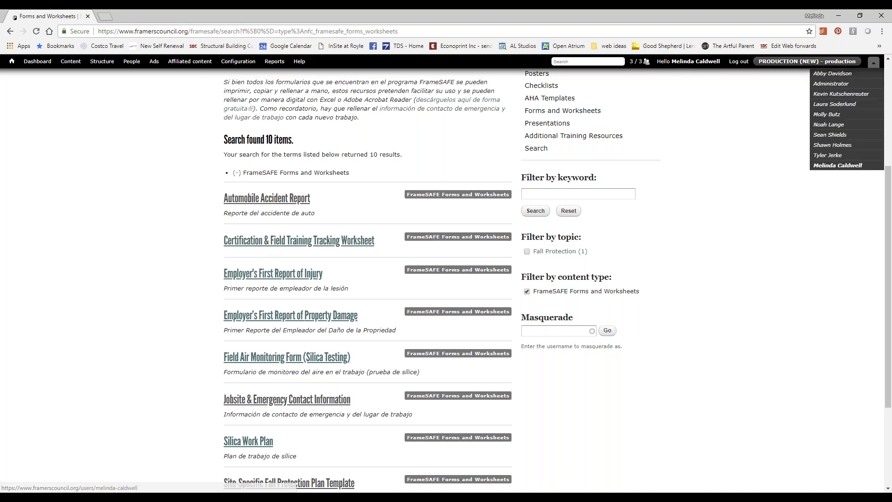
Step: Show the Additional Training Resources list with Guidelines for an OSHA Site Visit
click(573, 134)
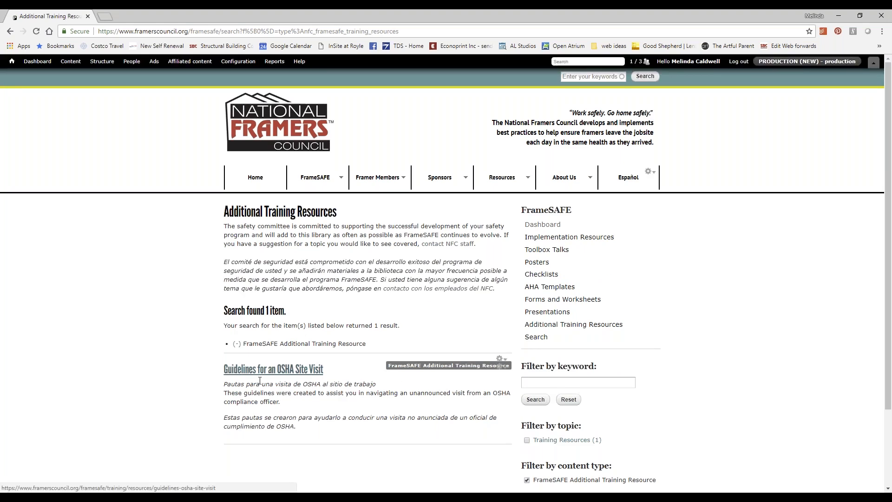
mouse_move(285, 377)
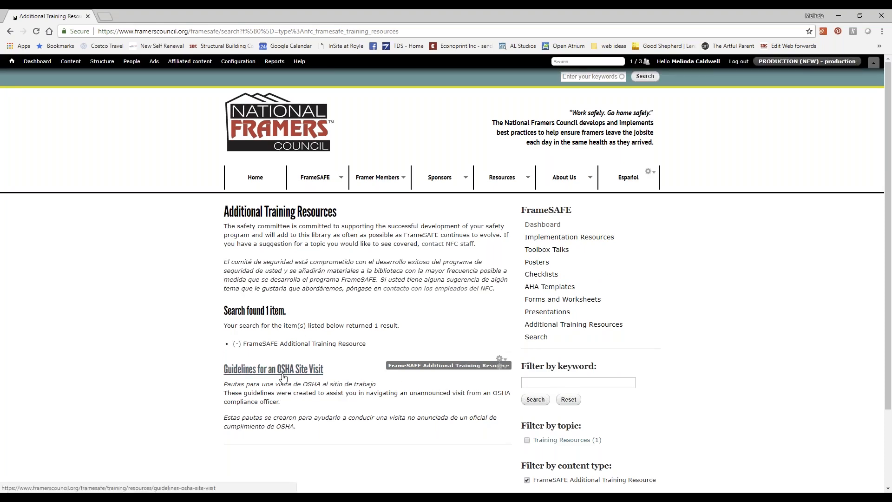
mouse_move(592, 312)
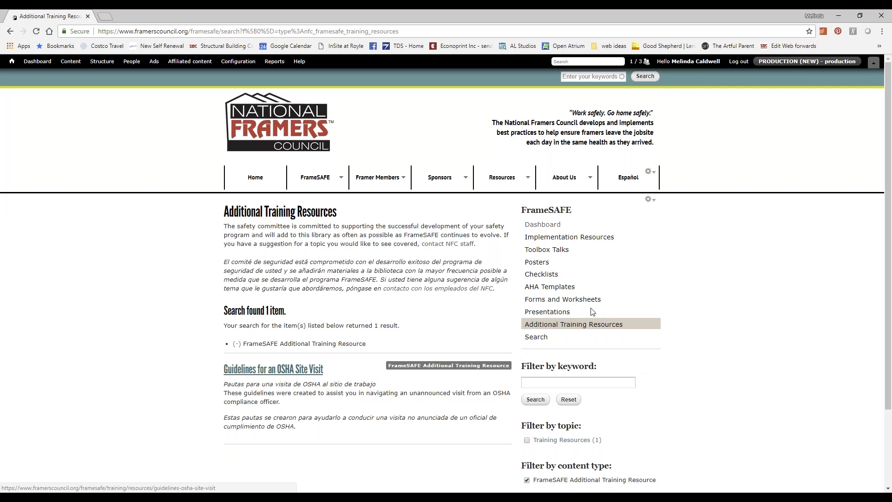
mouse_move(712, 298)
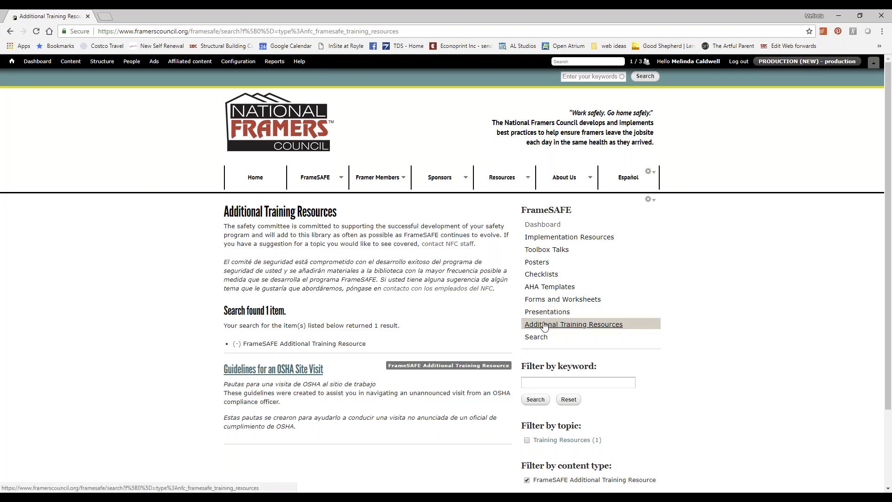
Step: View the Presentations list (Understanding Jobsite Silica Enforcement), then the full FrameSAFE Search listing
click(546, 311)
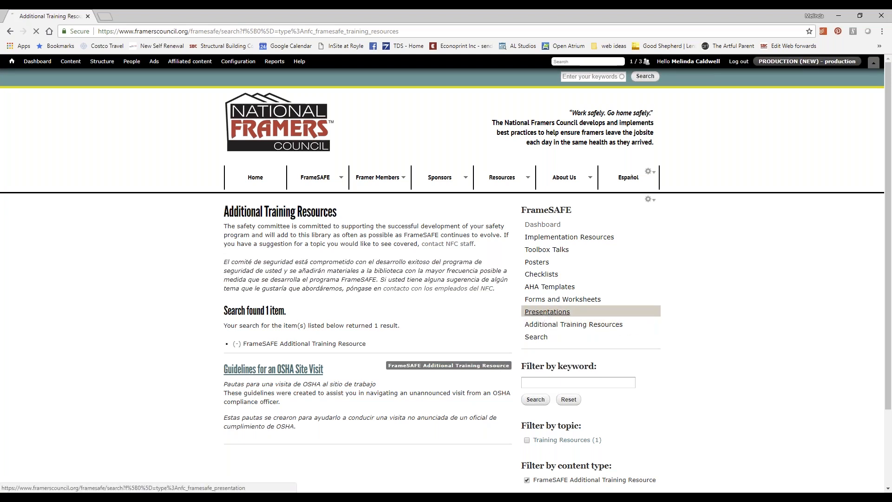
click(546, 311)
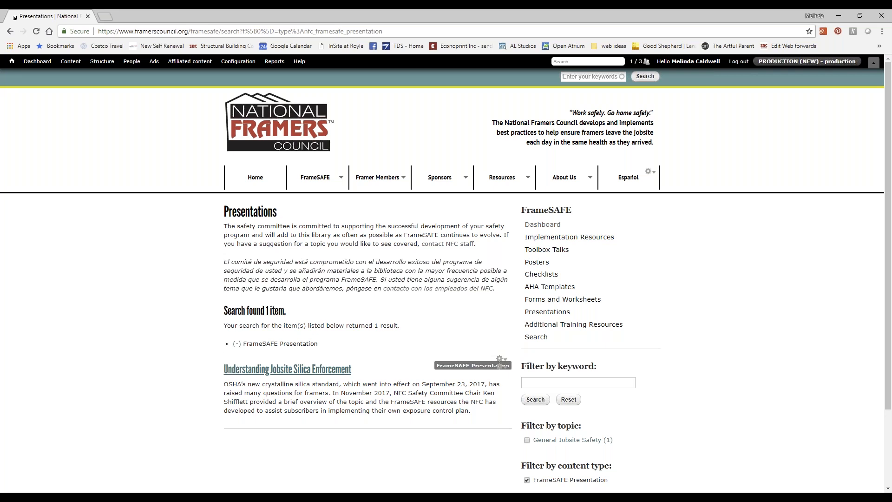
mouse_move(313, 383)
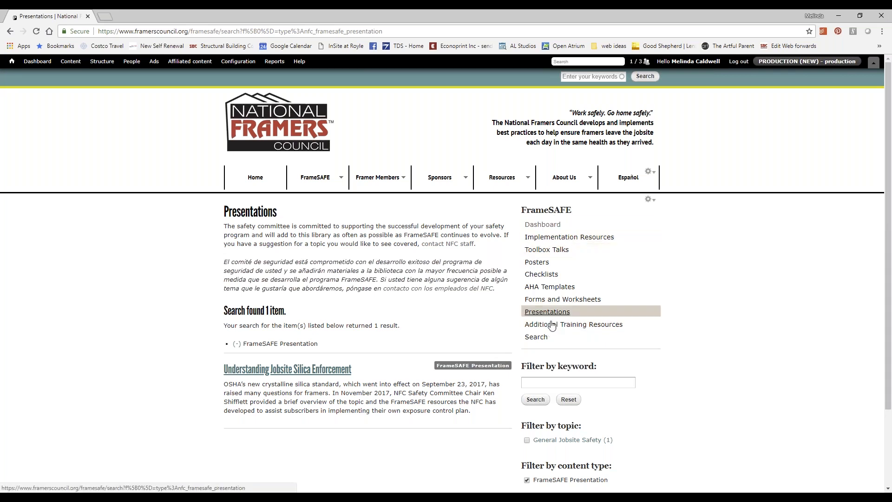
click(536, 337)
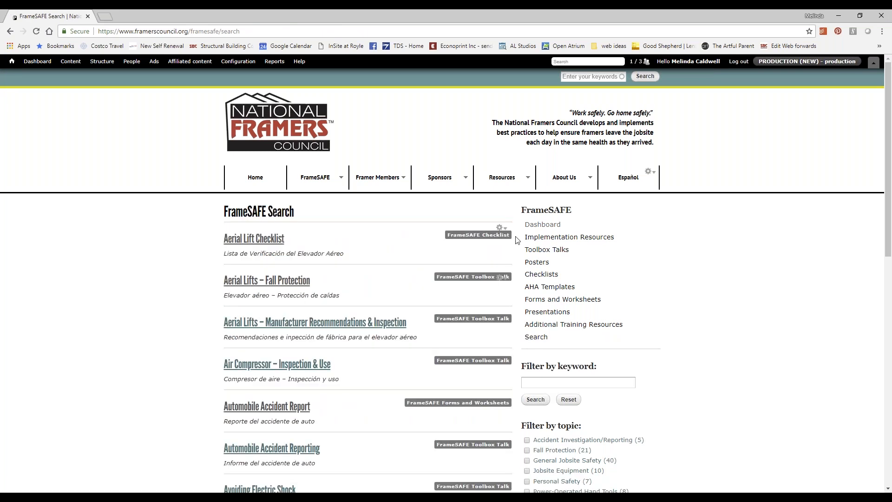
Step: Filter the resources by keyword 'osha', returning 4 items including Guidelines for an OSHA Site Visit
click(576, 382)
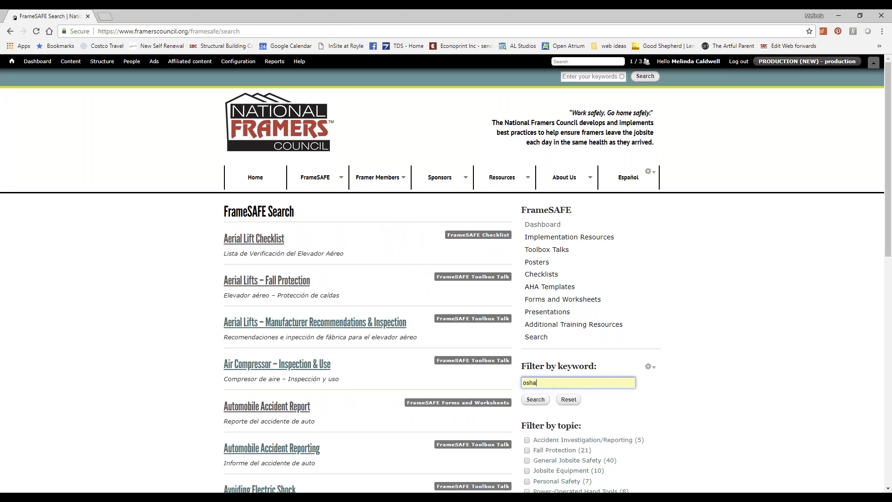
click(535, 398)
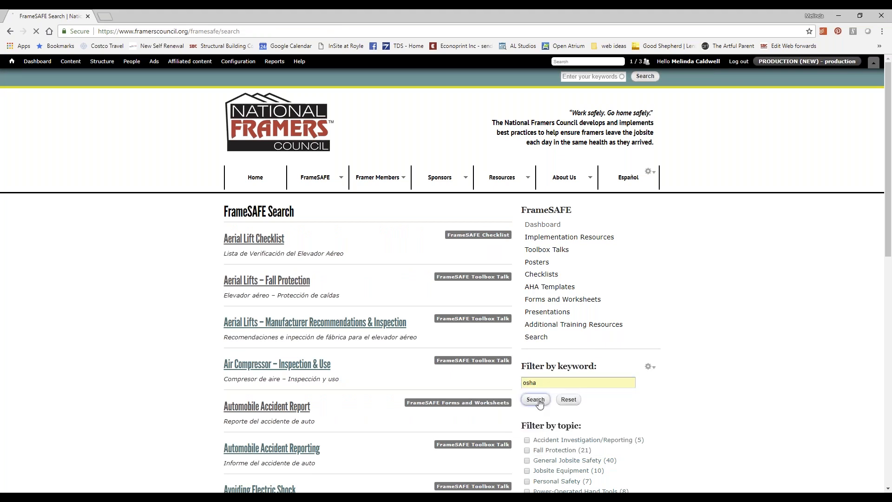
click(534, 398)
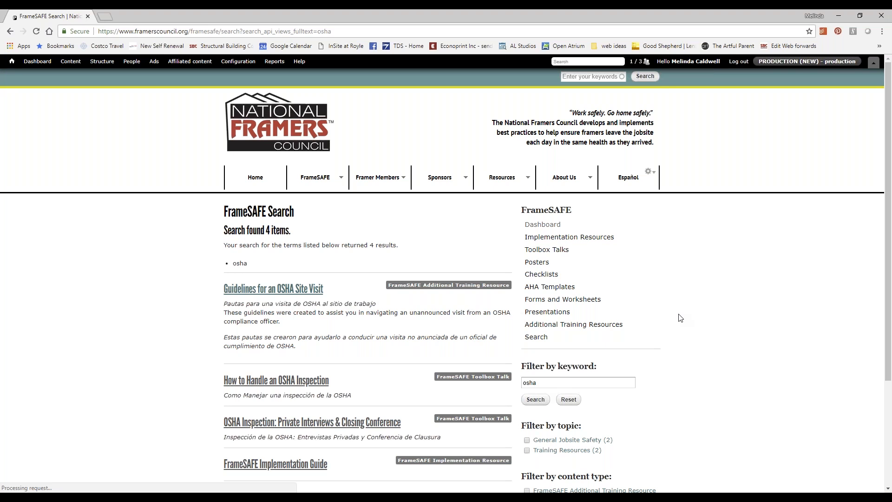
scroll(down, 3)
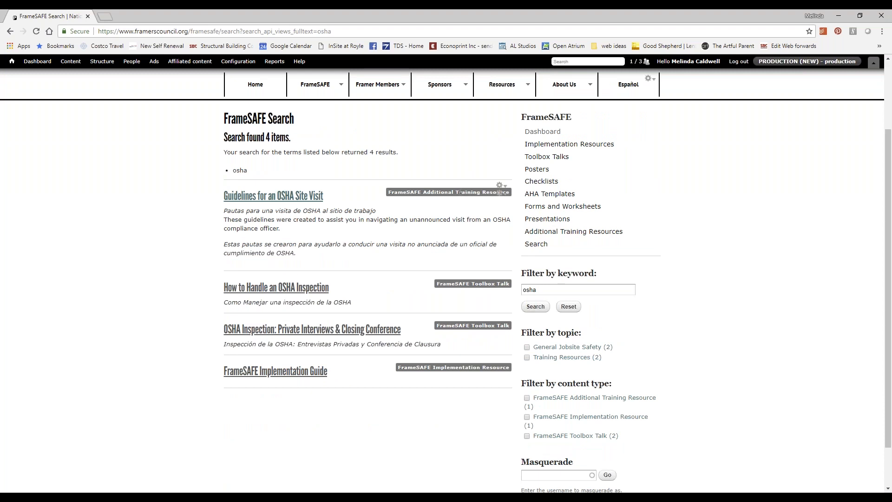
mouse_move(421, 319)
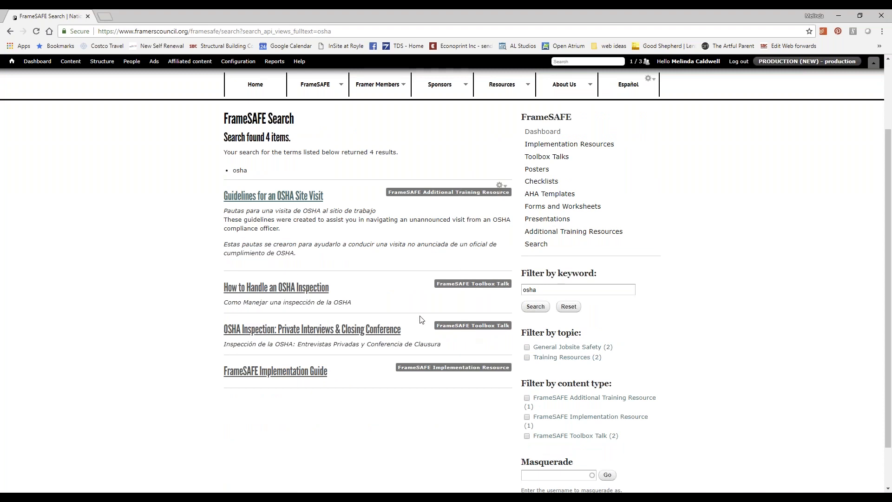
mouse_move(279, 379)
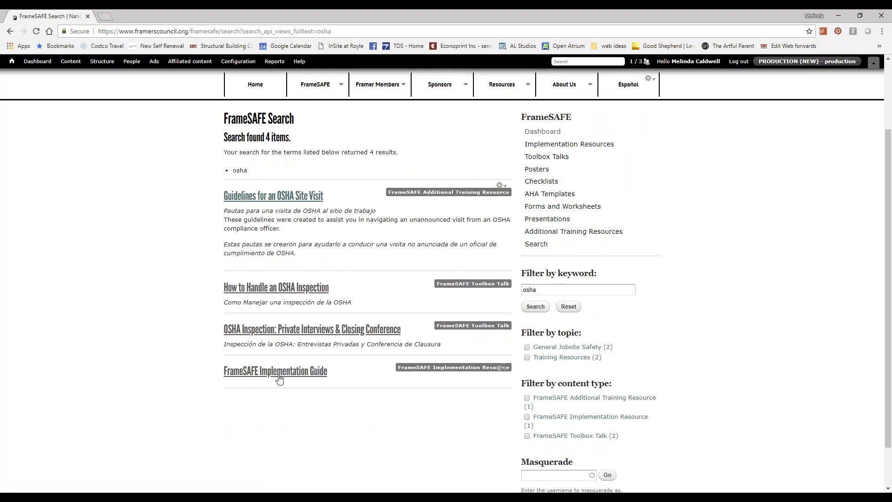
mouse_move(275, 371)
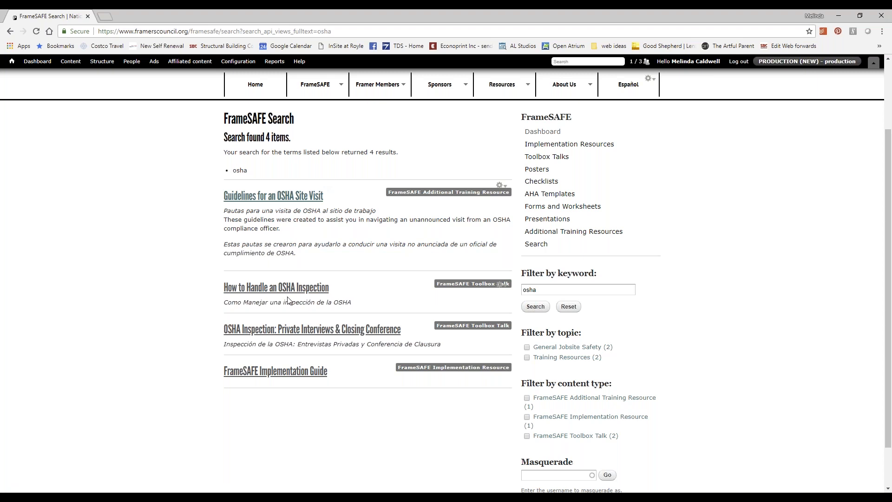
mouse_move(596, 356)
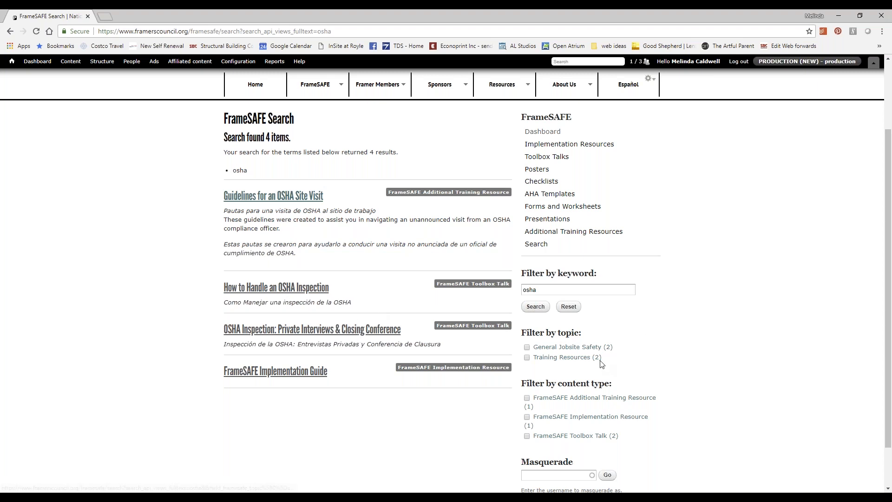
Step: Reset to the unfiltered Search listing and review the Filter by topic and content type counts
click(535, 243)
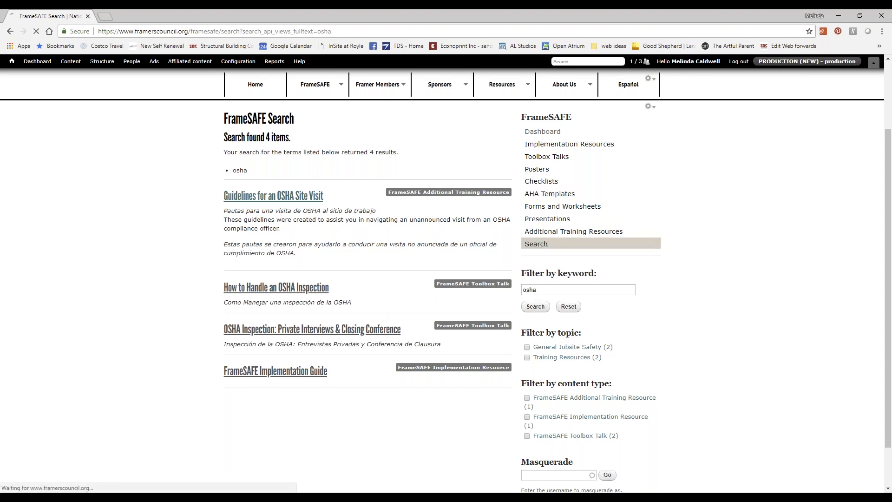
click(567, 306)
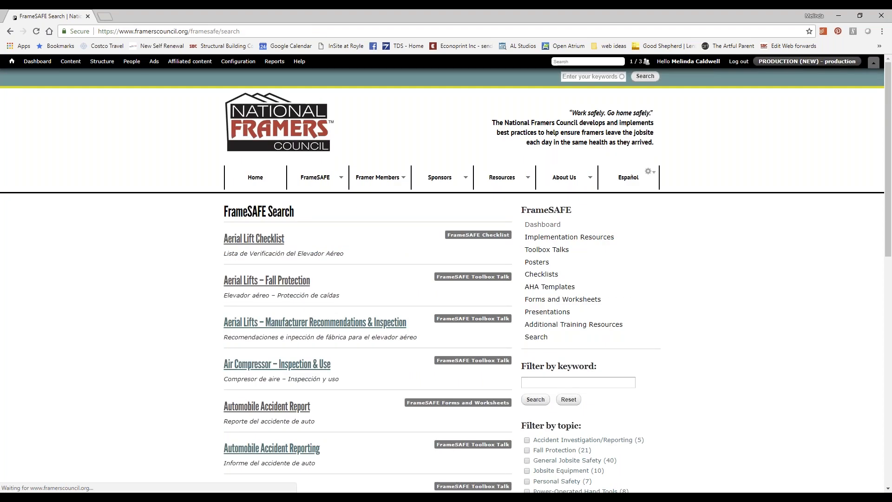
scroll(down, 3)
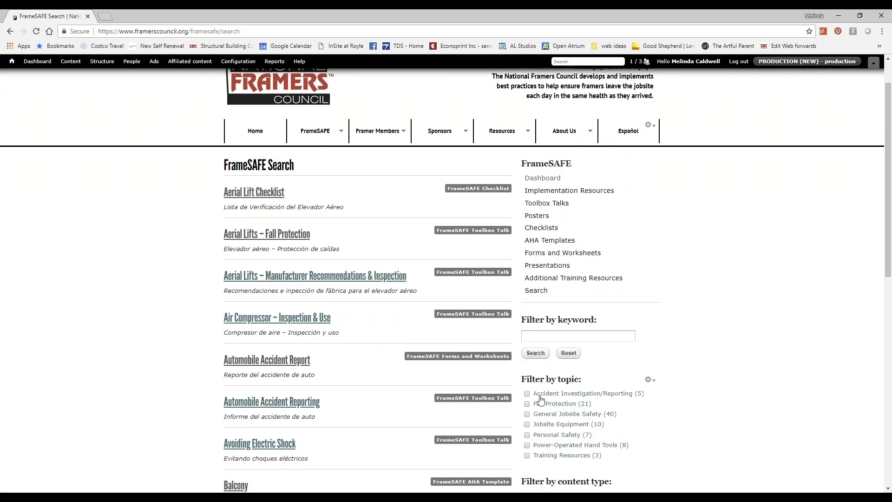
scroll(down, 3)
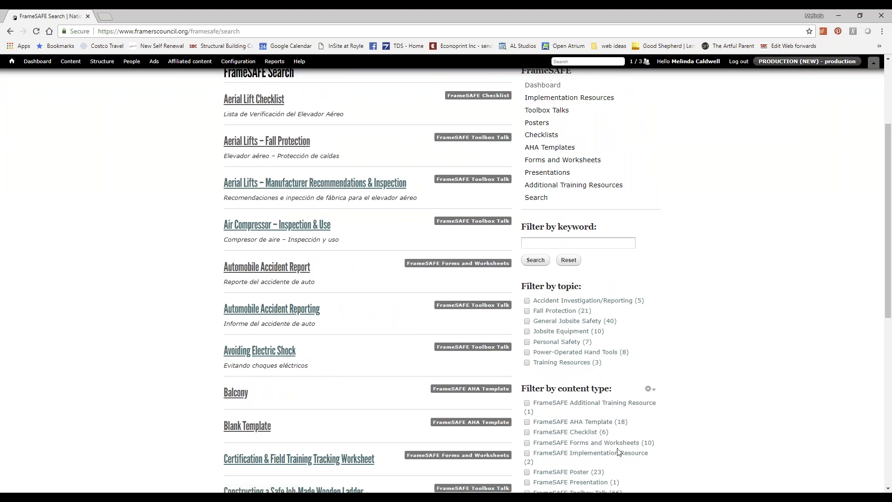
mouse_move(586, 442)
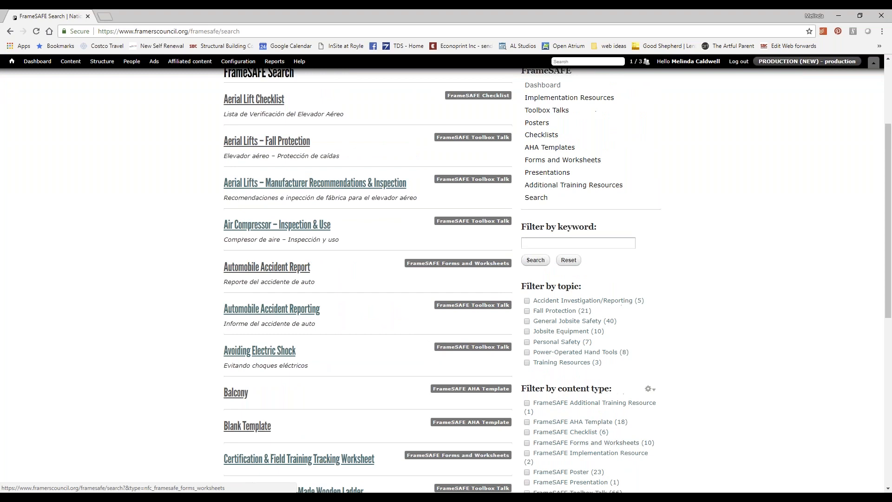
scroll(up, 3)
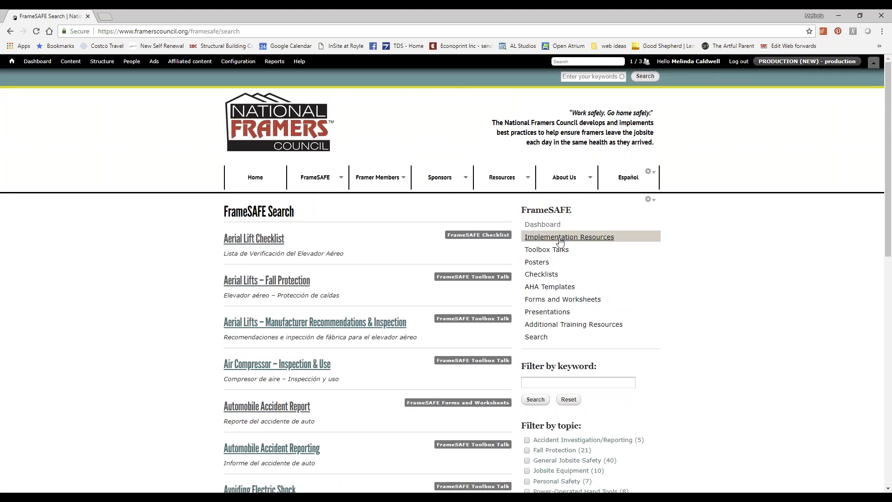
Step: Go back to the FrameSAFE Dashboard with its bilingual welcome text
click(542, 223)
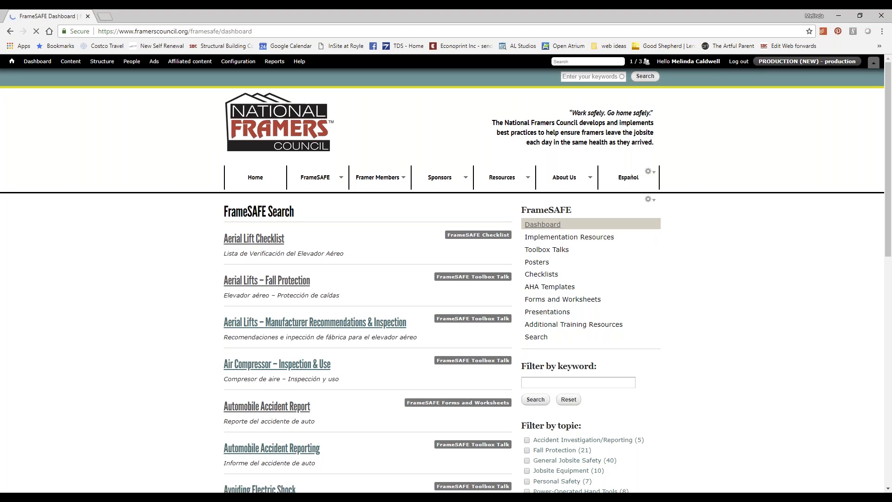
click(541, 224)
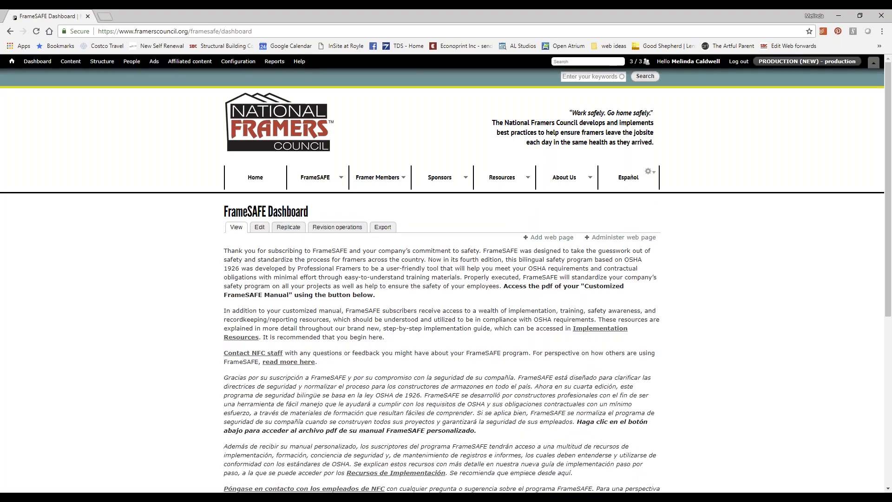